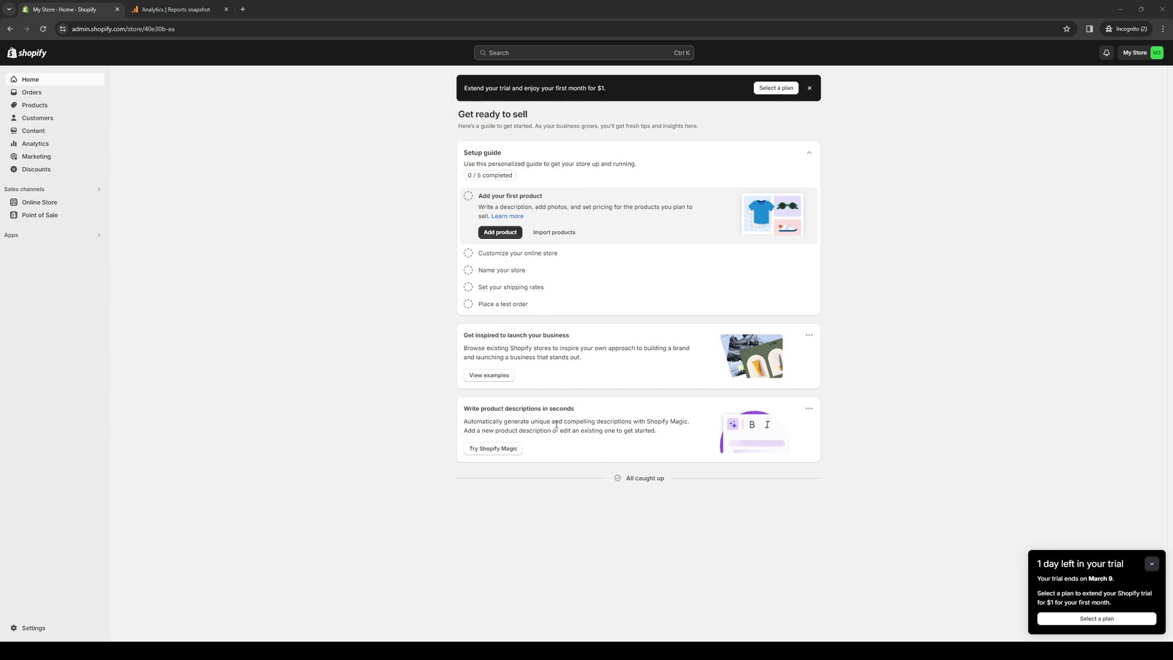
{"action": "mouse_move", "coordinate": [559, 422]}
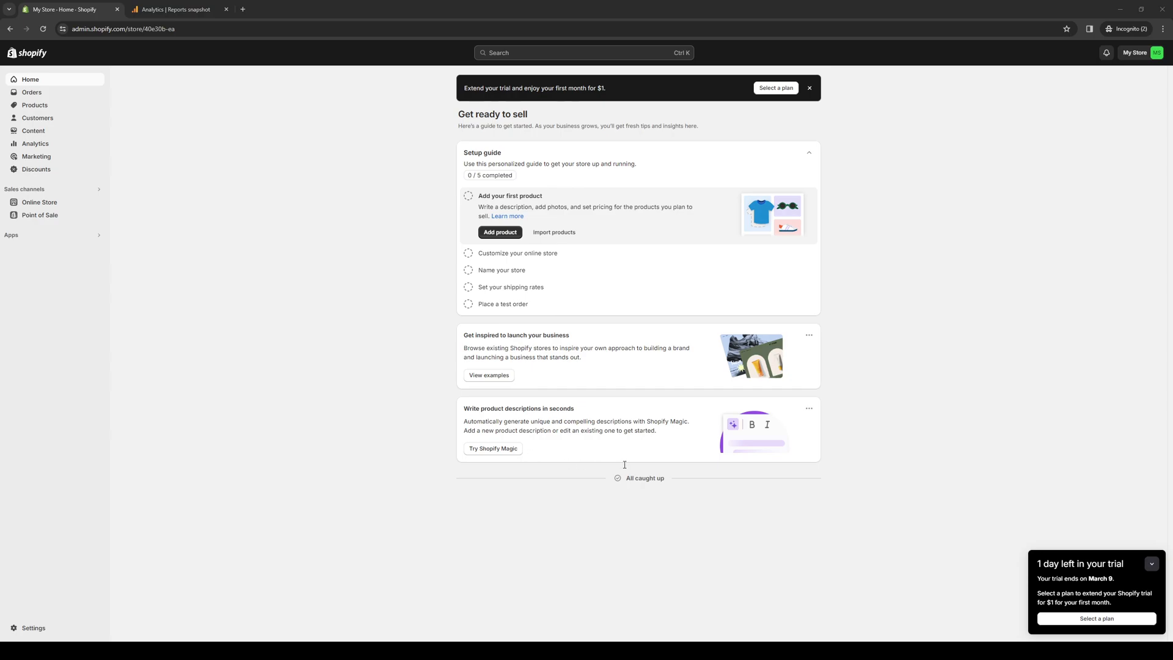
{"action": "mouse_move", "coordinate": [677, 414]}
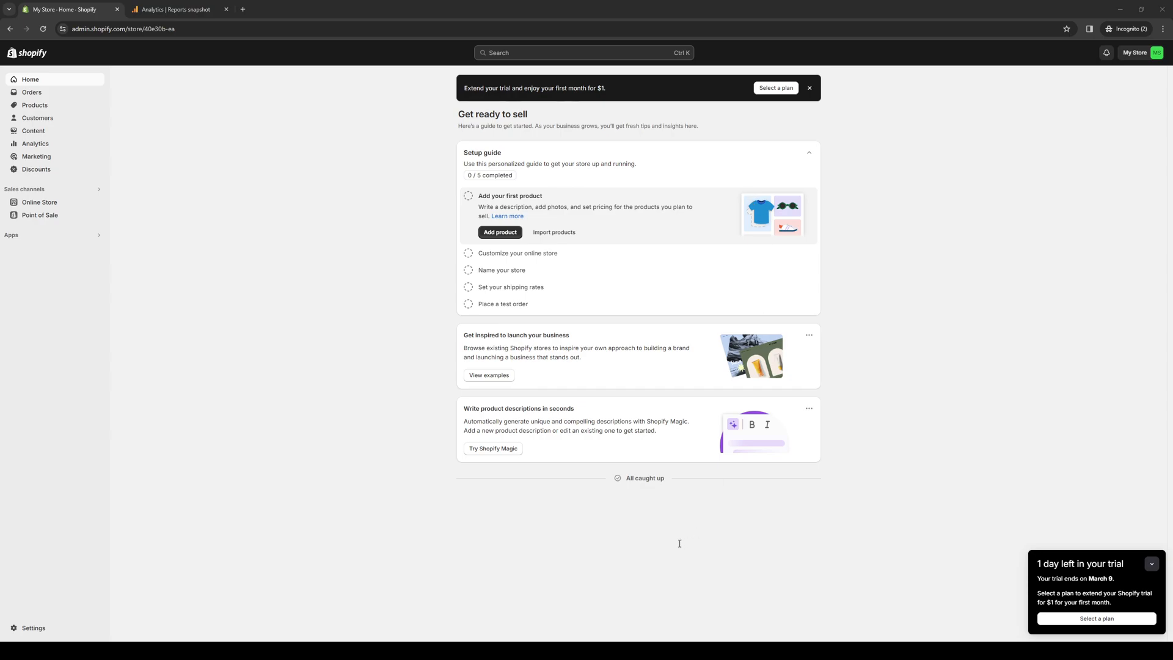
{"action": "mouse_move", "coordinate": [751, 197]}
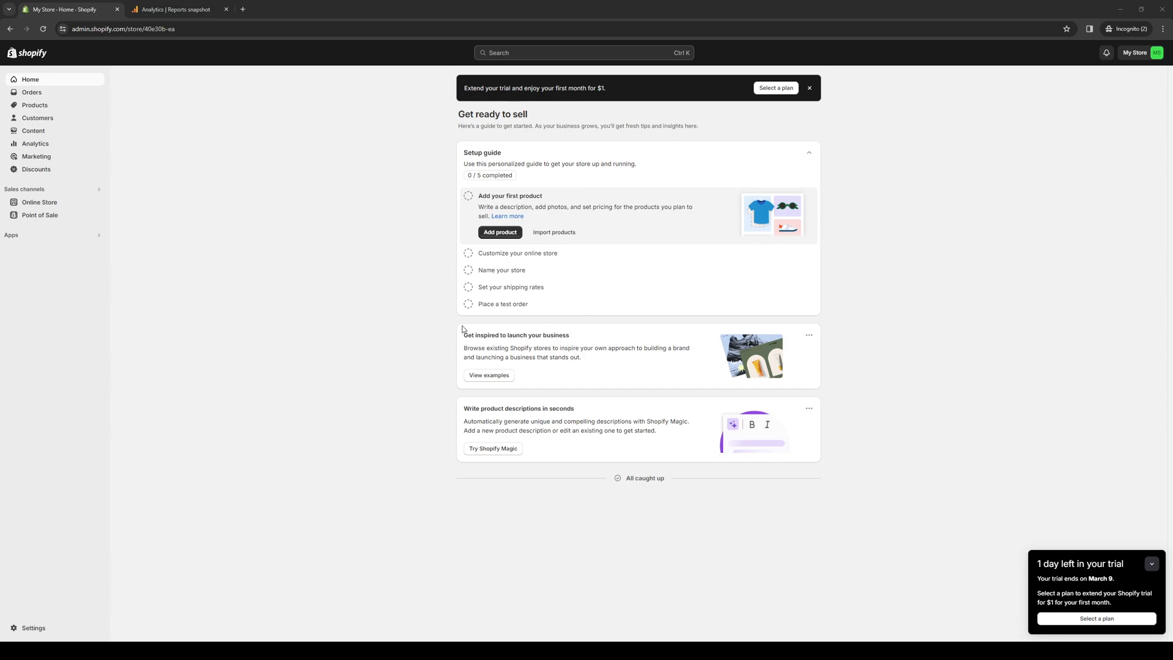
{"action": "mouse_move", "coordinate": [101, 379]}
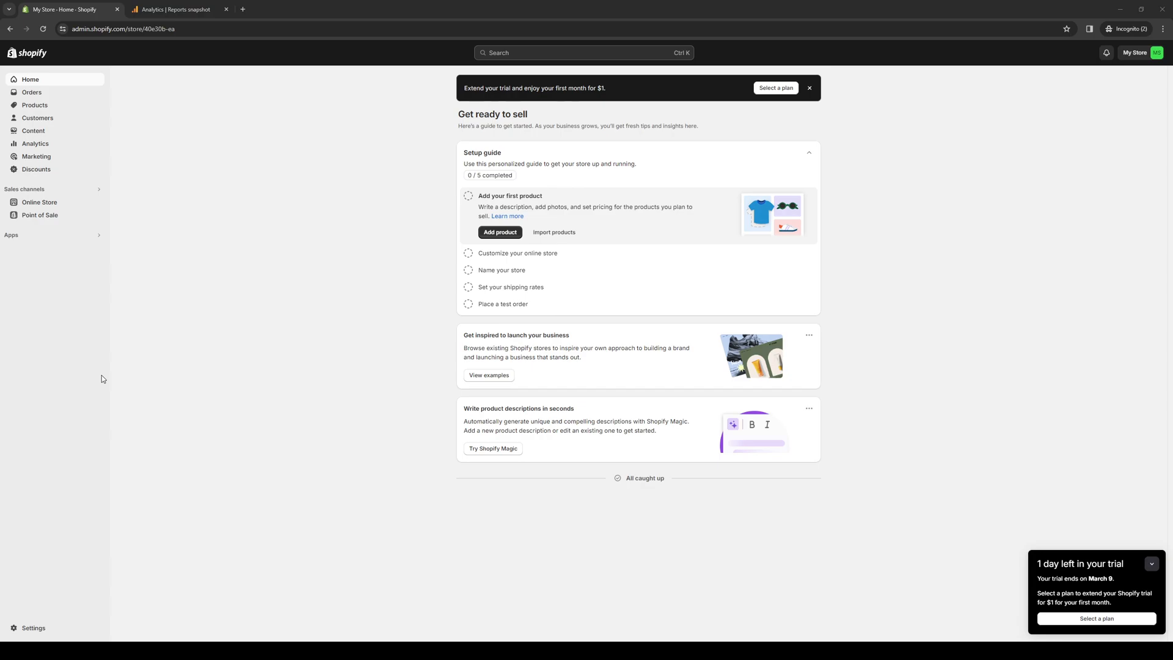
{"action": "mouse_move", "coordinate": [447, 221]}
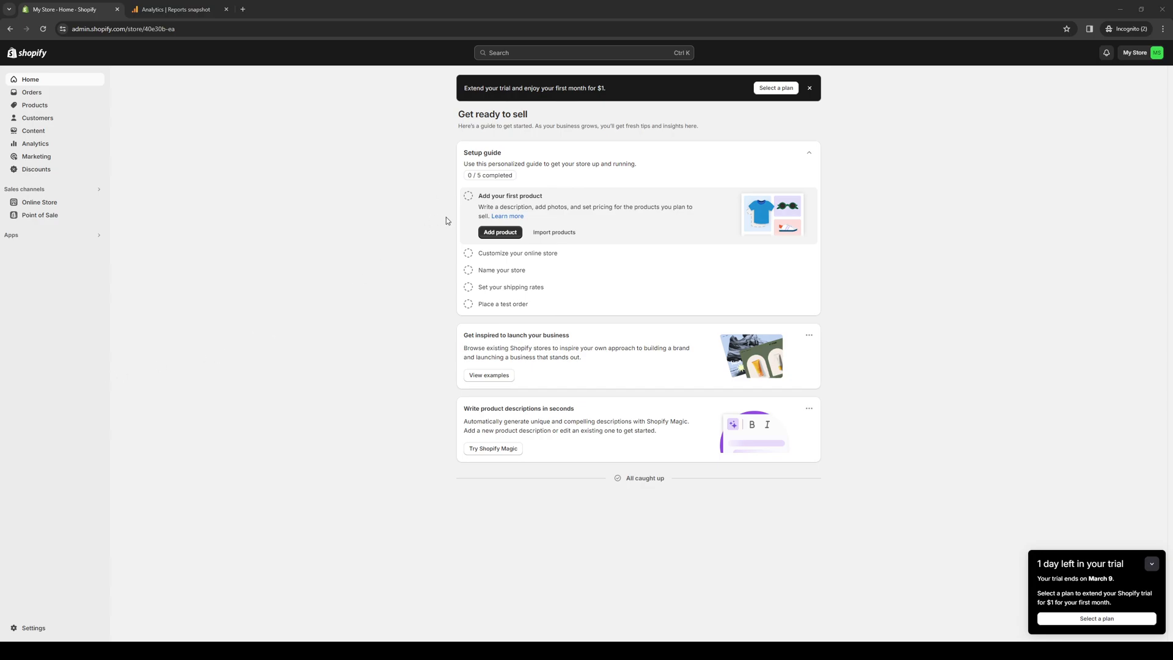
{"action": "mouse_move", "coordinate": [147, 322]}
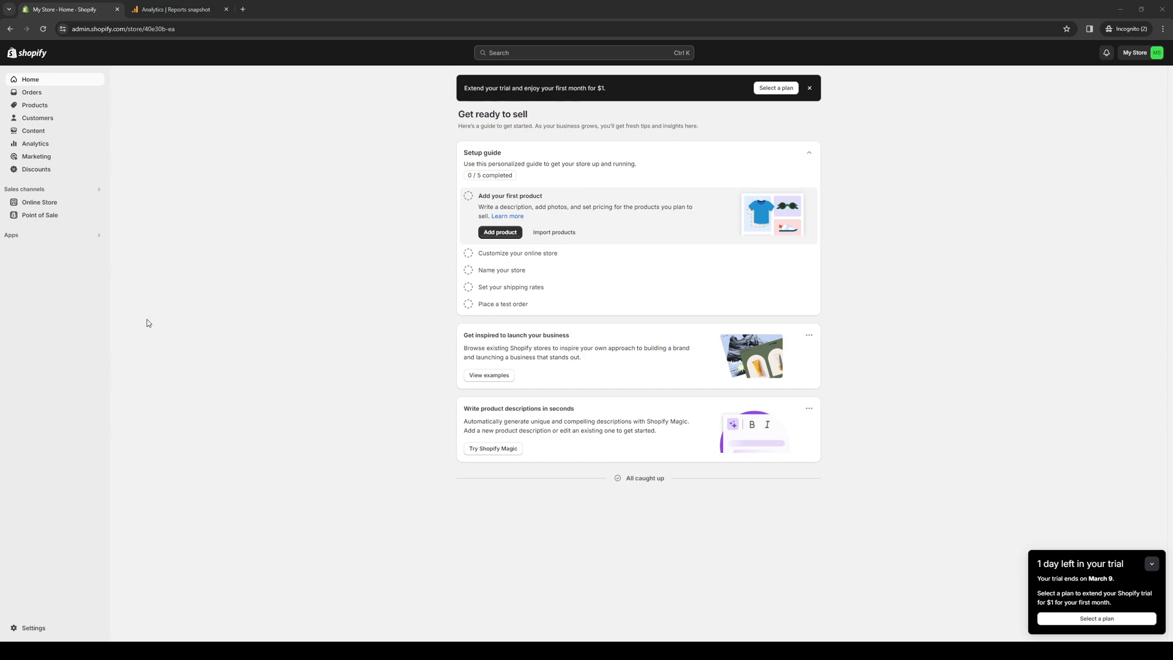
{"action": "mouse_move", "coordinate": [532, 321]}
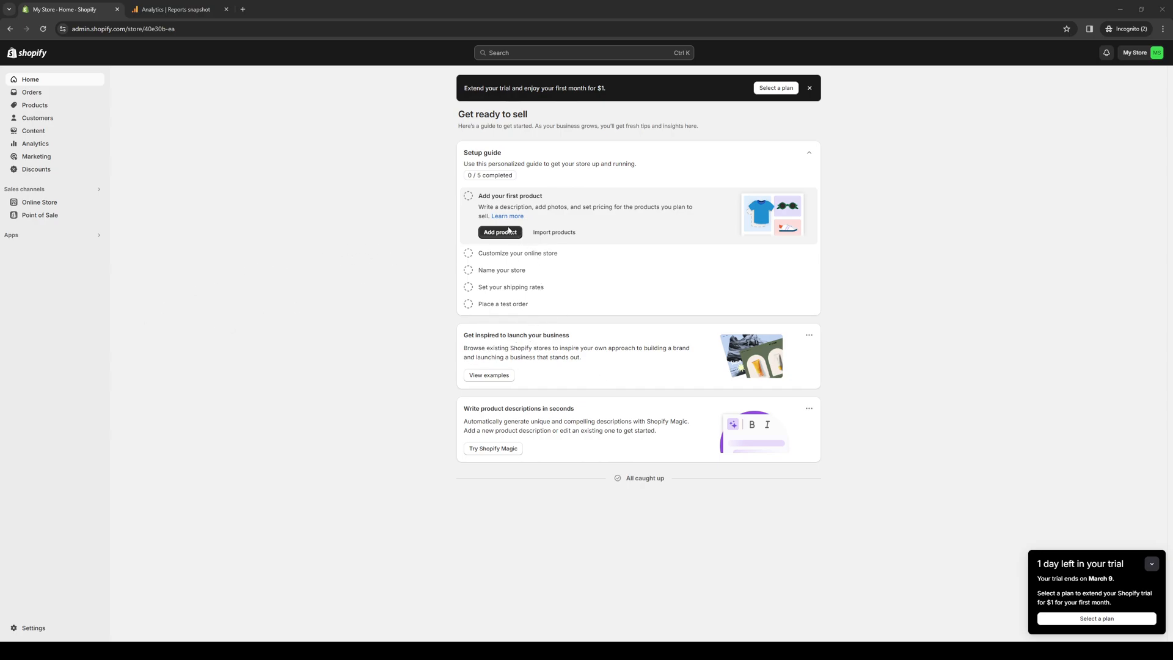
{"action": "mouse_move", "coordinate": [417, 254]}
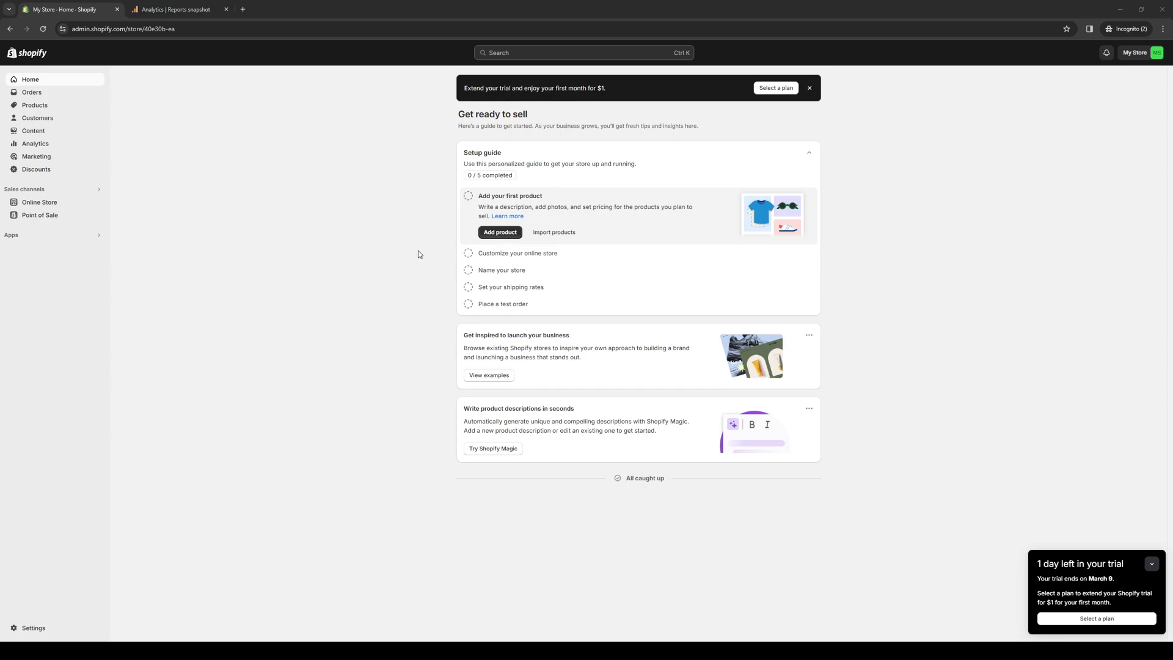
{"action": "mouse_move", "coordinate": [257, 314]}
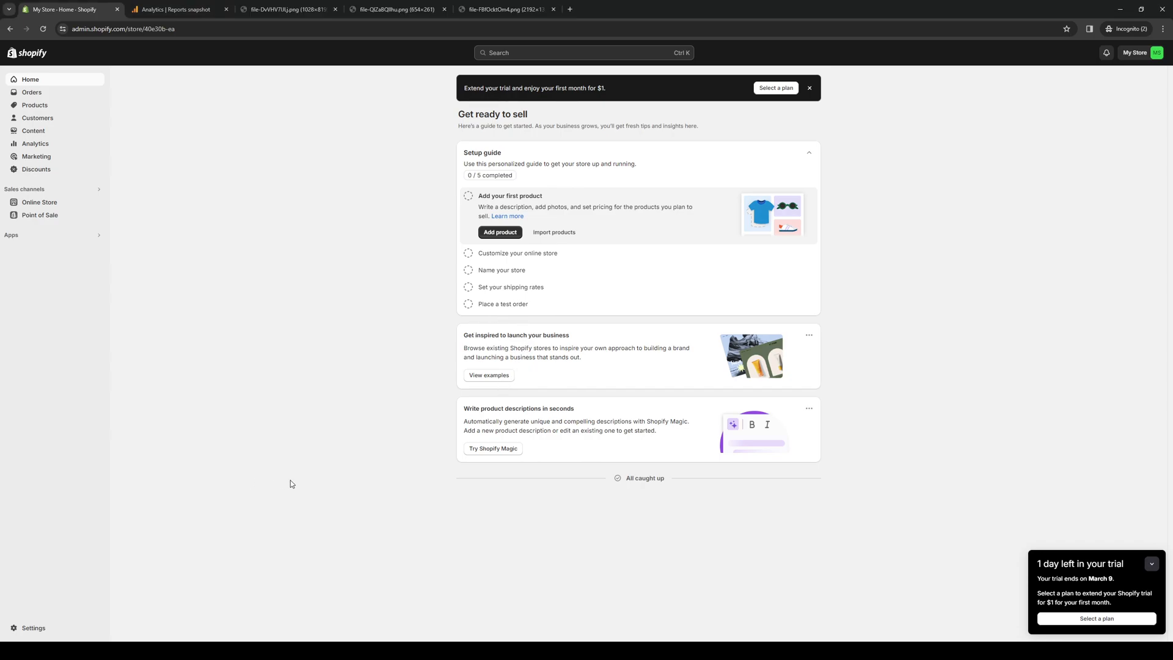
{"action": "mouse_move", "coordinate": [287, 80]}
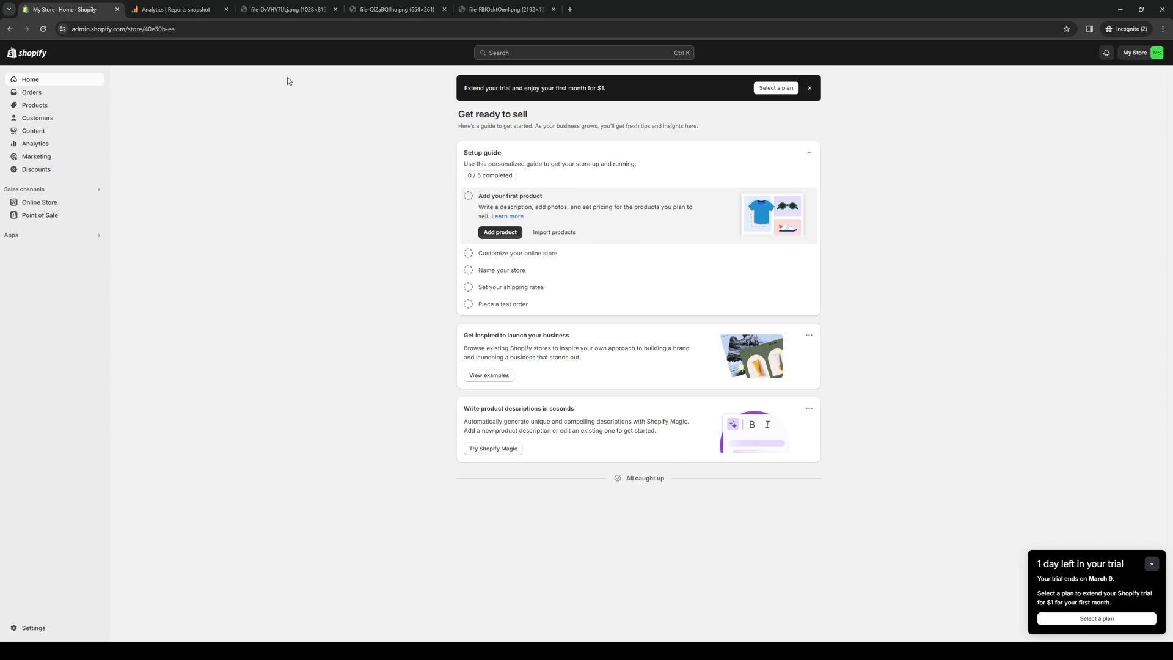
- Show the example Adidas product page screenshot with Name, Notes, Age, Color, Size and Toppings fields
{"action": "left_click", "coordinate": [288, 8]}
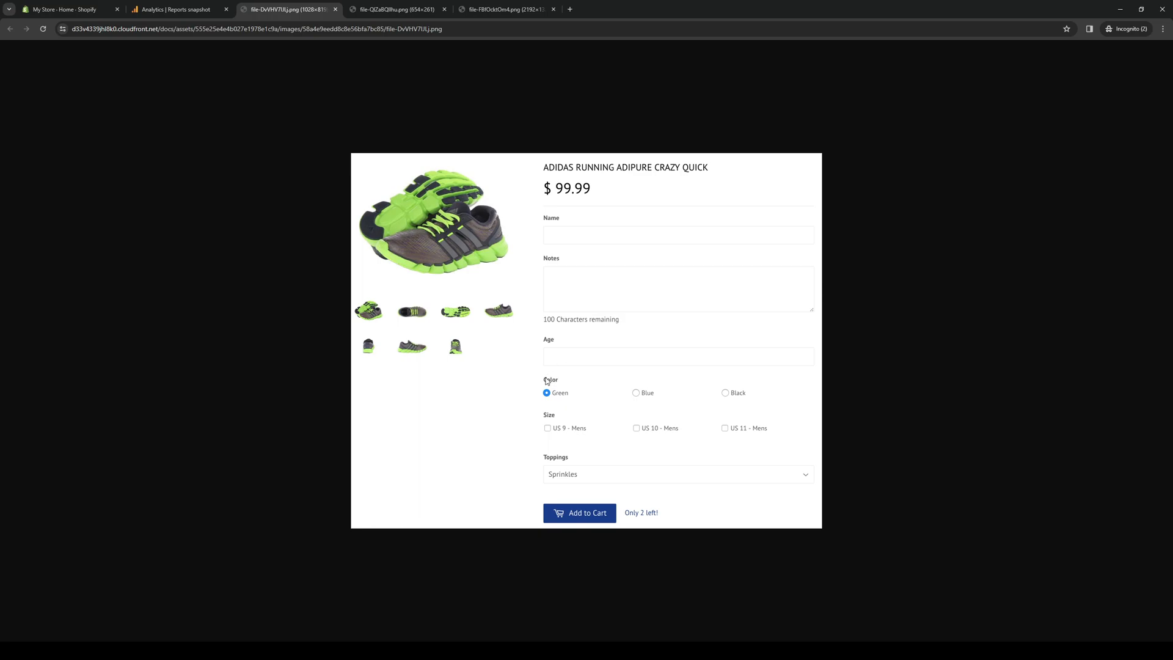
{"action": "mouse_move", "coordinate": [613, 412]}
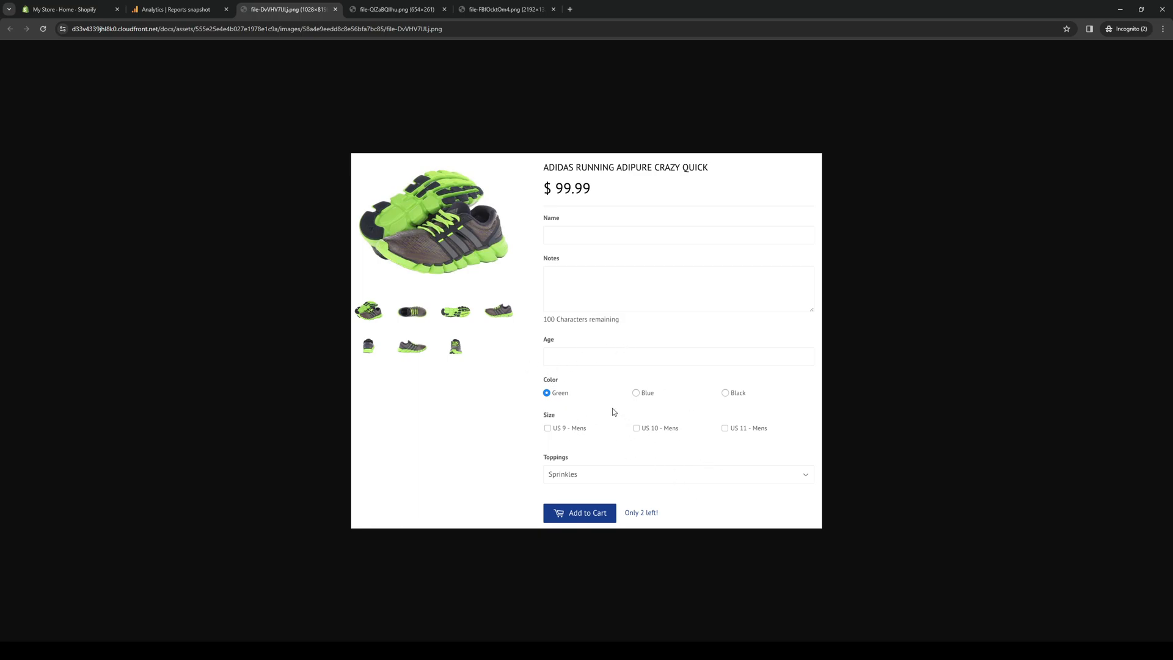
{"action": "mouse_move", "coordinate": [586, 478]}
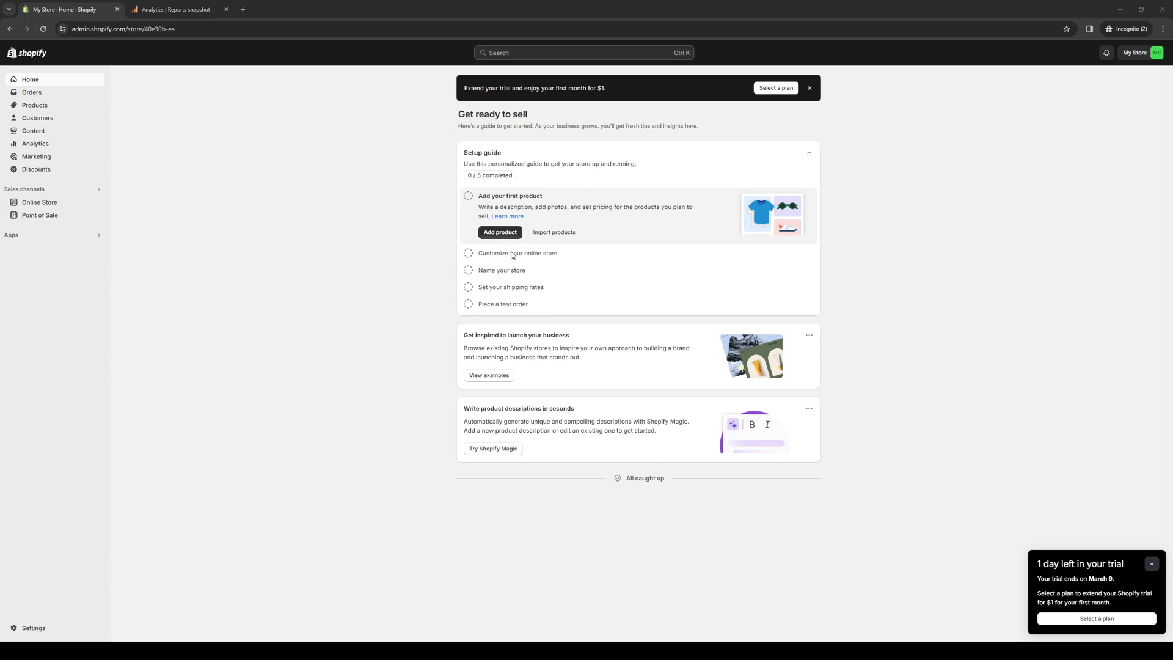
{"action": "mouse_move", "coordinate": [524, 248]}
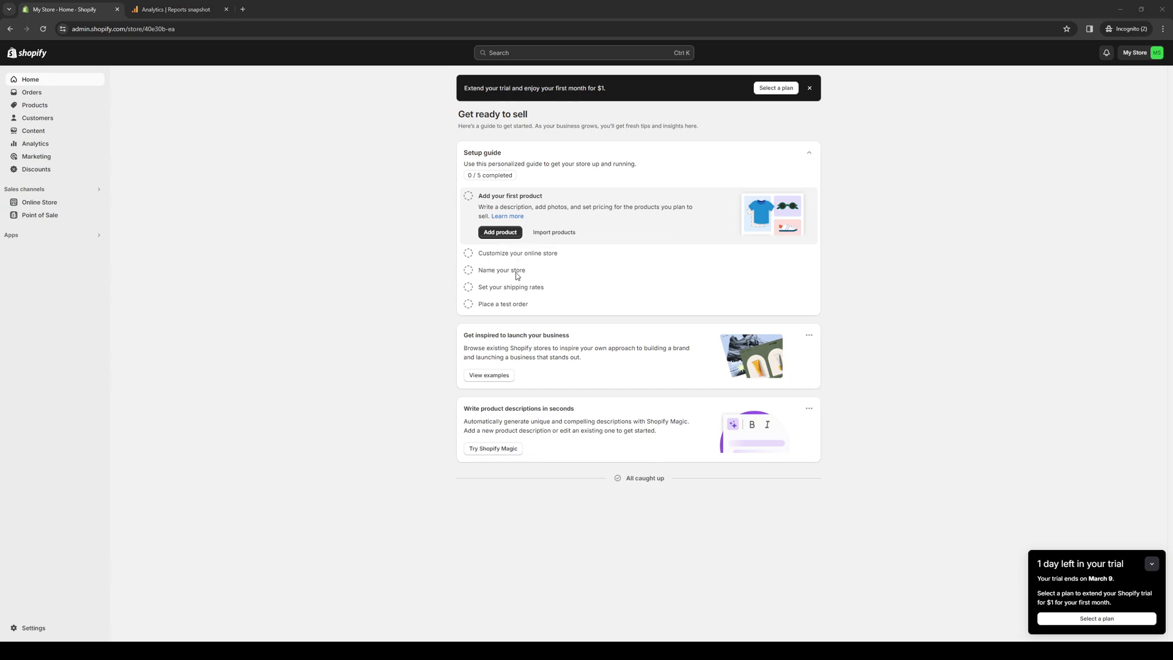
{"action": "mouse_move", "coordinate": [886, 329]}
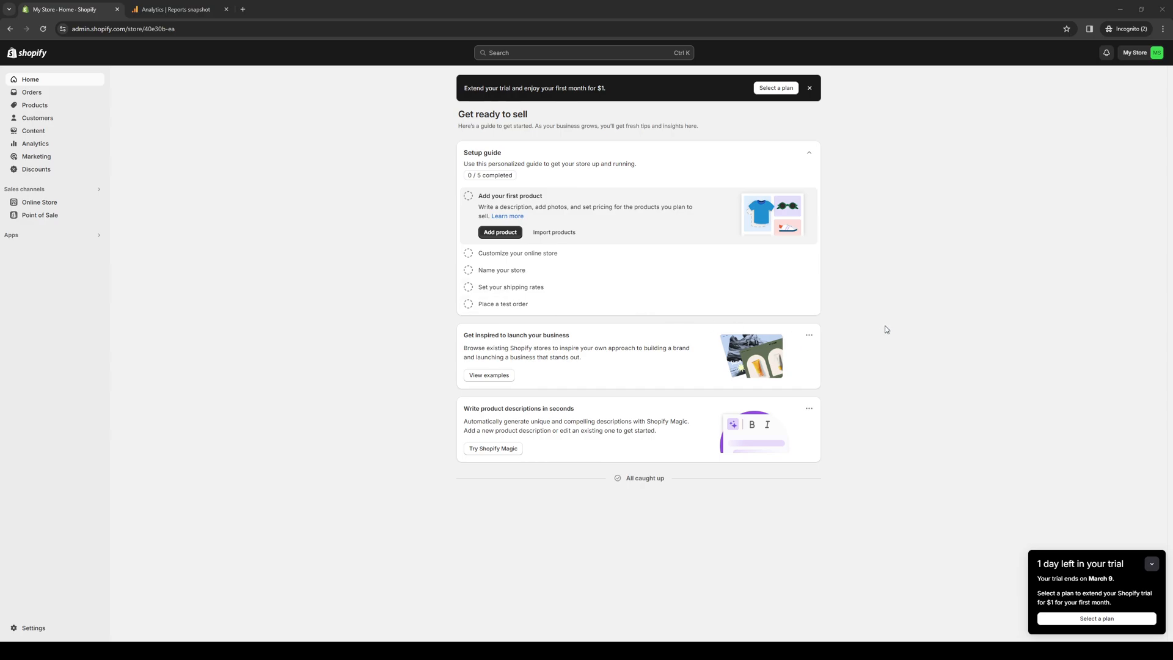
{"action": "mouse_move", "coordinate": [882, 319]}
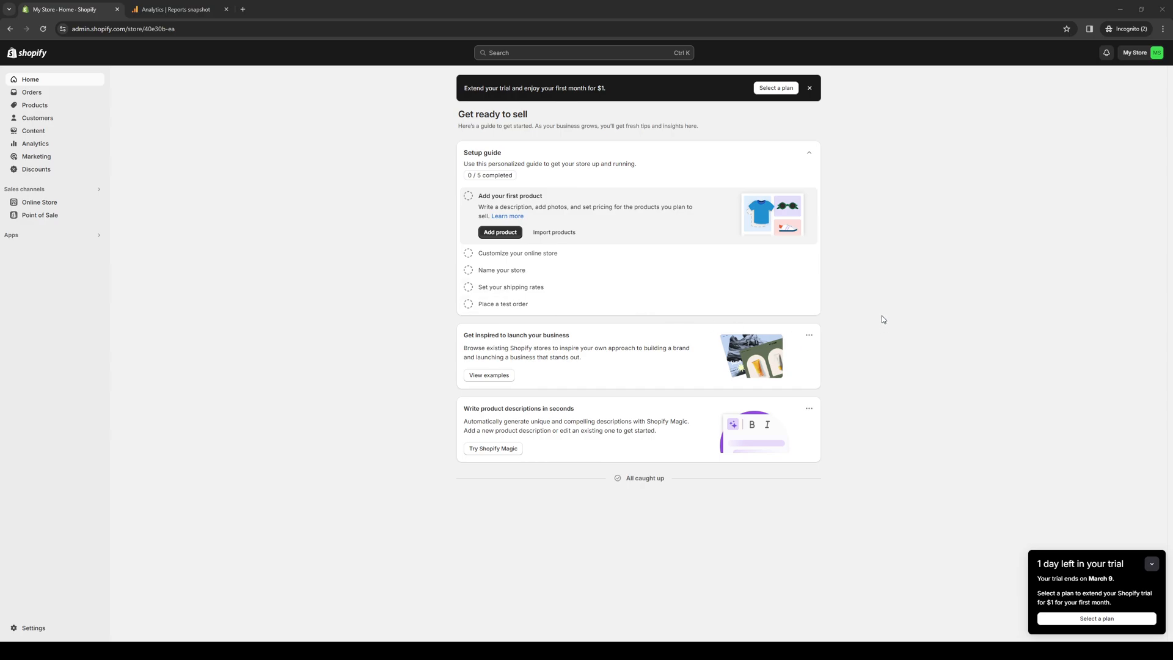
{"action": "mouse_move", "coordinate": [883, 315]}
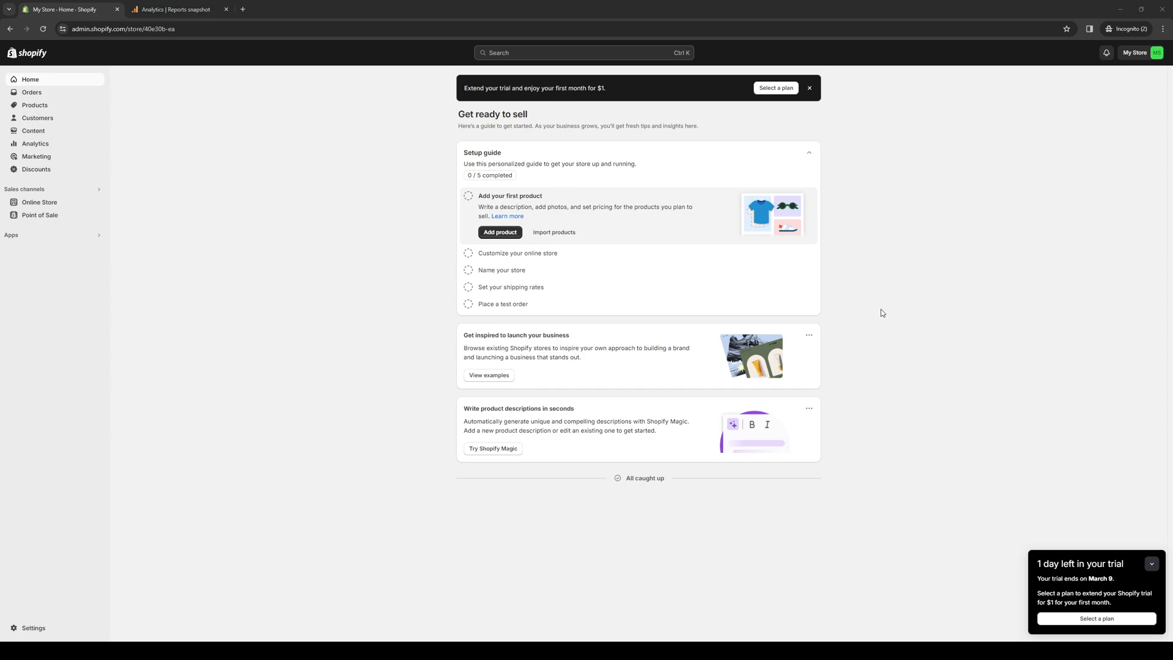
{"action": "mouse_move", "coordinate": [488, 315]}
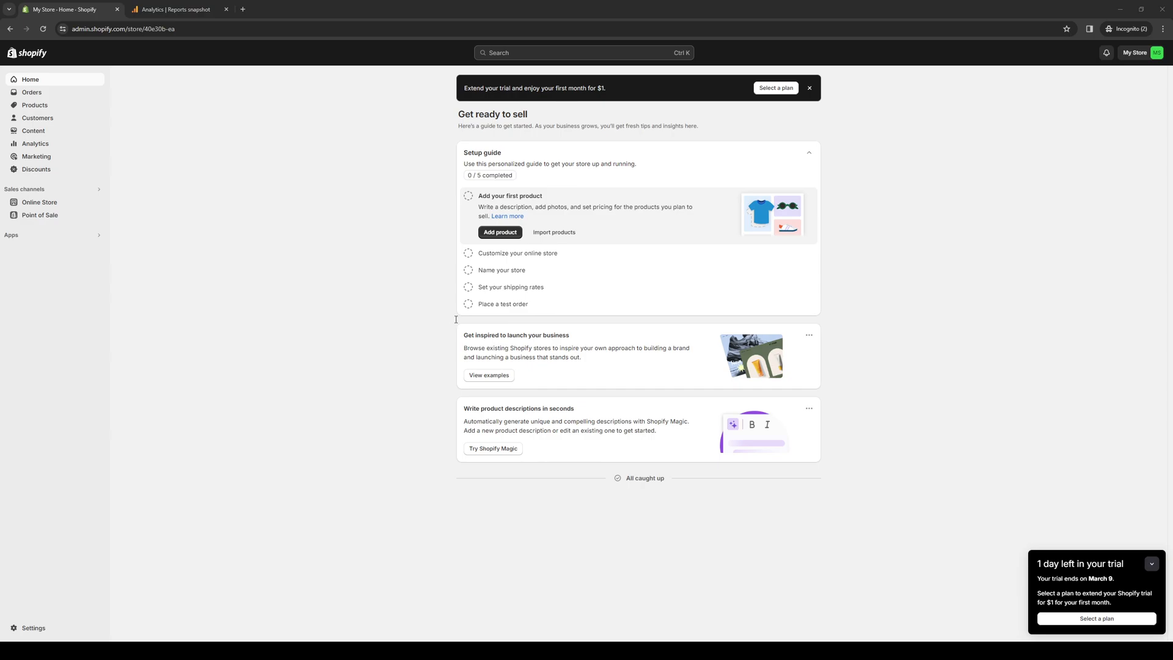
{"action": "mouse_move", "coordinate": [514, 352]}
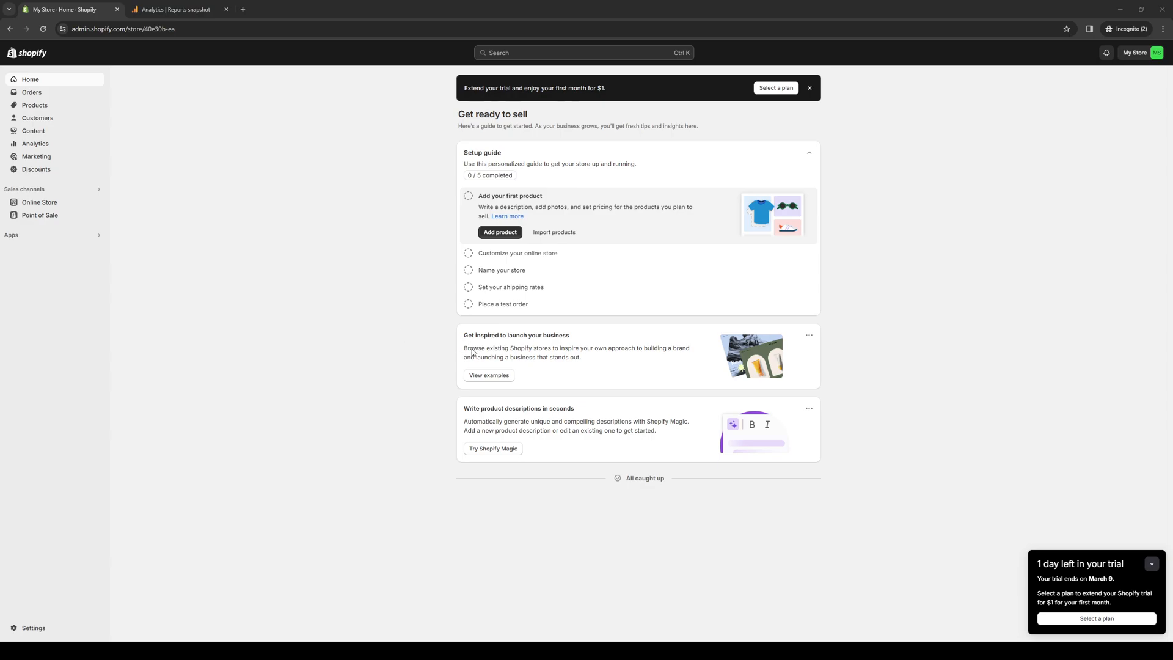
{"action": "mouse_move", "coordinate": [497, 350]}
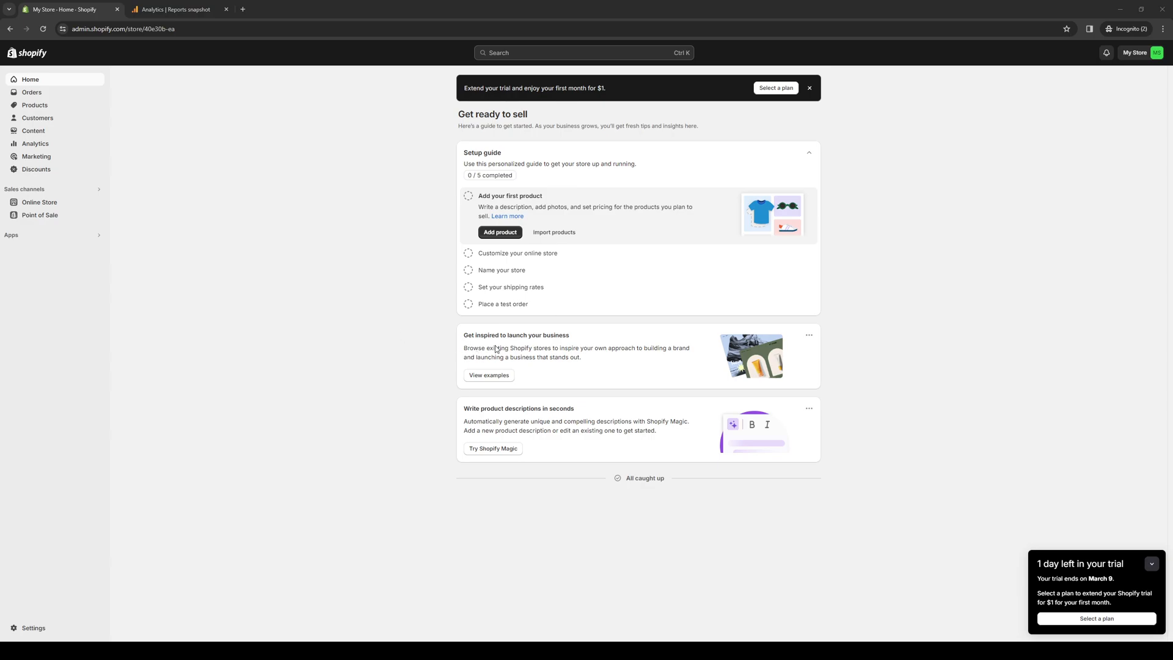
{"action": "mouse_move", "coordinate": [502, 381]}
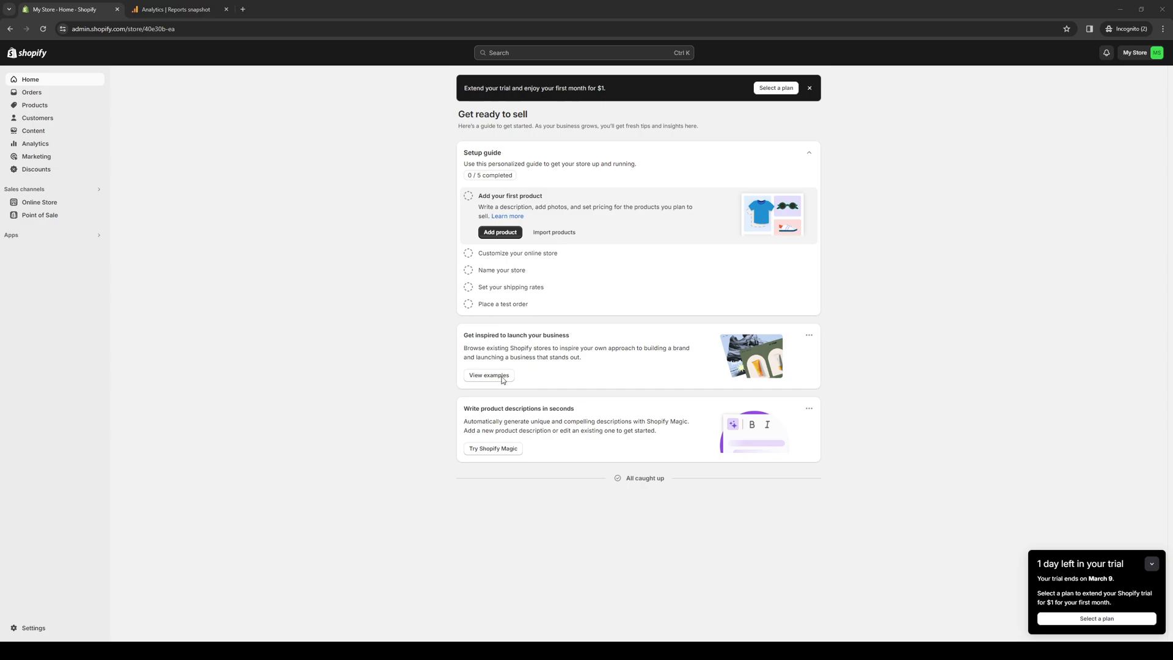
{"action": "mouse_move", "coordinate": [998, 298]}
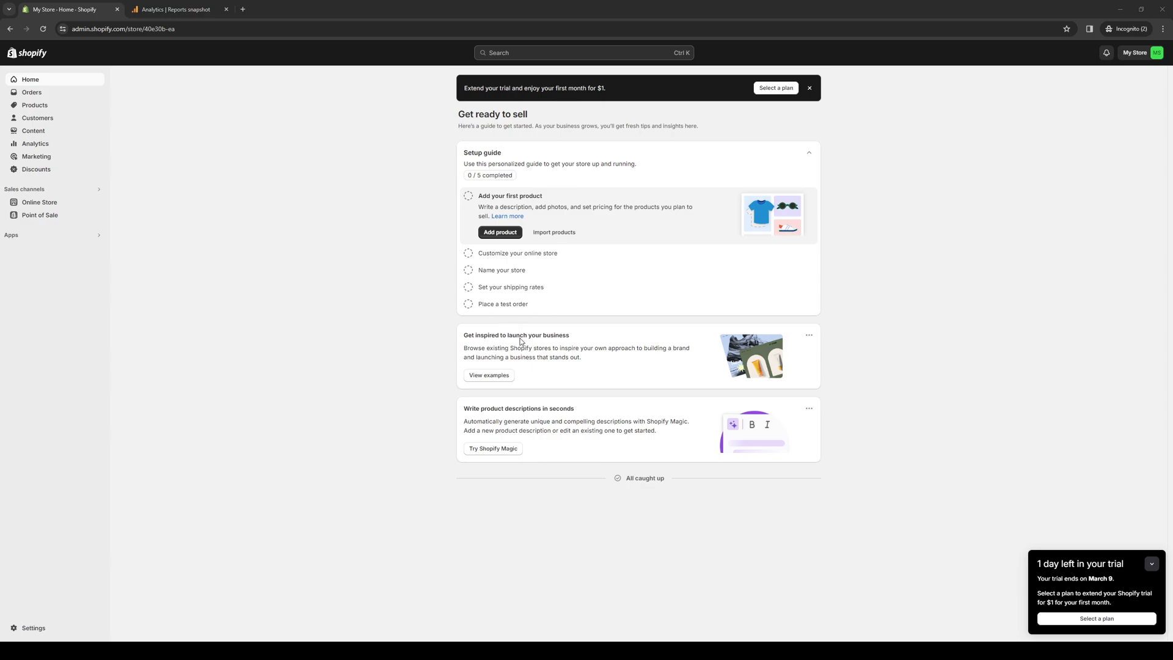
{"action": "mouse_move", "coordinate": [676, 457]}
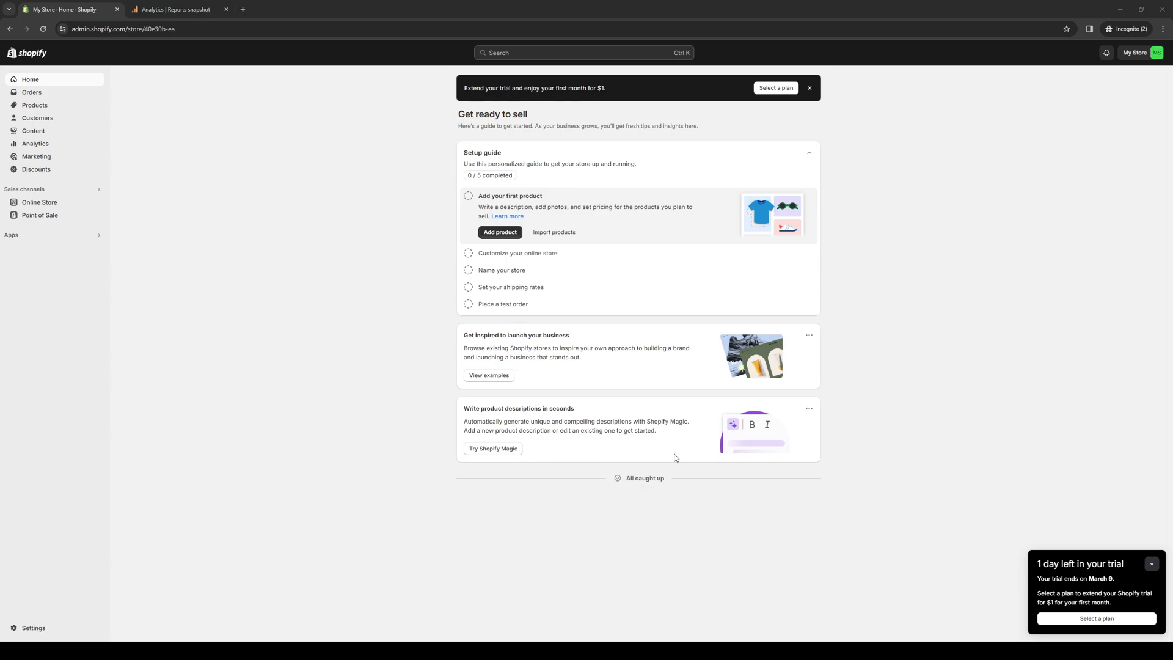
{"action": "mouse_move", "coordinate": [856, 381]}
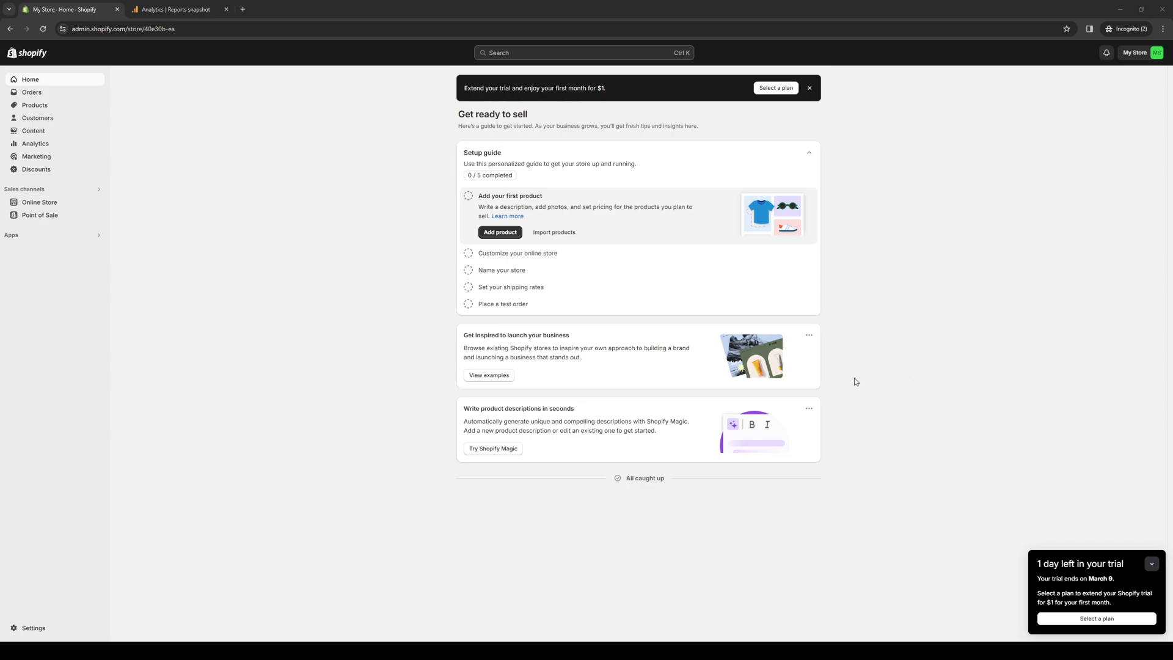
{"action": "mouse_move", "coordinate": [466, 414]}
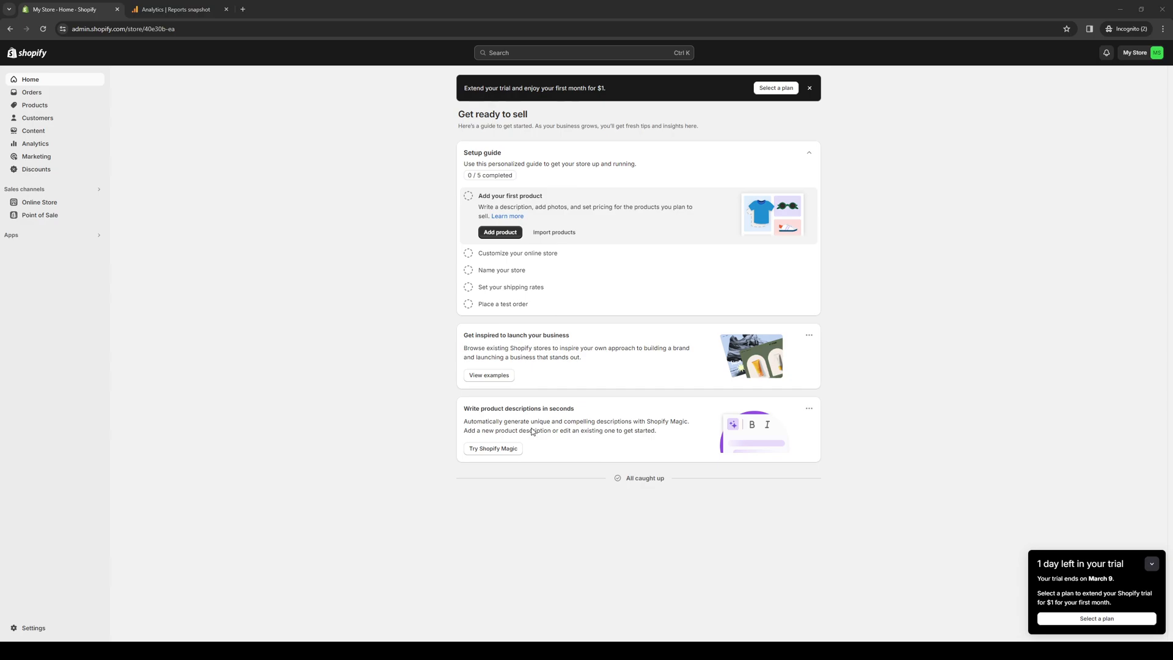
{"action": "mouse_move", "coordinate": [534, 436]}
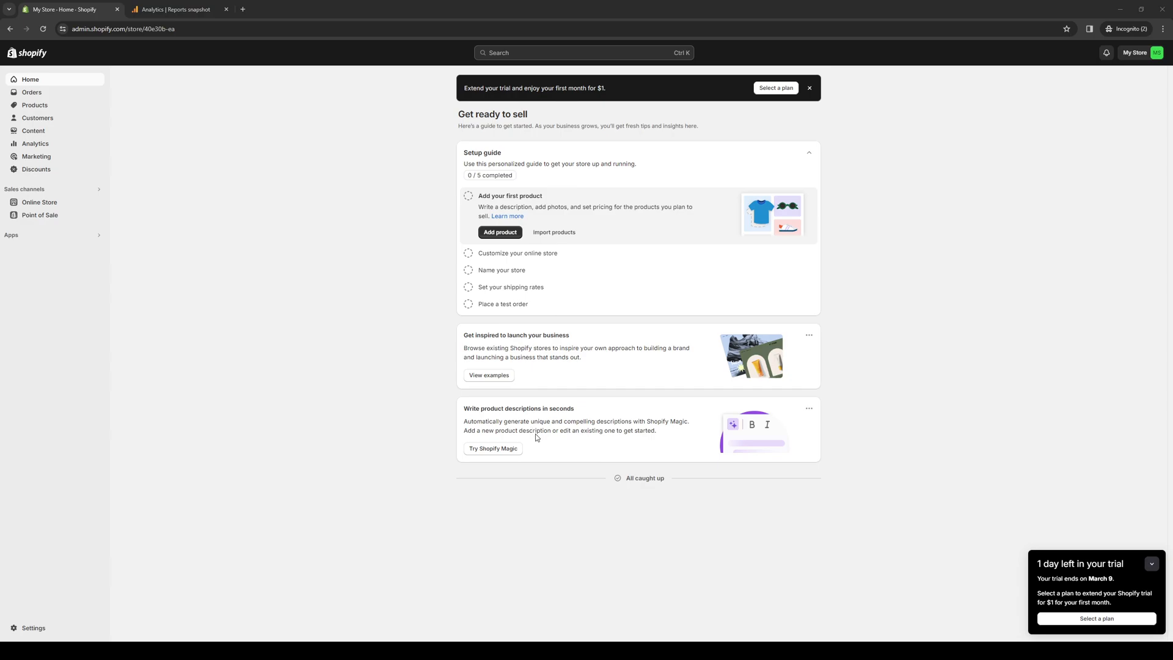
{"action": "mouse_move", "coordinate": [489, 462]}
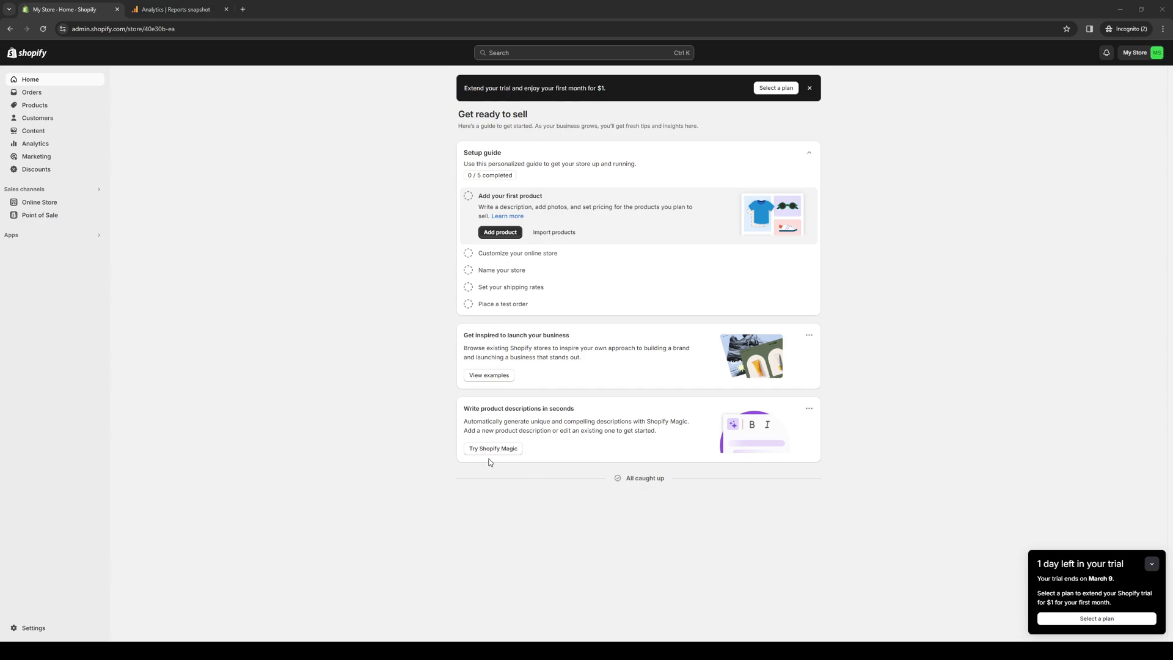
{"action": "mouse_move", "coordinate": [527, 566]}
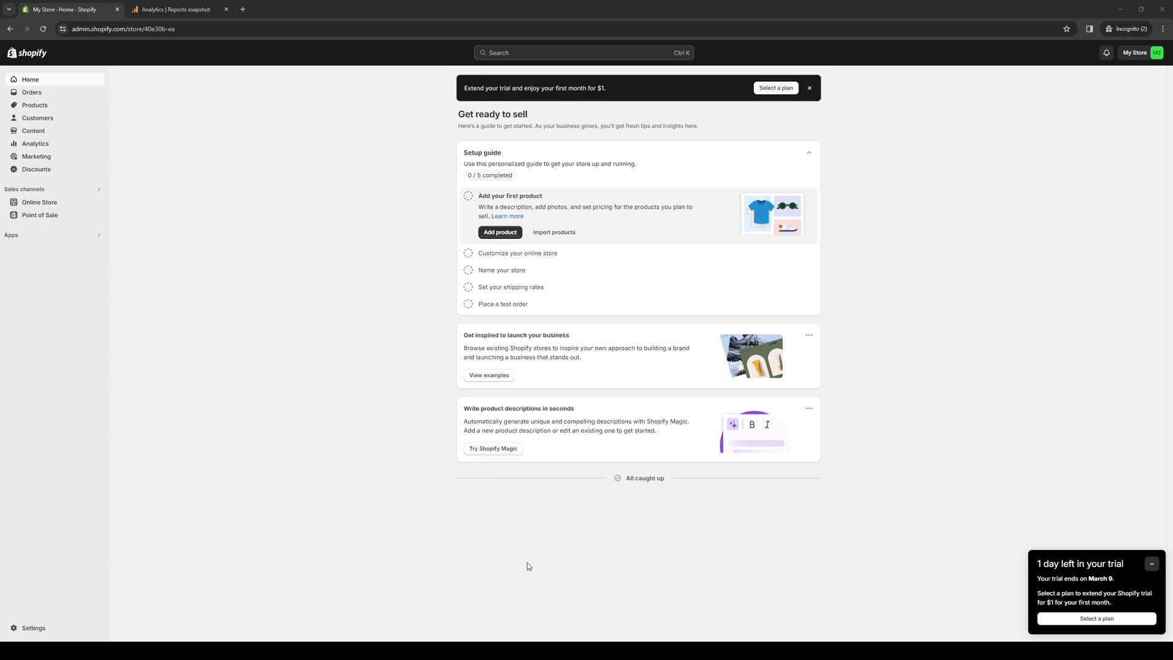
{"action": "mouse_move", "coordinate": [492, 499]}
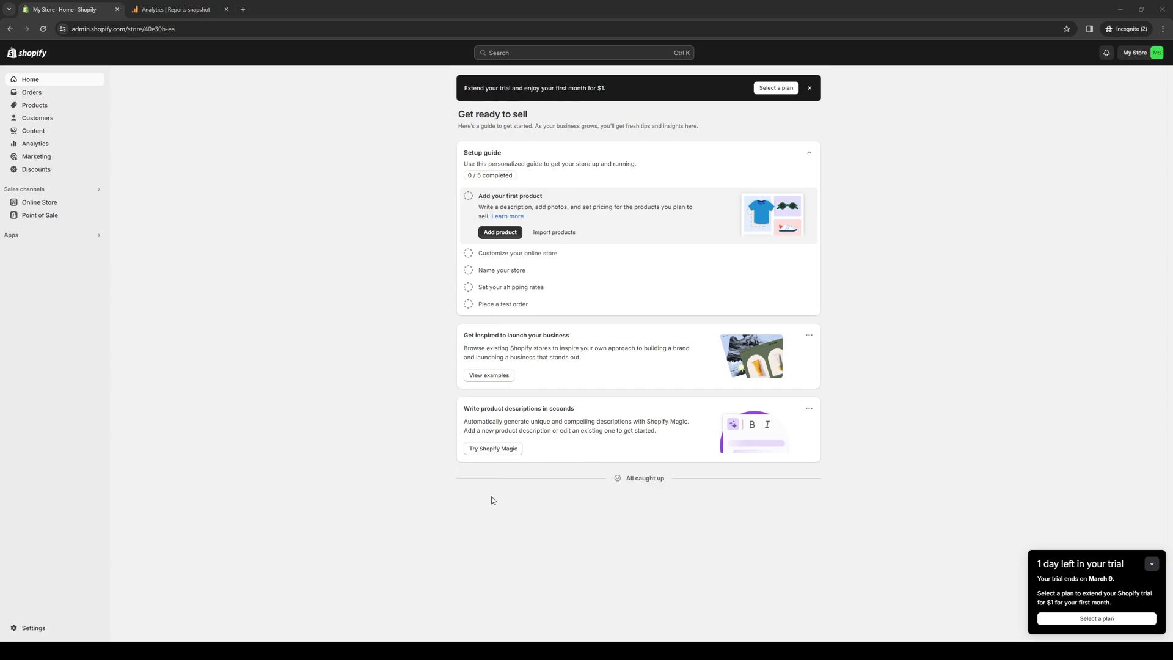
{"action": "mouse_move", "coordinate": [496, 500]}
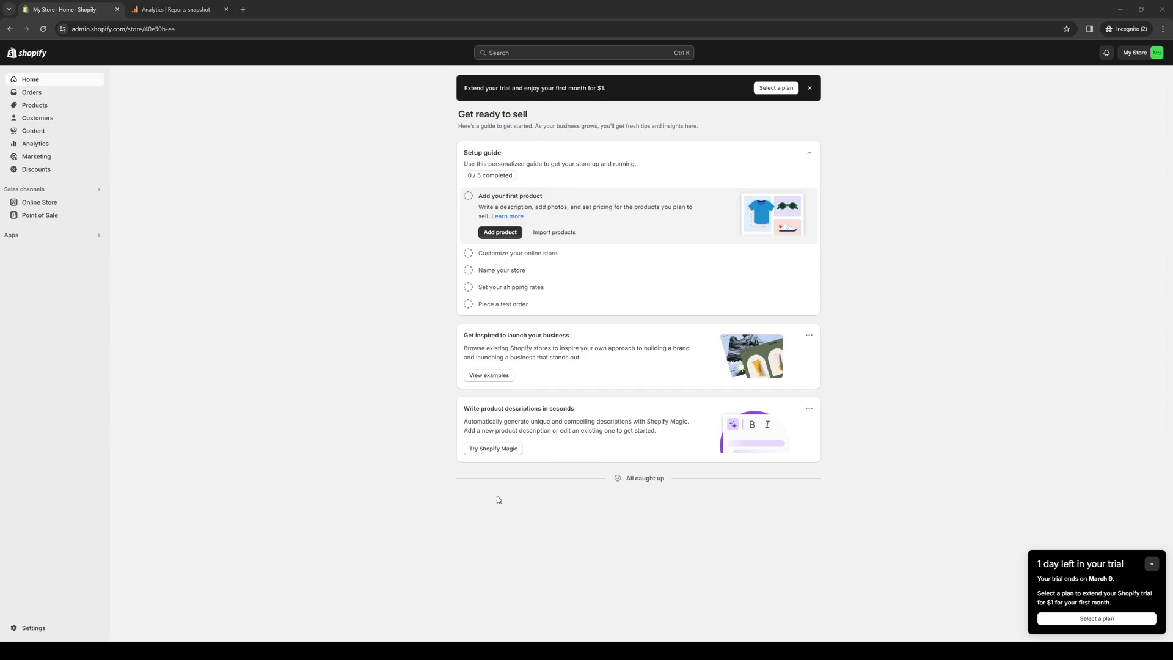
{"action": "mouse_move", "coordinate": [552, 501]}
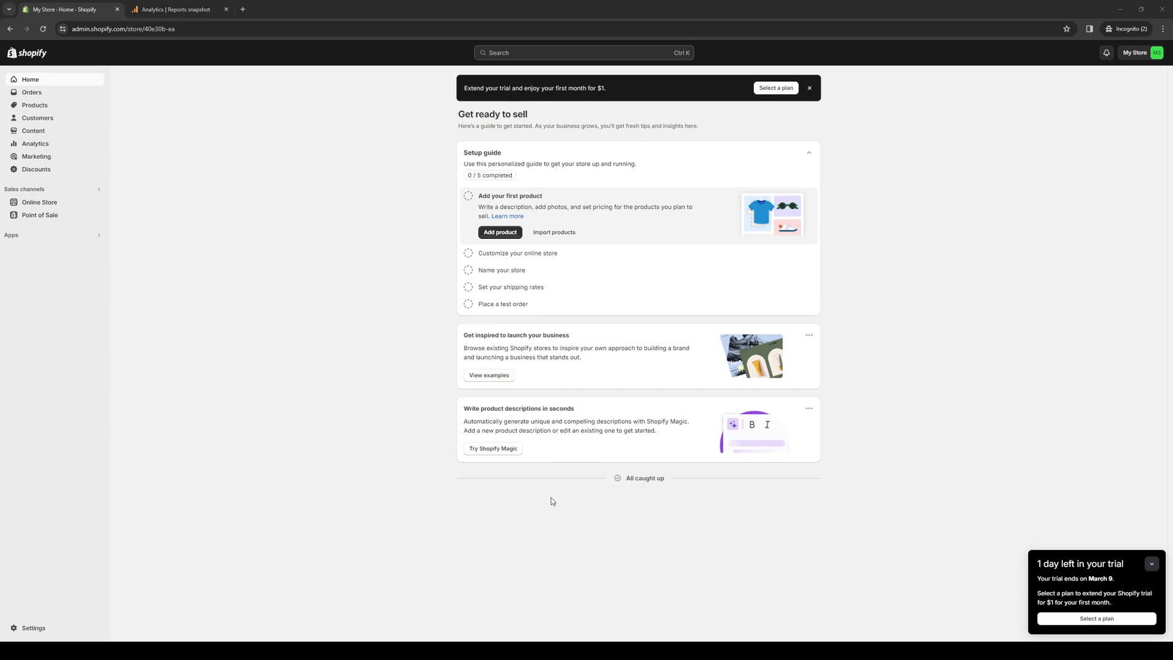
{"action": "mouse_move", "coordinate": [867, 387]}
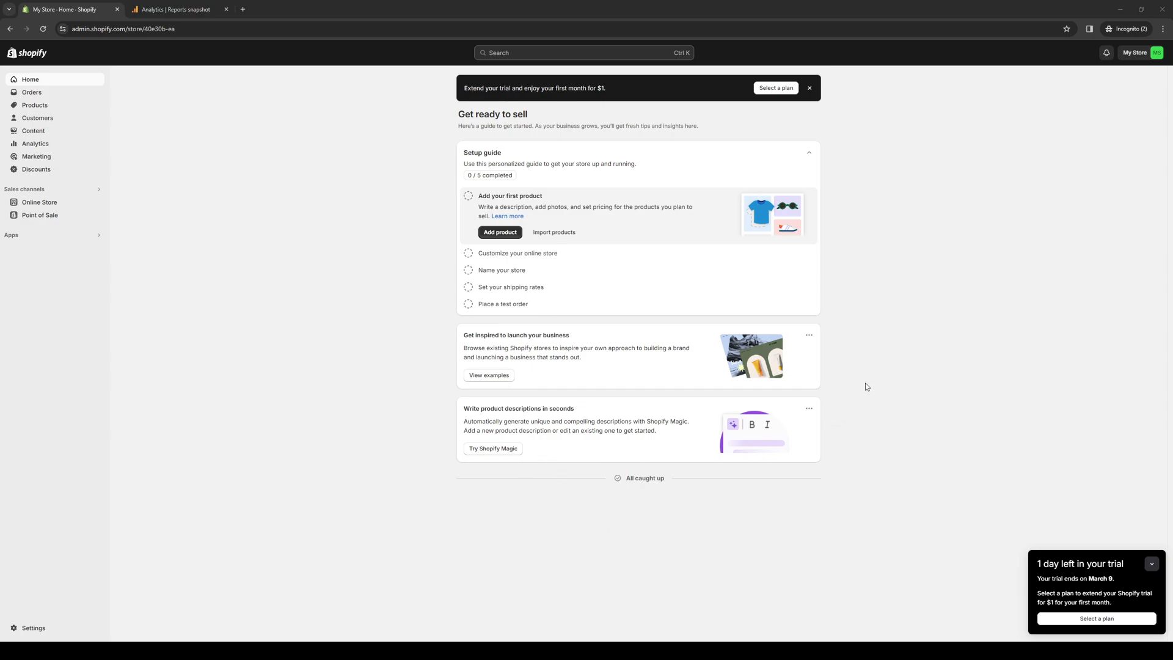
{"action": "mouse_move", "coordinate": [511, 410]}
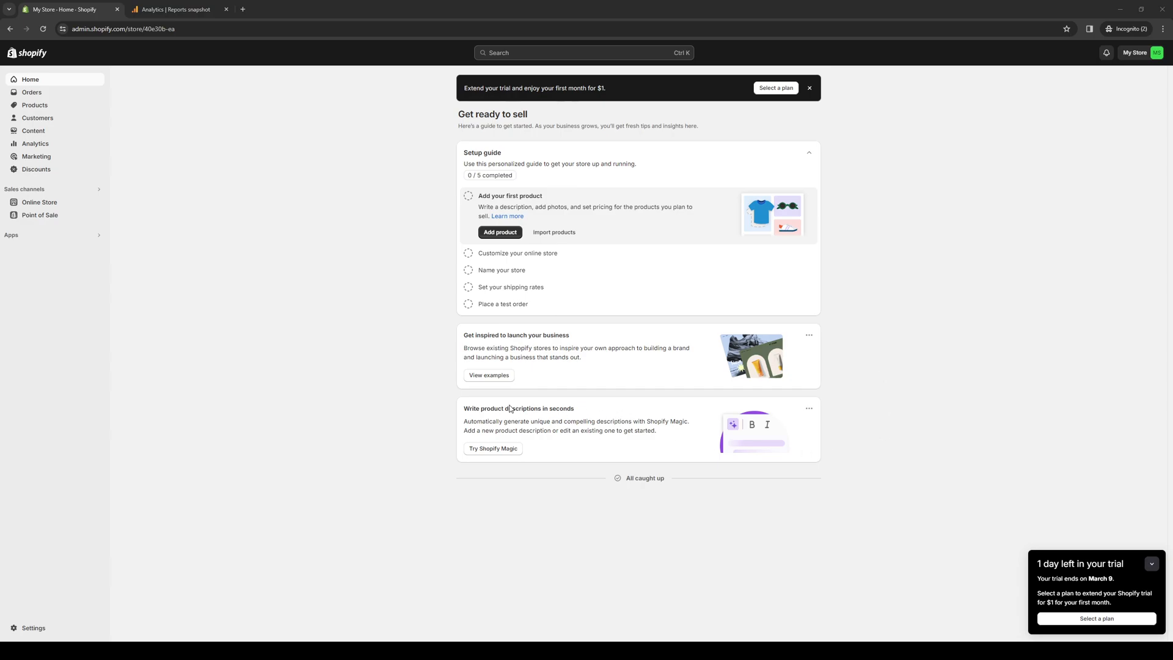
{"action": "mouse_move", "coordinate": [670, 404]}
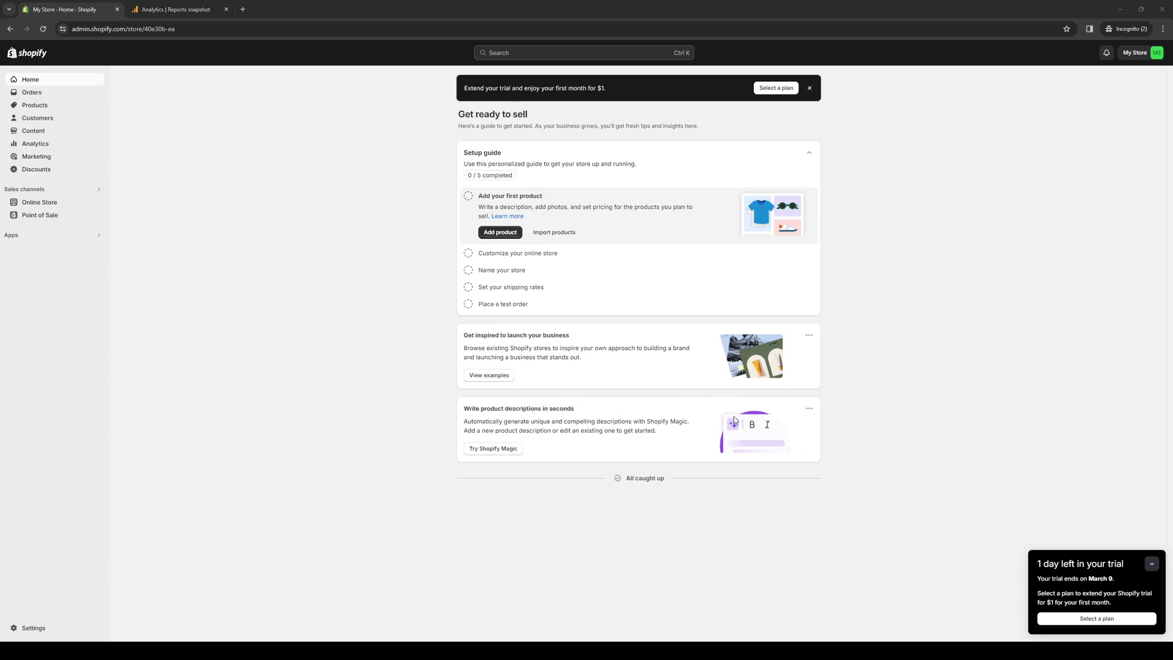
{"action": "mouse_move", "coordinate": [514, 444]}
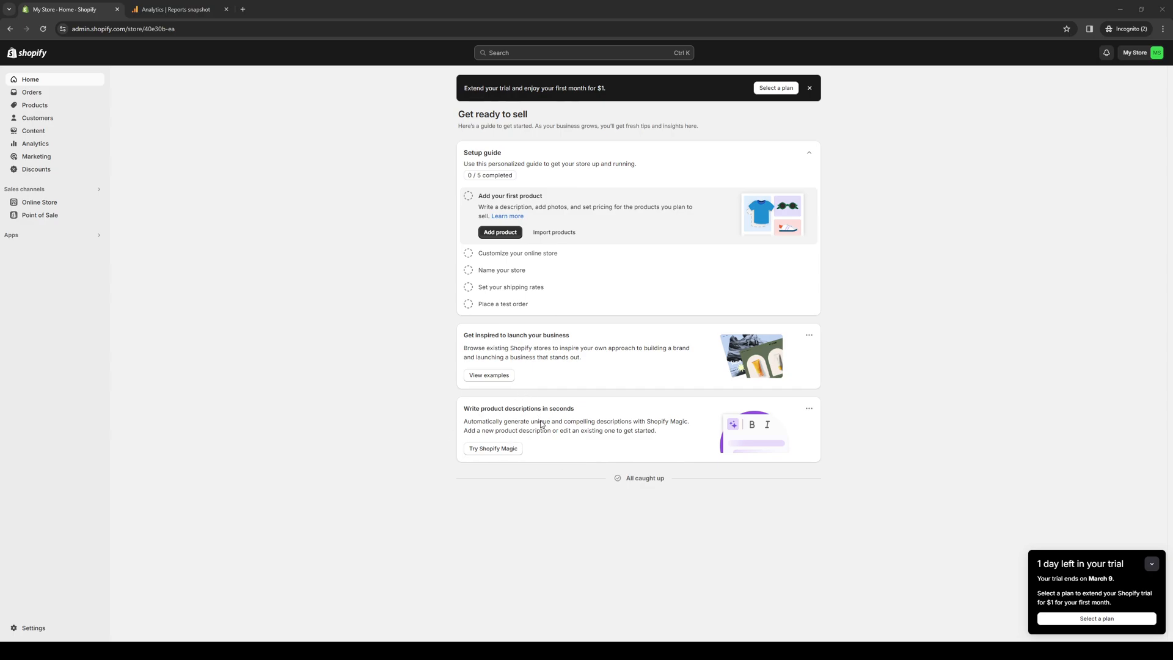
{"action": "mouse_move", "coordinate": [566, 455]}
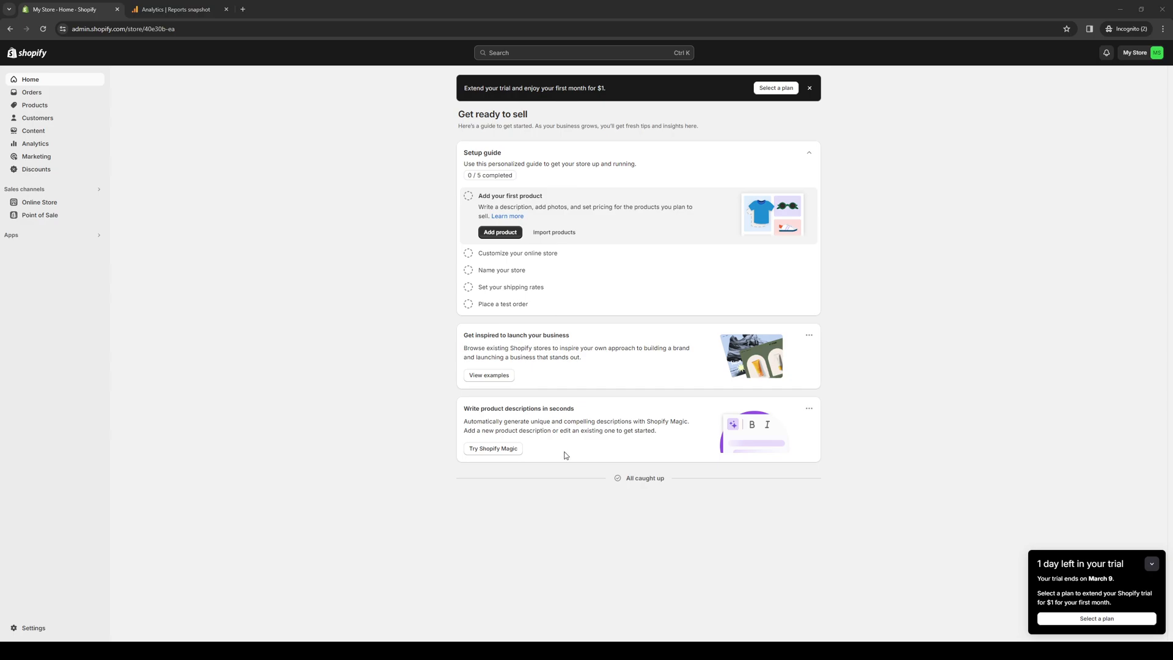
{"action": "mouse_move", "coordinate": [539, 456]}
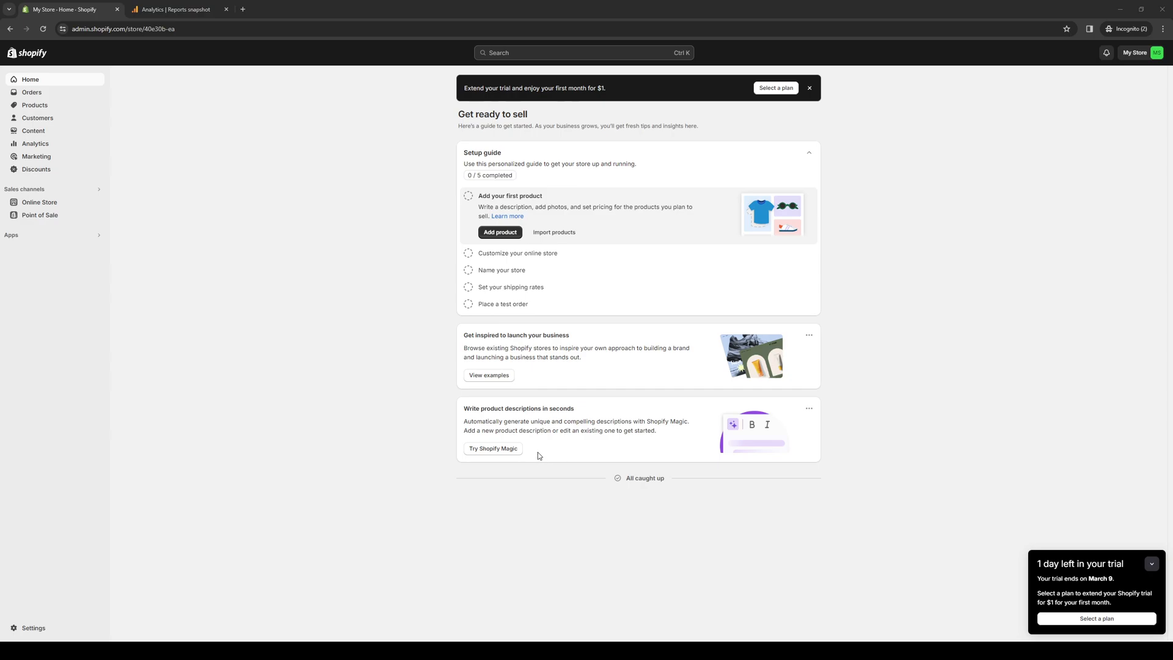
{"action": "mouse_move", "coordinate": [521, 470]}
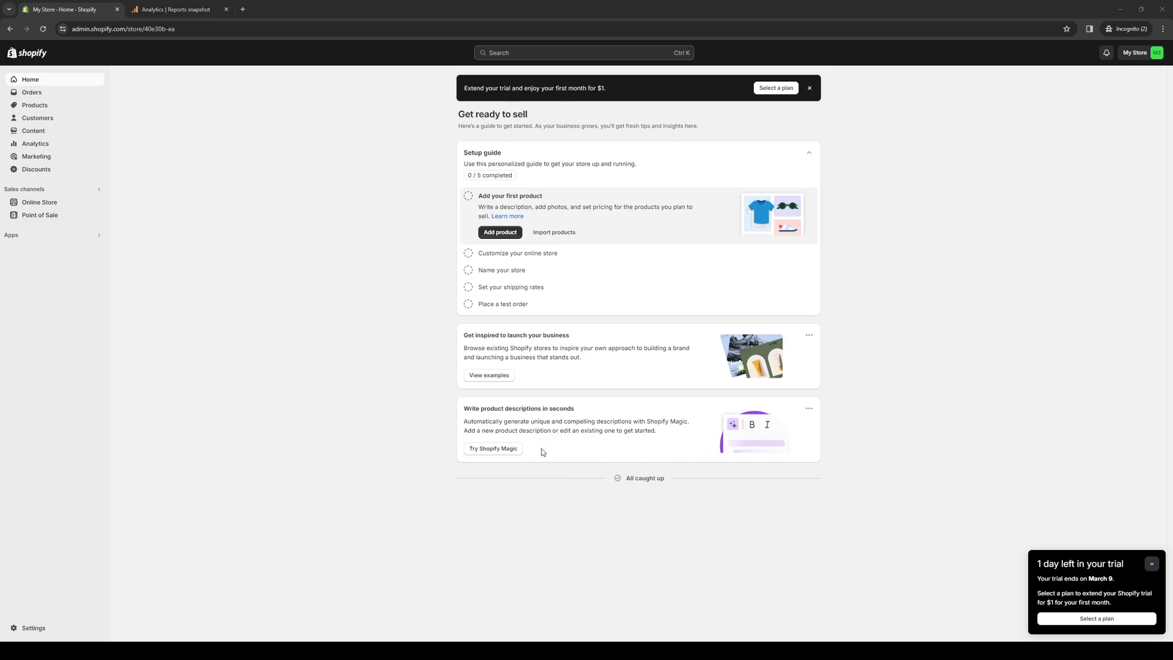
{"action": "mouse_move", "coordinate": [836, 334]}
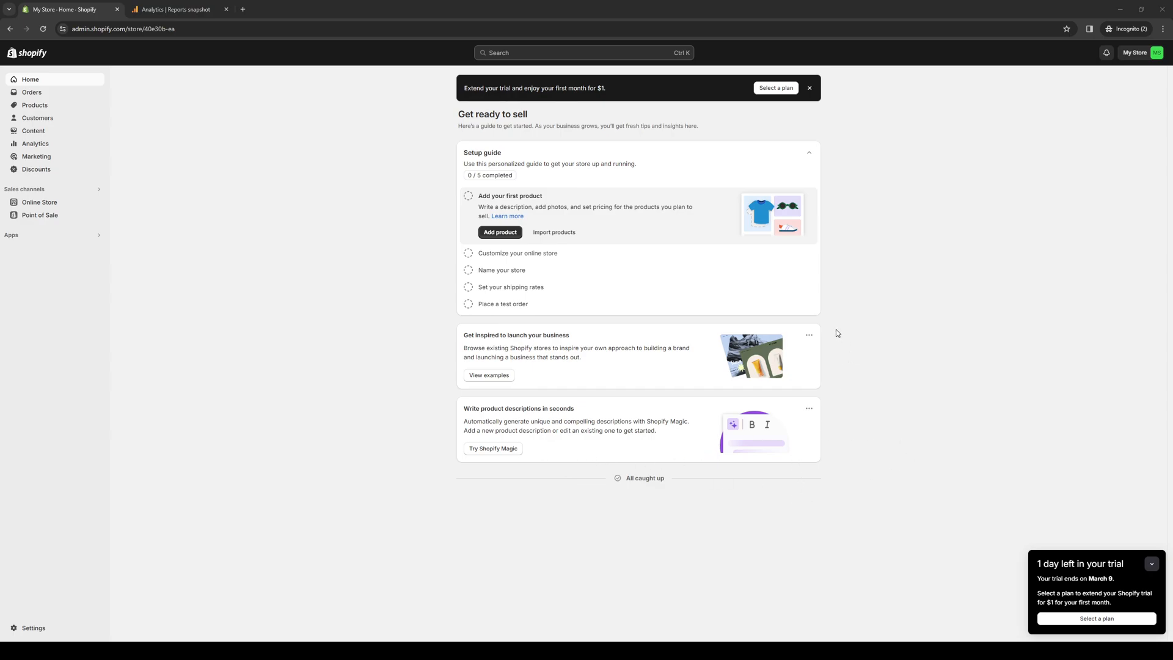
{"action": "mouse_move", "coordinate": [642, 531]}
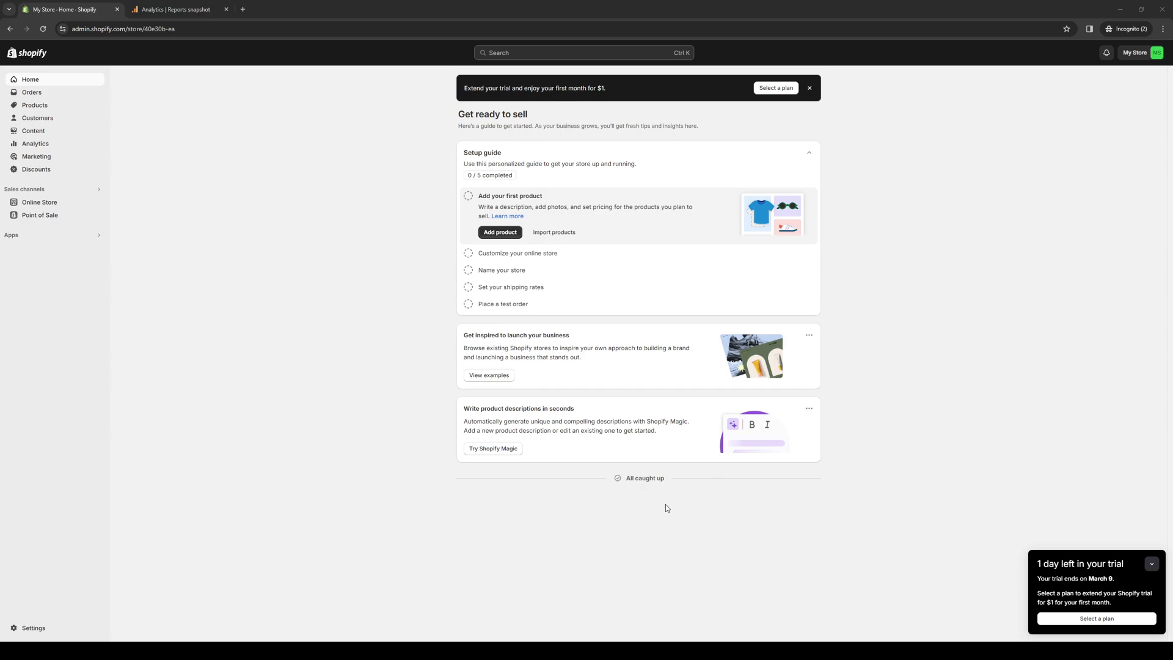
{"action": "mouse_move", "coordinate": [529, 478]}
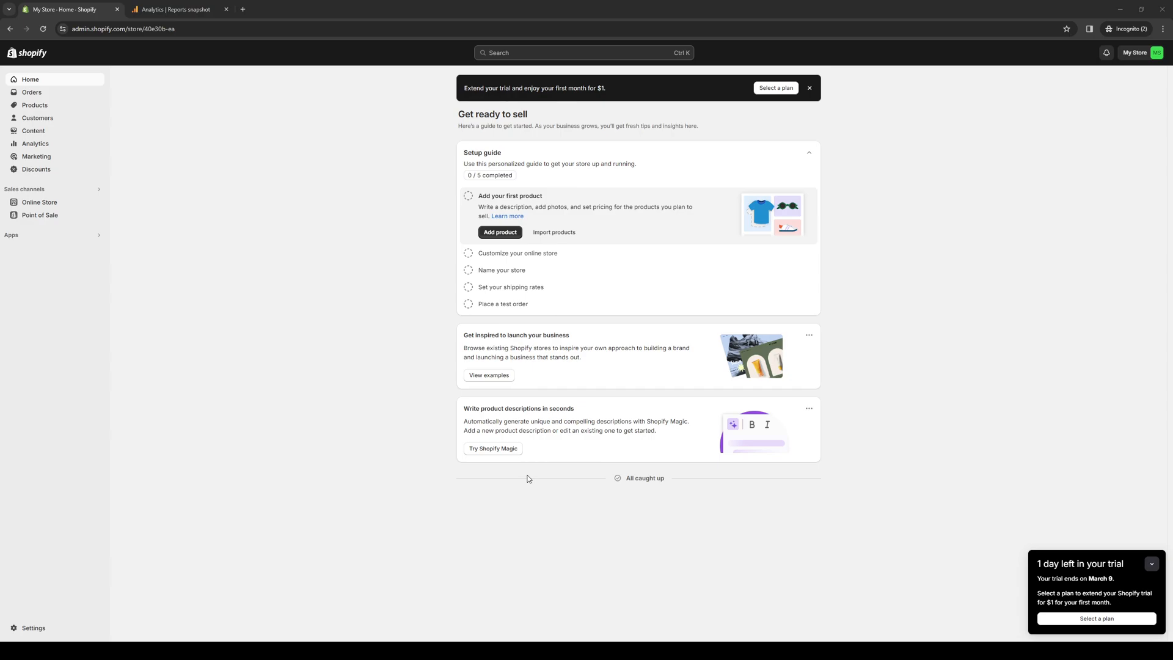
{"action": "mouse_move", "coordinate": [524, 378]}
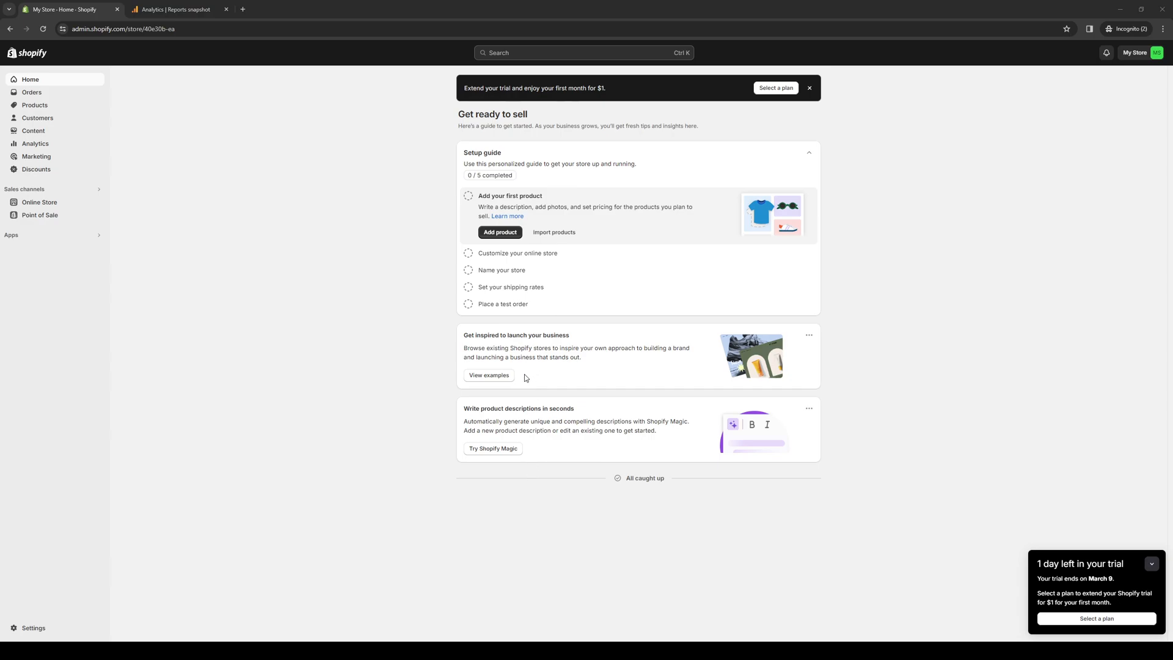
{"action": "mouse_move", "coordinate": [510, 536]}
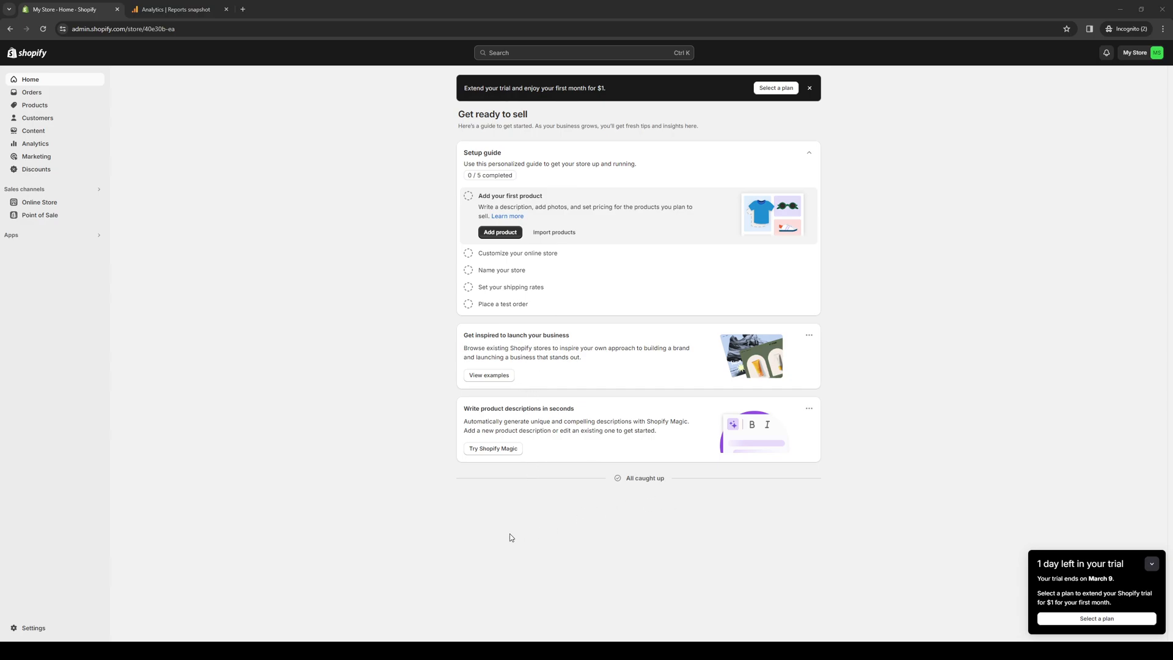
{"action": "mouse_move", "coordinate": [566, 544]}
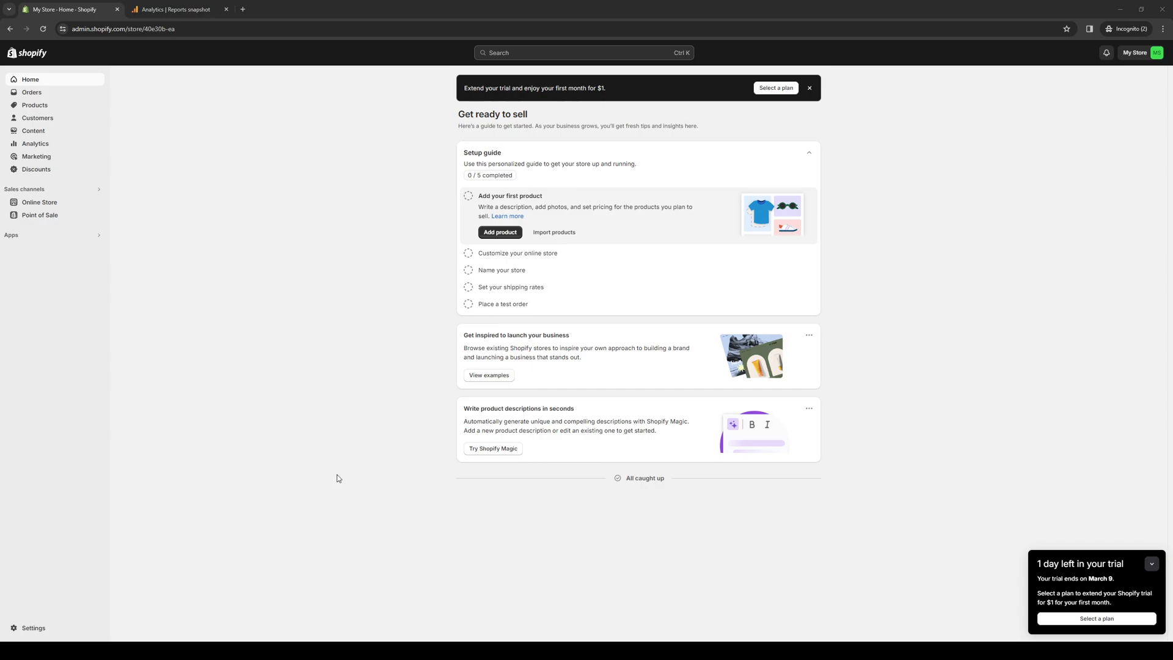
{"action": "mouse_move", "coordinate": [325, 426]}
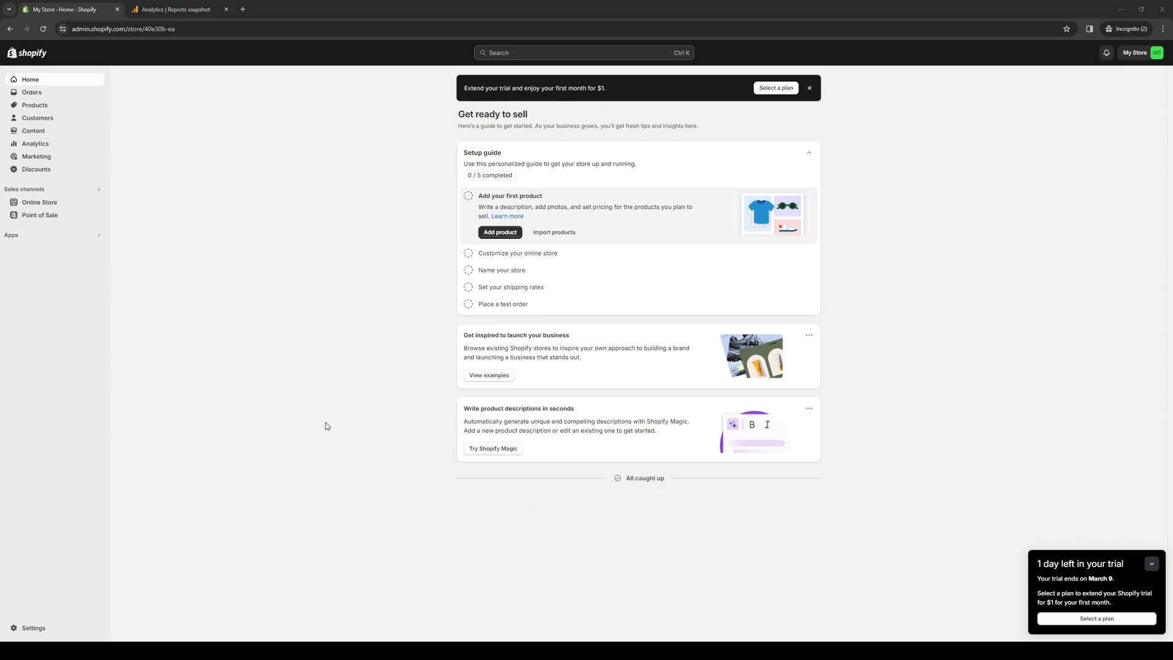
{"action": "mouse_move", "coordinate": [355, 401]}
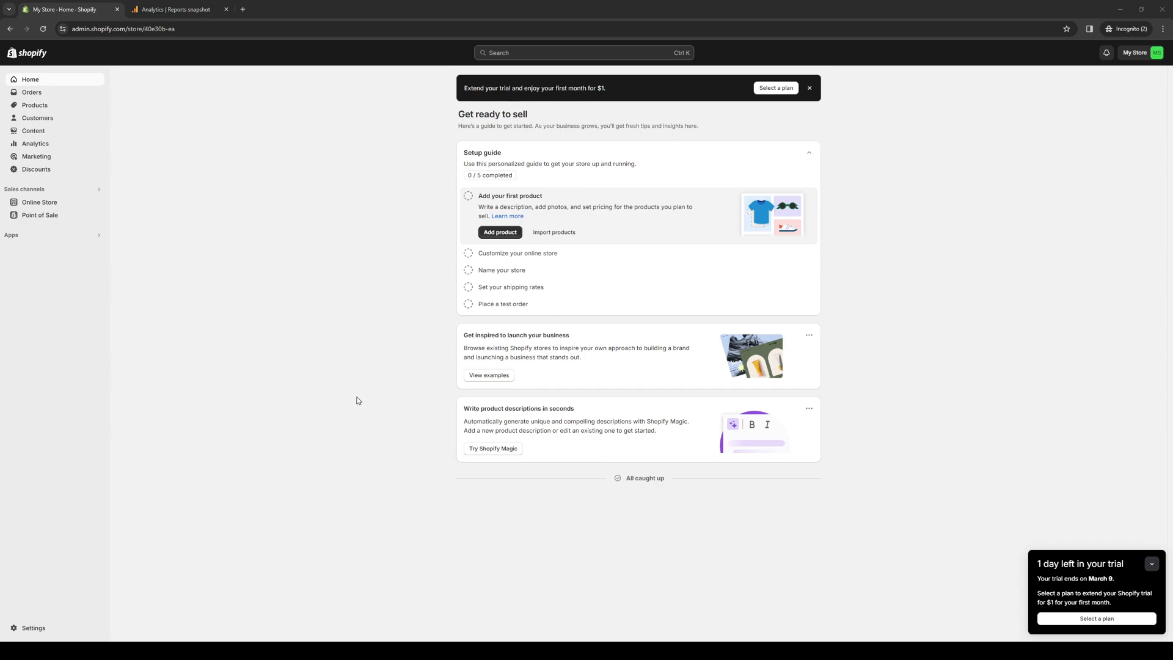
{"action": "mouse_move", "coordinate": [450, 204]}
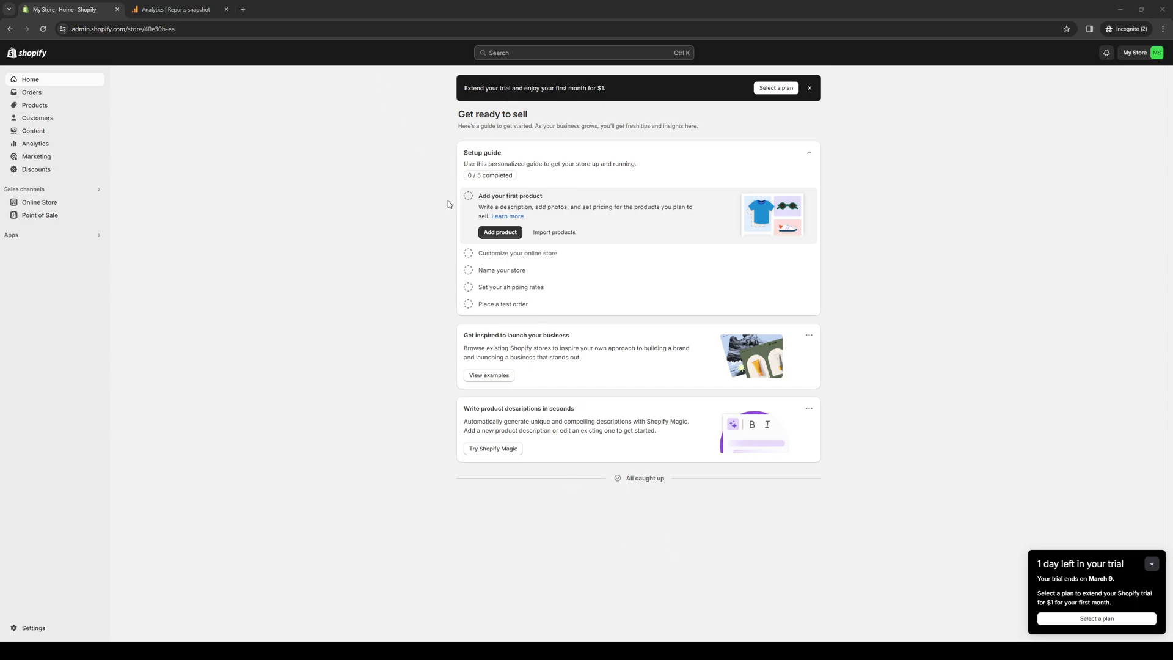
{"action": "mouse_move", "coordinate": [675, 535]}
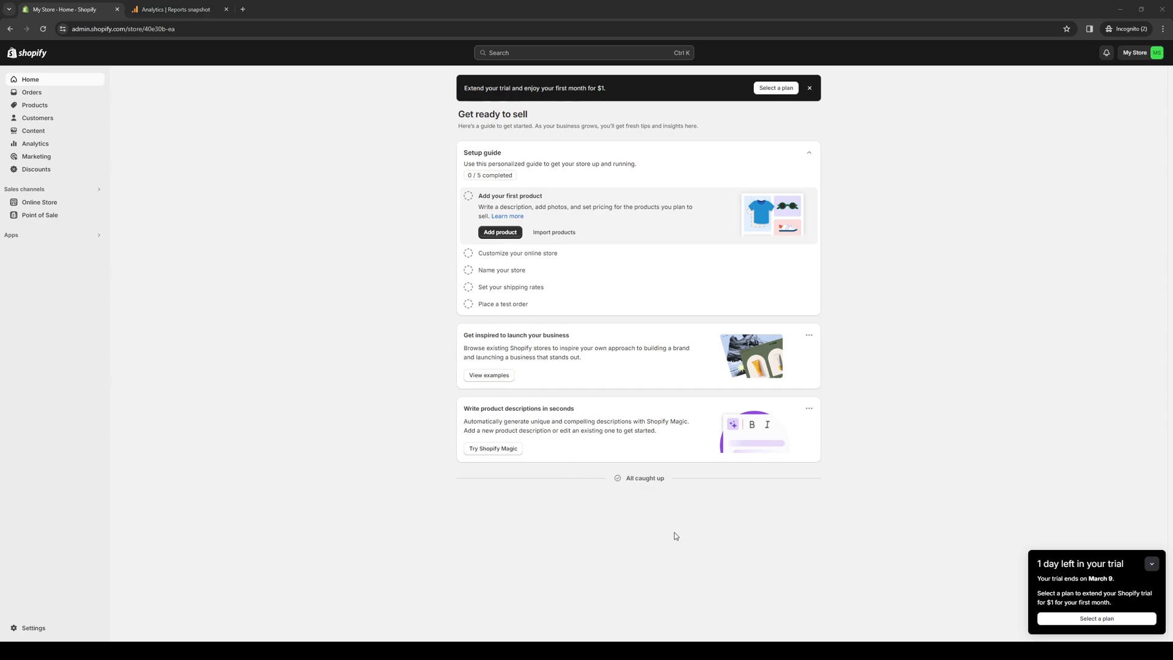
{"action": "mouse_move", "coordinate": [347, 425]}
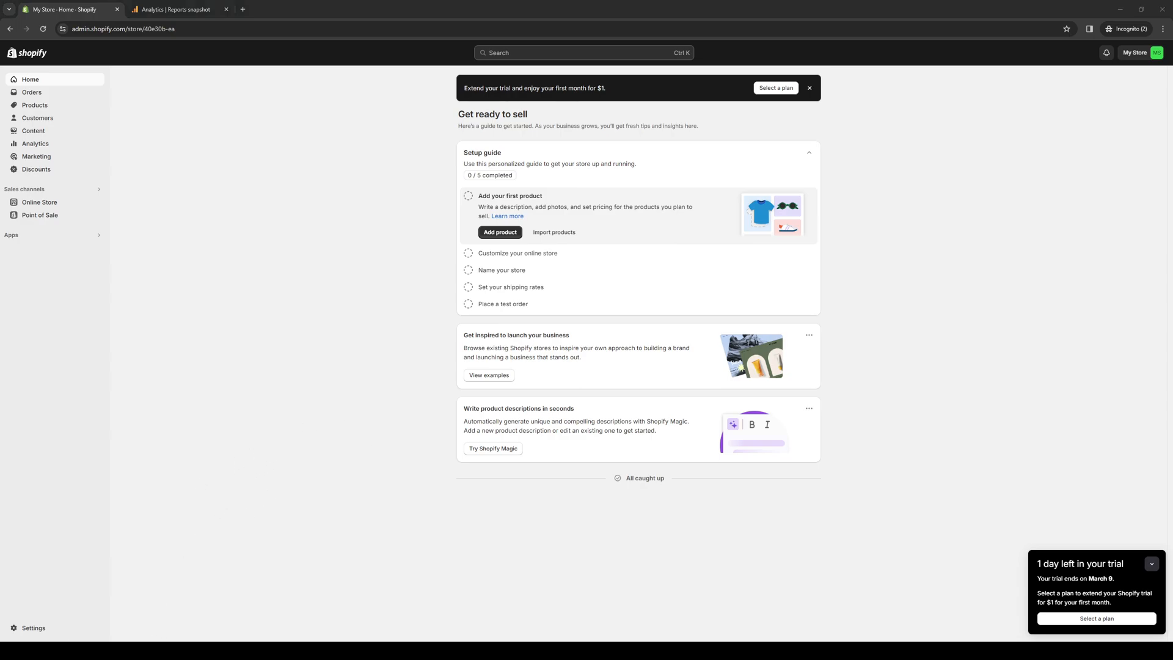
{"action": "mouse_move", "coordinate": [332, 395]}
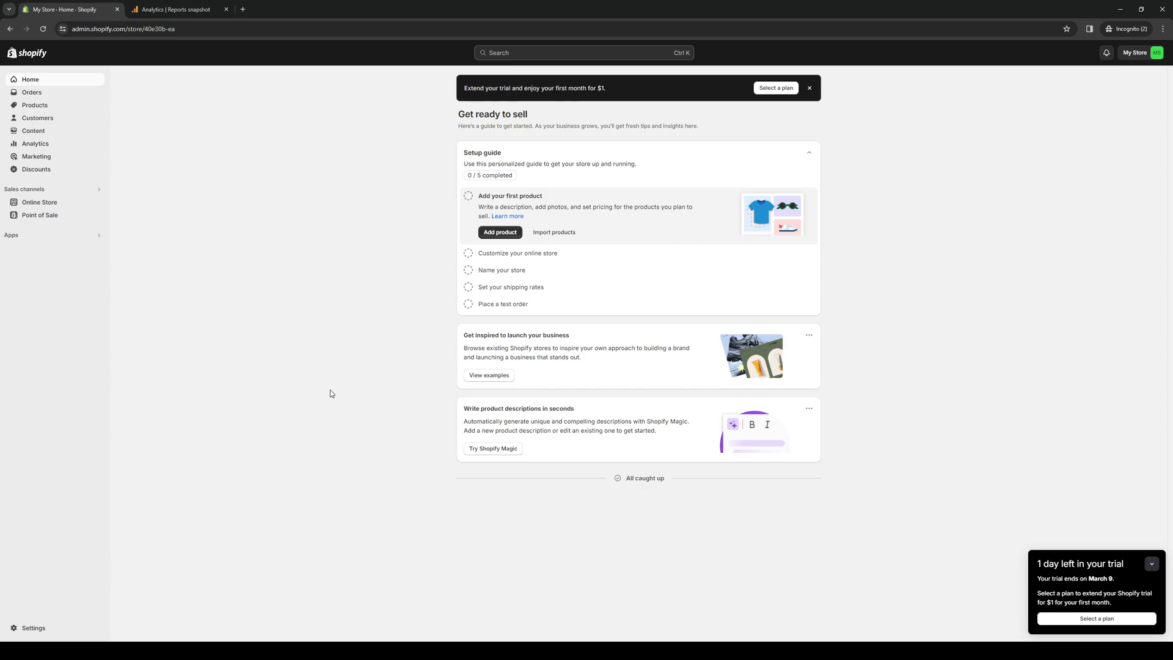
{"action": "mouse_move", "coordinate": [362, 204]}
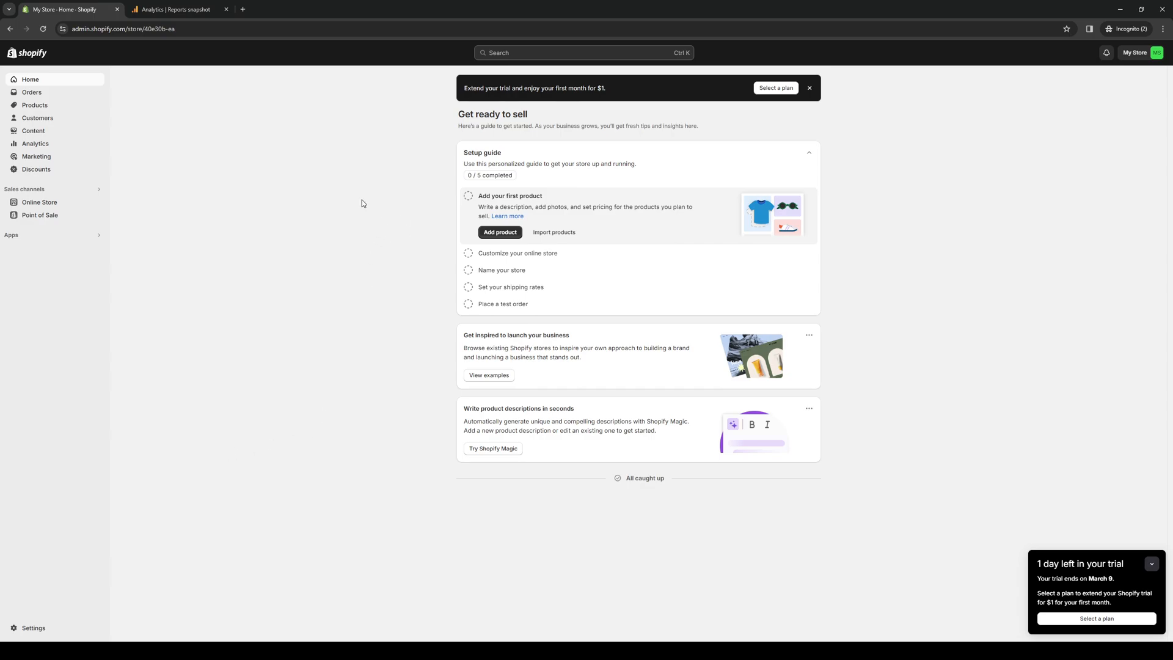
{"action": "mouse_move", "coordinate": [358, 224]}
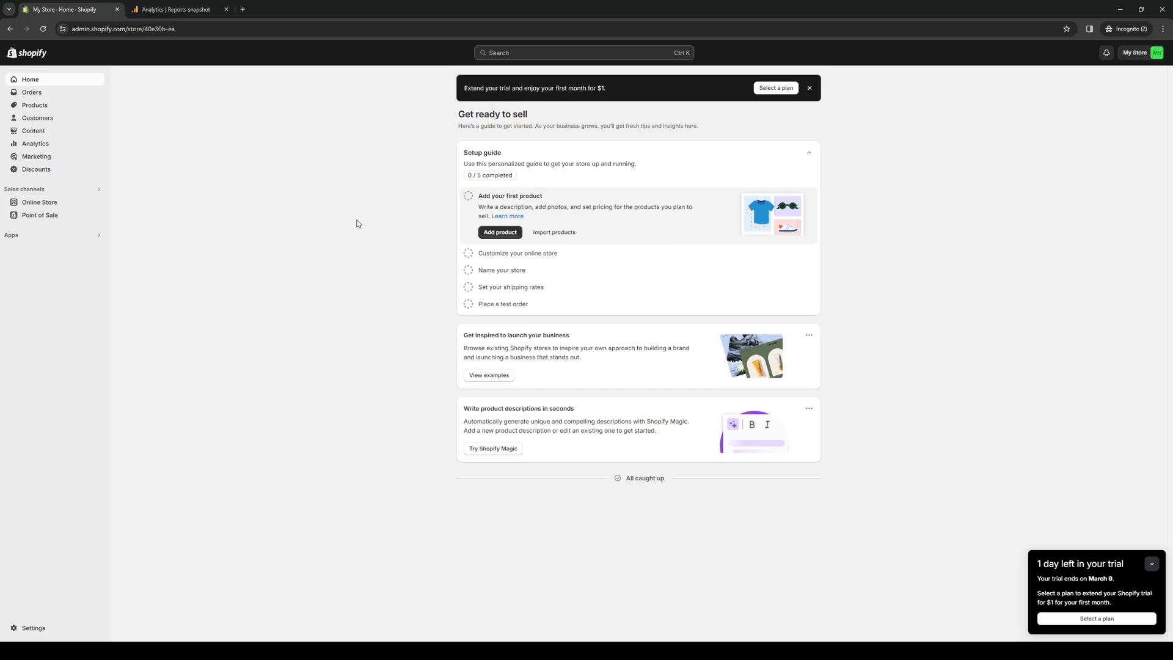
{"action": "mouse_move", "coordinate": [354, 234]}
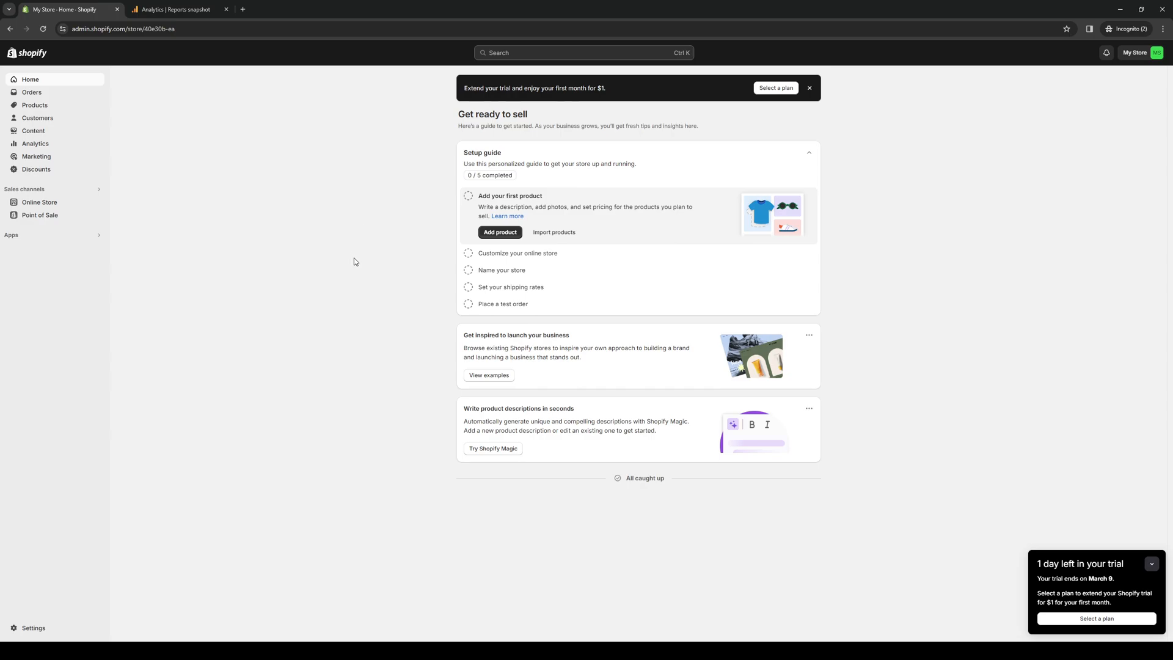
{"action": "mouse_move", "coordinate": [86, 248]}
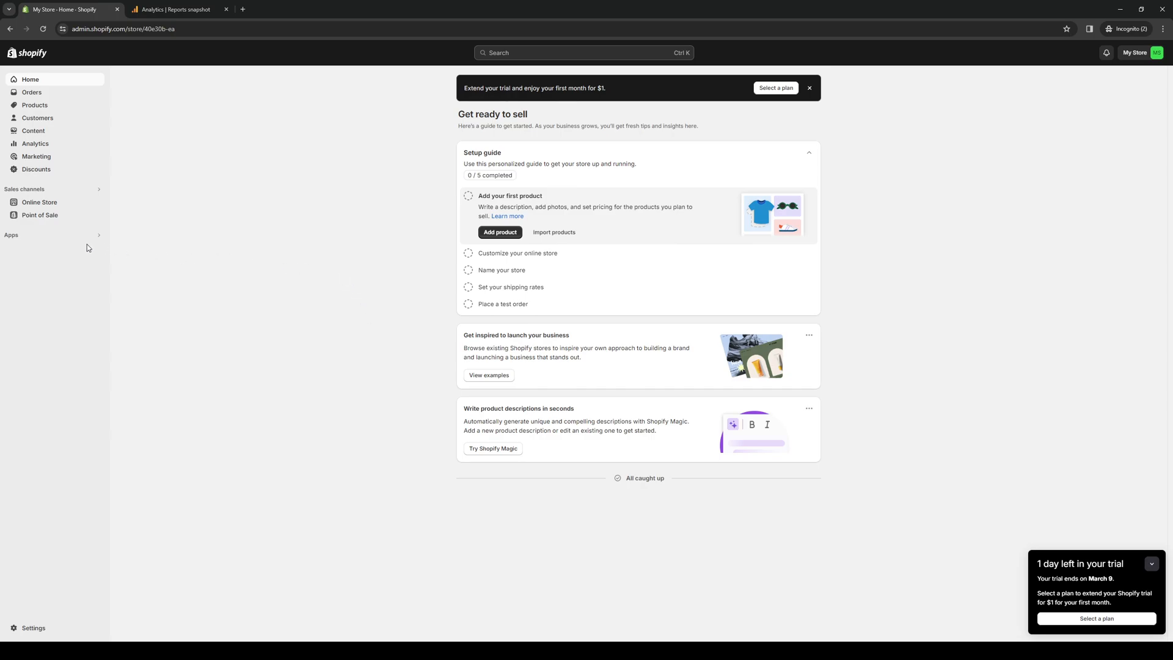
{"action": "mouse_move", "coordinate": [97, 238]}
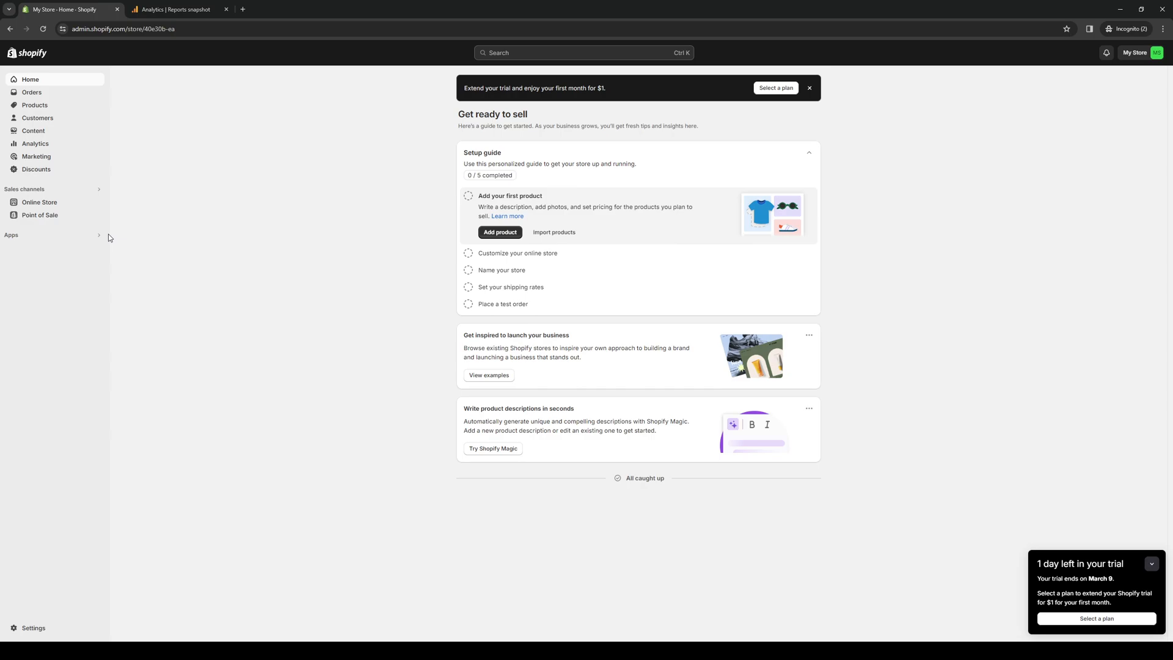
- Filter the Shopify admin search to Apps, listing Smile, Trustpilot, Trustoo.io and Printify
{"action": "left_click", "coordinate": [584, 53]}
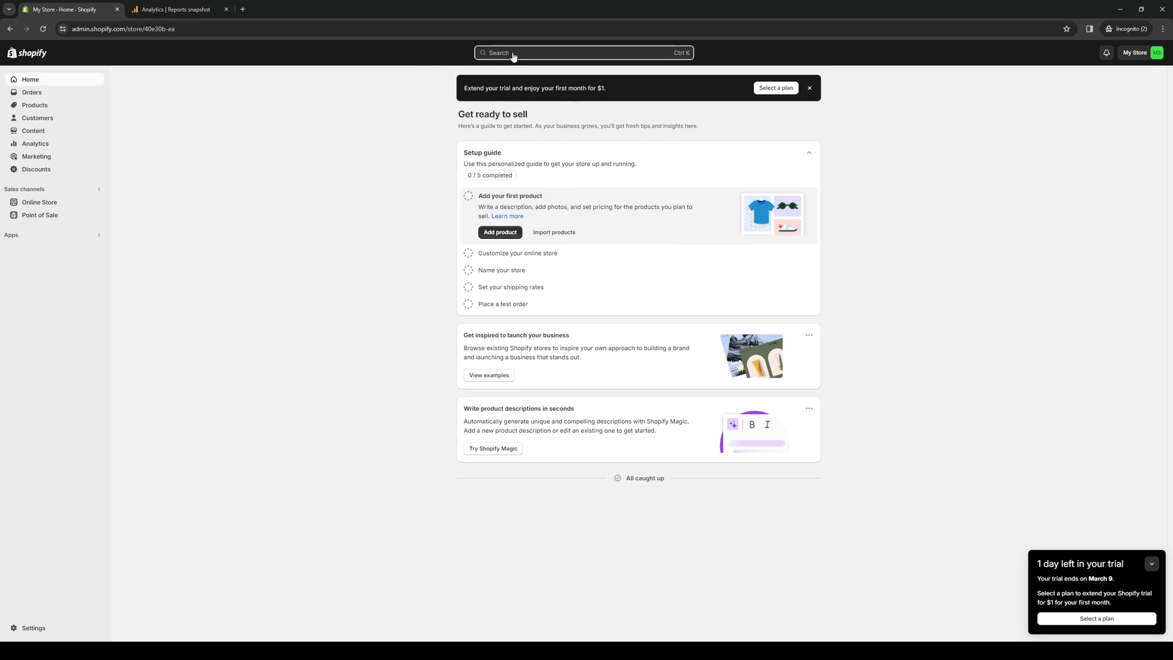
{"action": "left_click", "coordinate": [583, 53]}
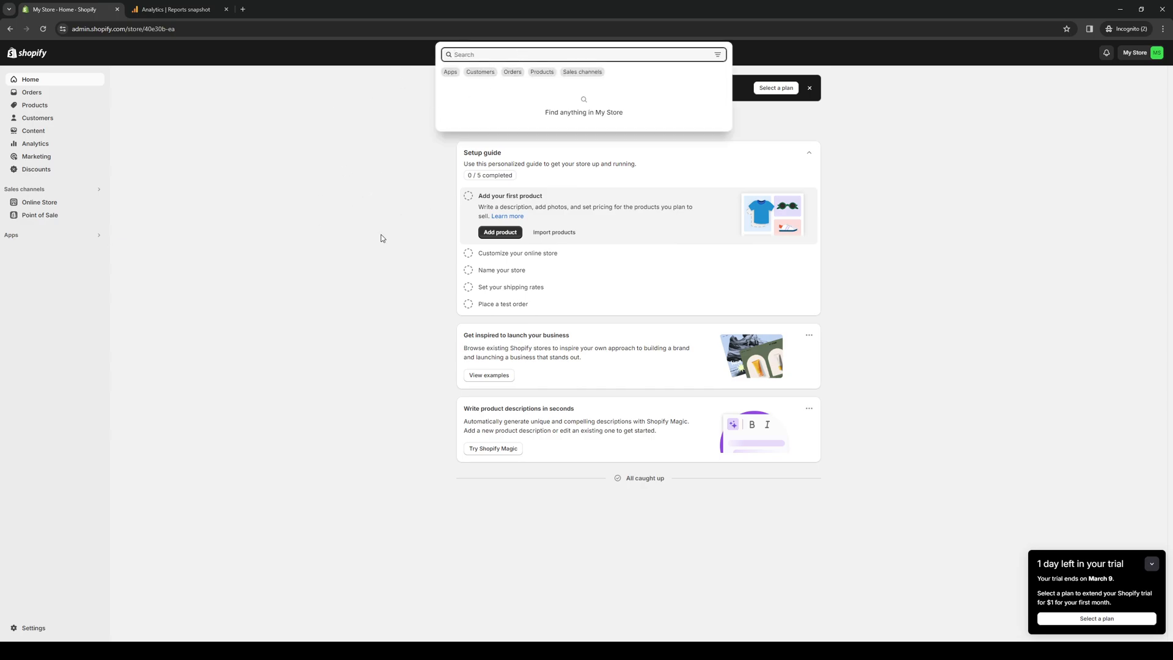
{"action": "mouse_move", "coordinate": [297, 231]}
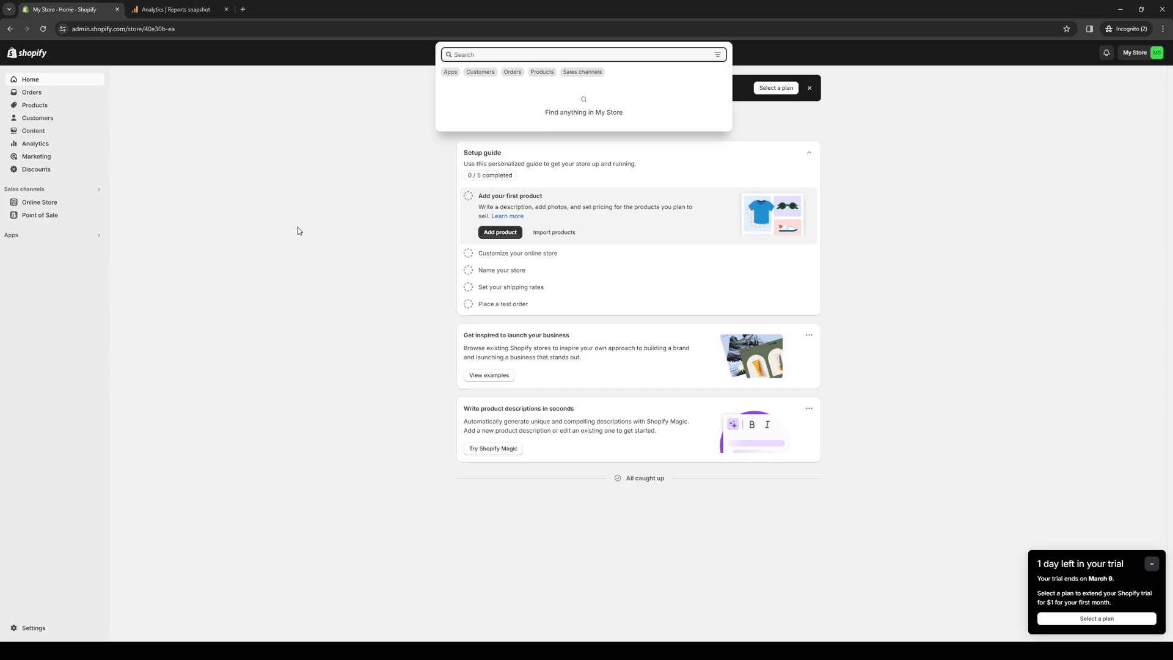
{"action": "left_click", "coordinate": [451, 72]}
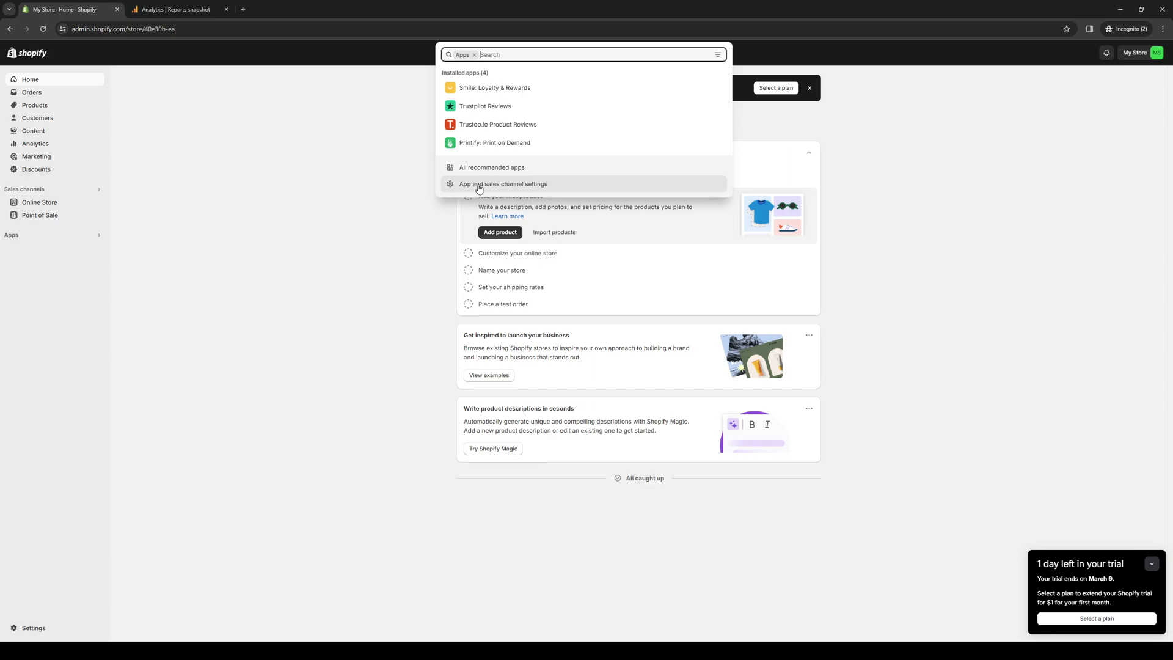
{"action": "mouse_move", "coordinate": [502, 190]}
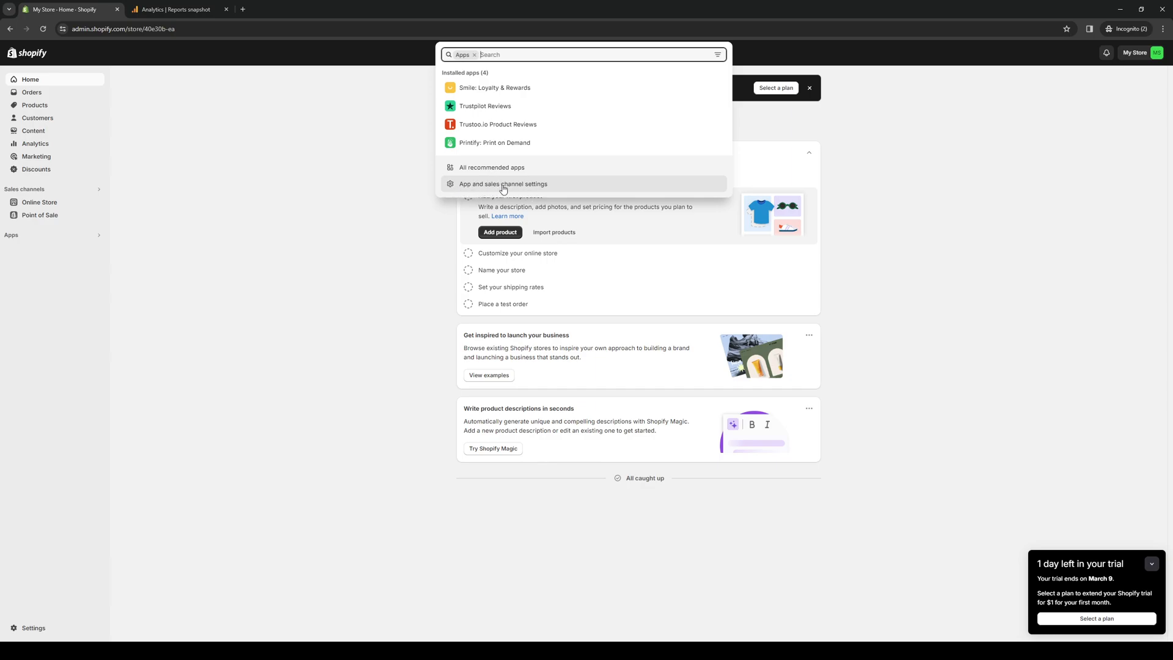
- Show the Installed tab of Apps and sales channels with its six items including Point of Sale
{"action": "left_click", "coordinate": [502, 184]}
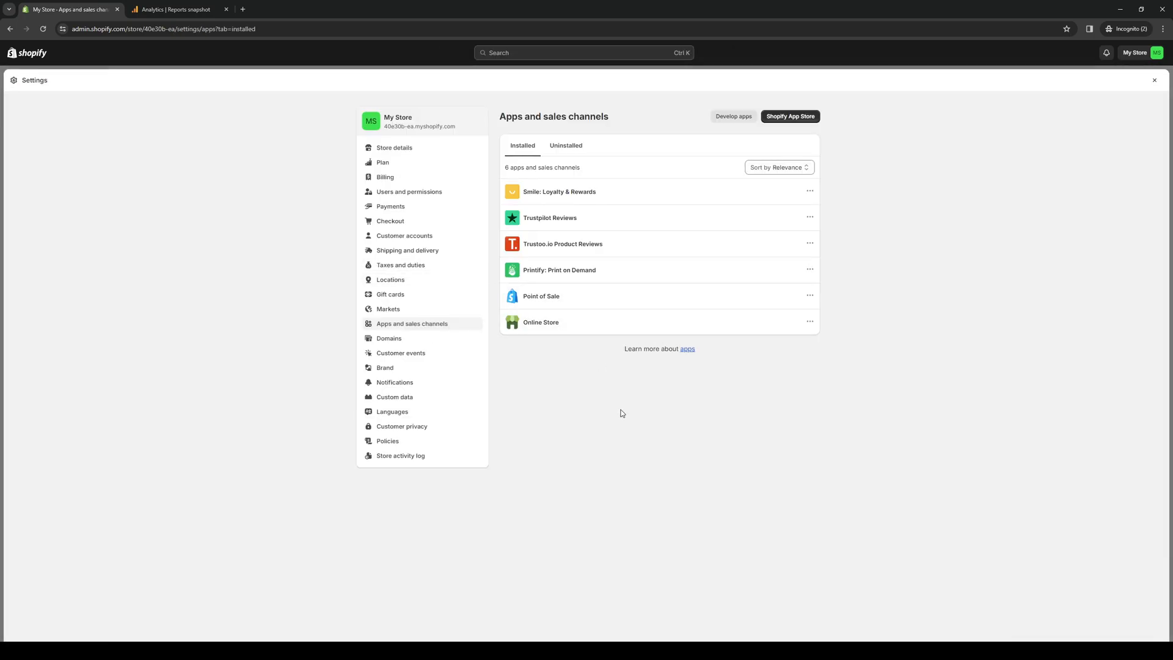
{"action": "mouse_move", "coordinate": [639, 391]}
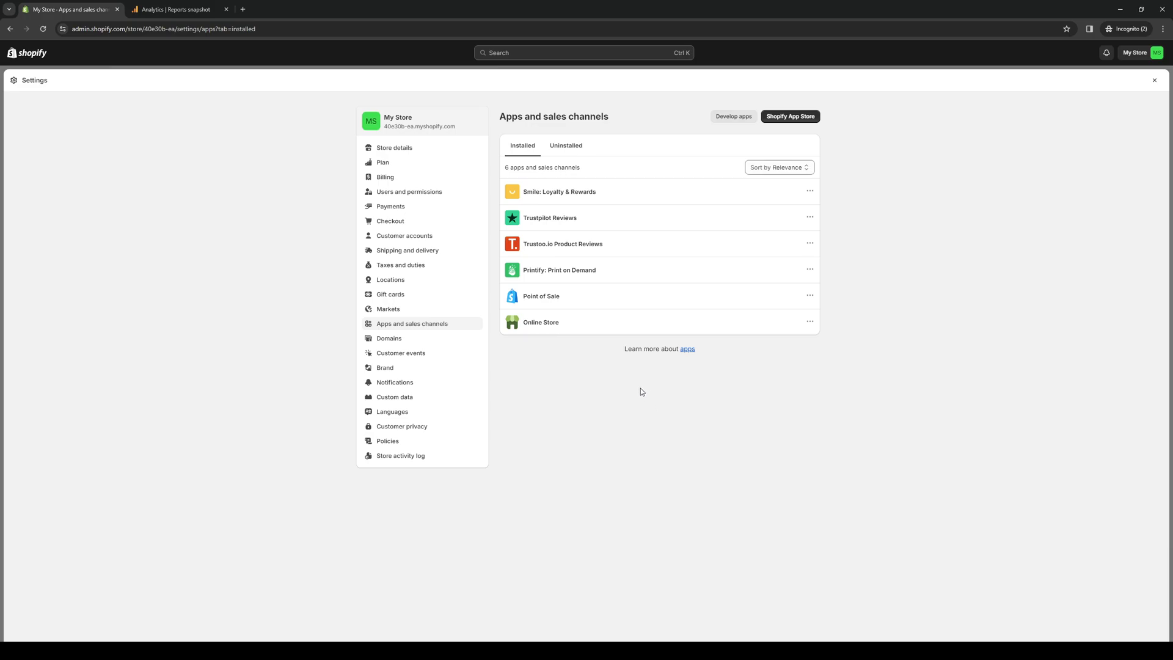
{"action": "mouse_move", "coordinate": [528, 388]}
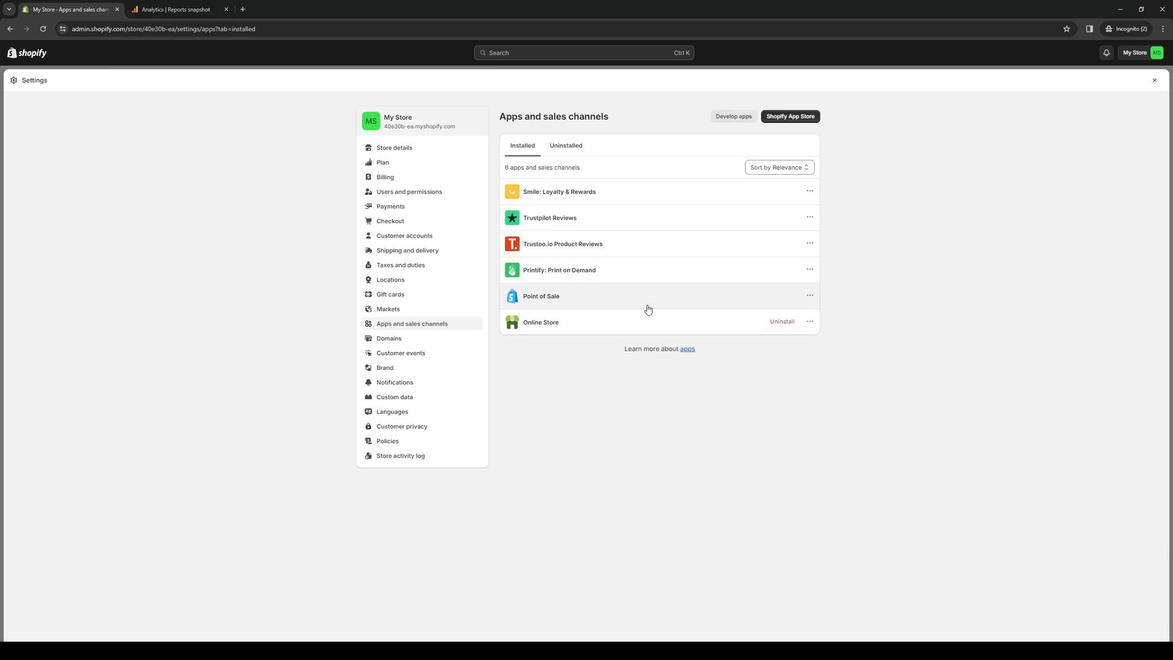
{"action": "mouse_move", "coordinate": [402, 558]}
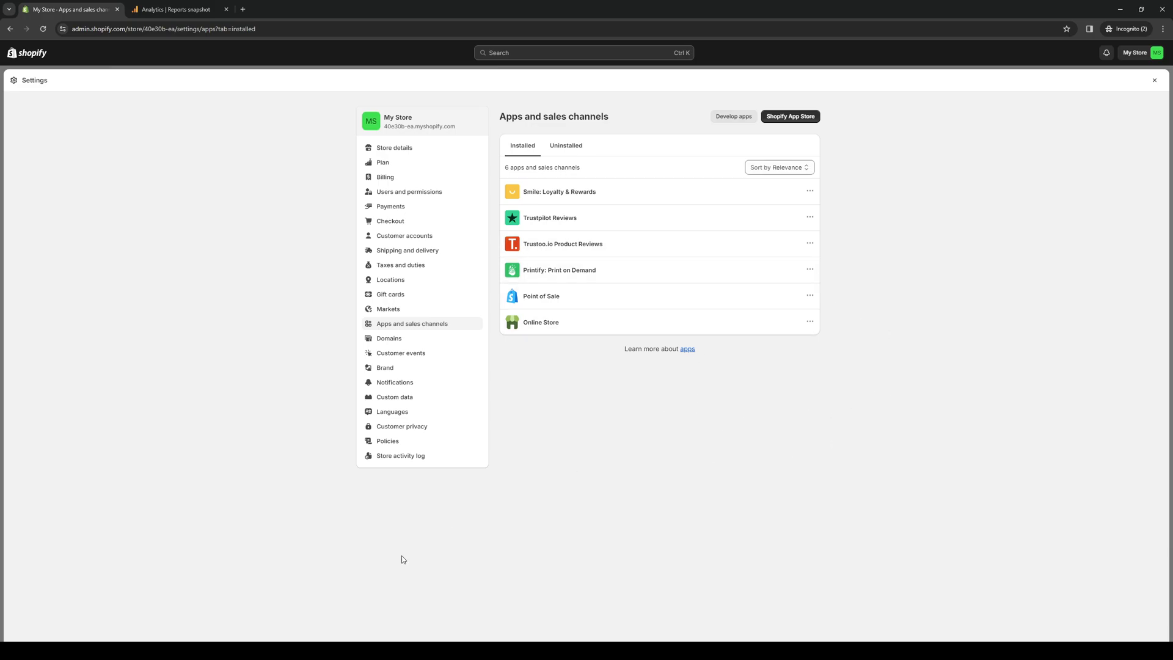
{"action": "mouse_move", "coordinate": [571, 468]}
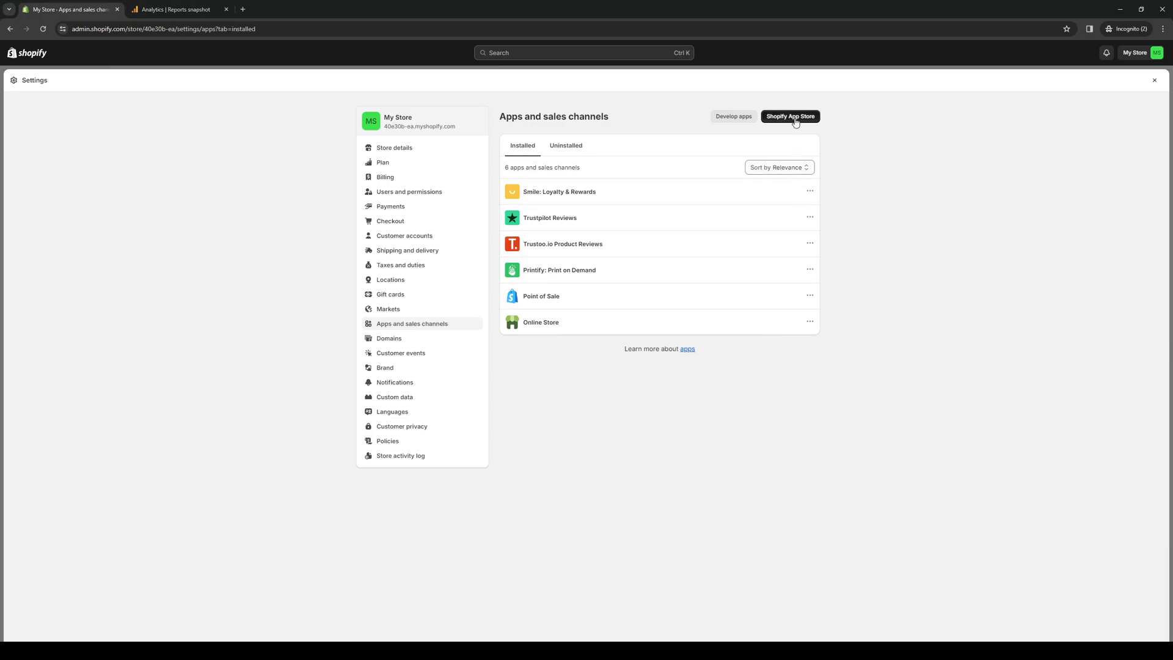
- Browse the Shopify App Store home page and start a search for a new app
{"action": "left_click", "coordinate": [789, 117]}
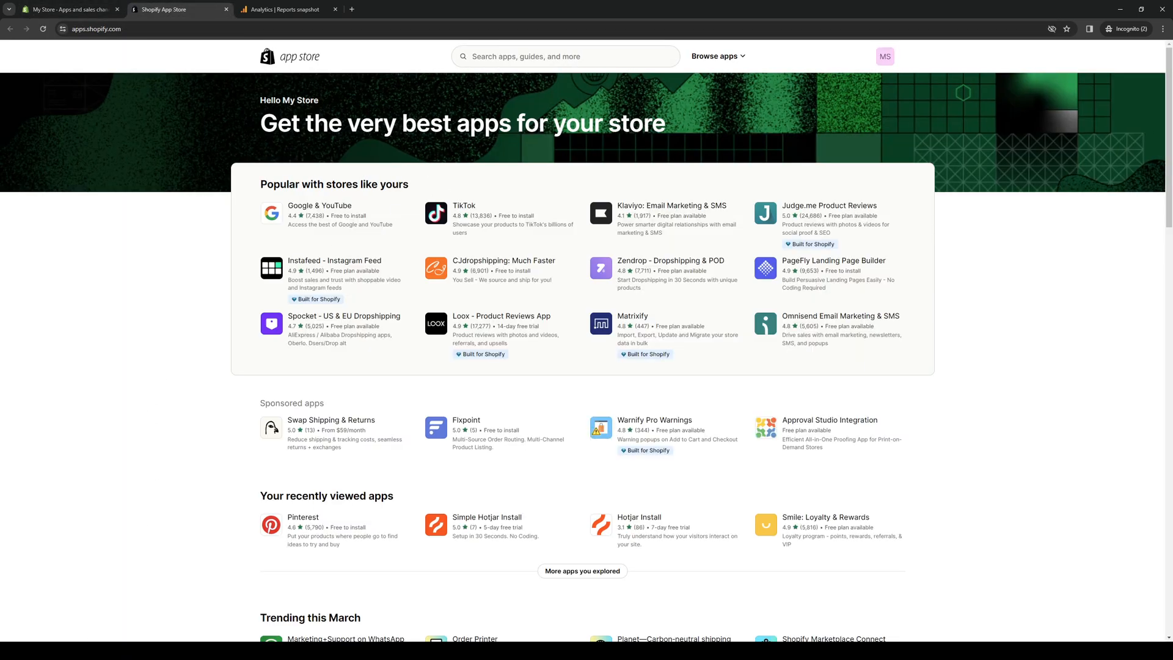
{"action": "mouse_move", "coordinate": [221, 358]}
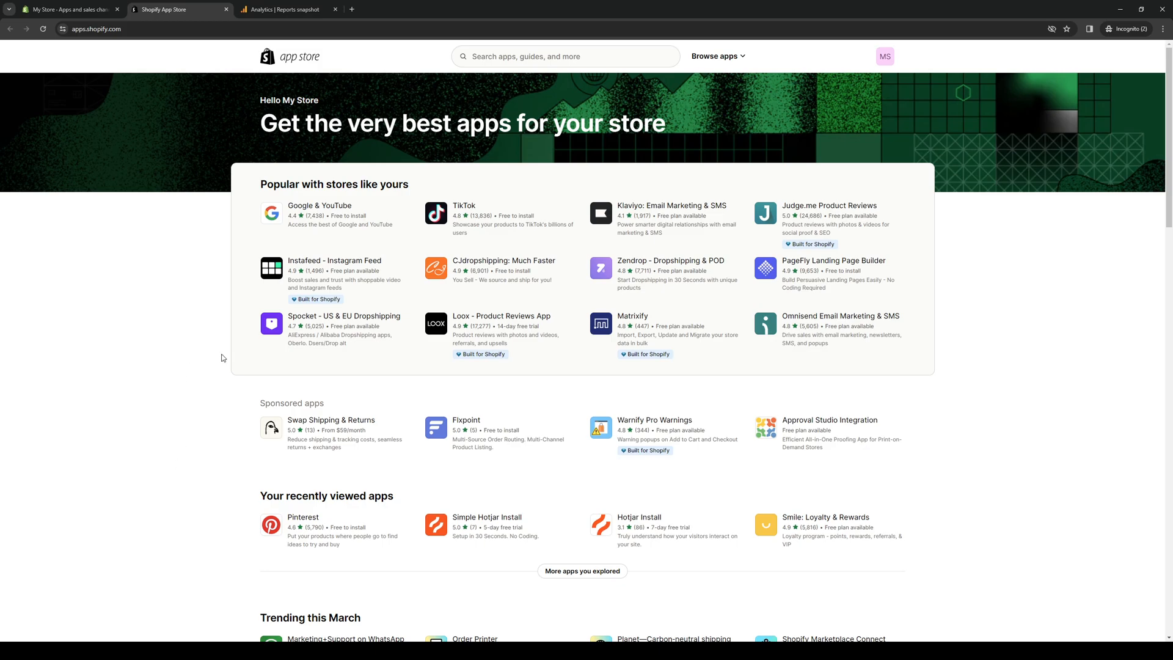
{"action": "scroll", "scroll_direction": "down", "scroll_amount": 3}
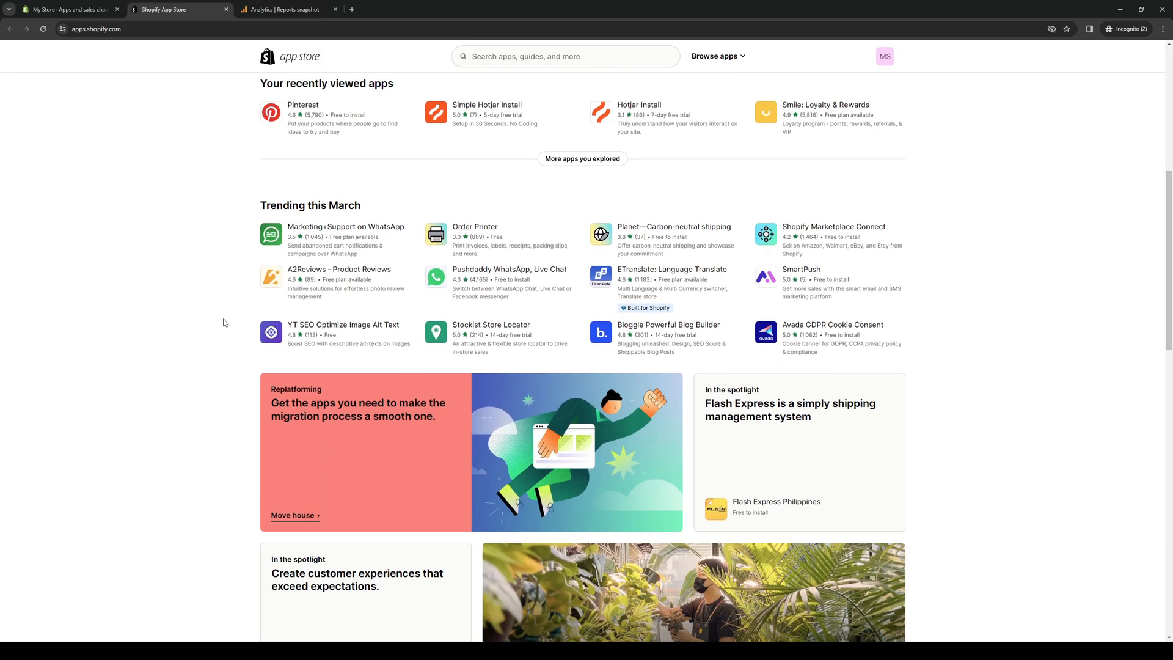
{"action": "scroll", "scroll_direction": "down", "scroll_amount": 3}
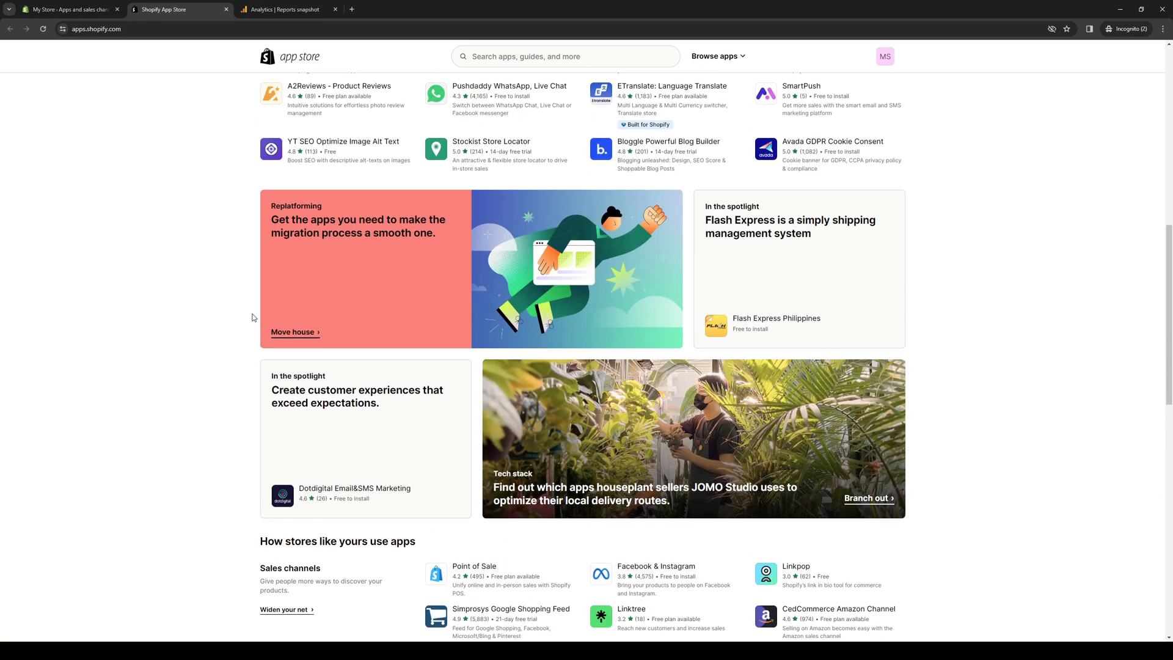
{"action": "left_click", "coordinate": [564, 56]}
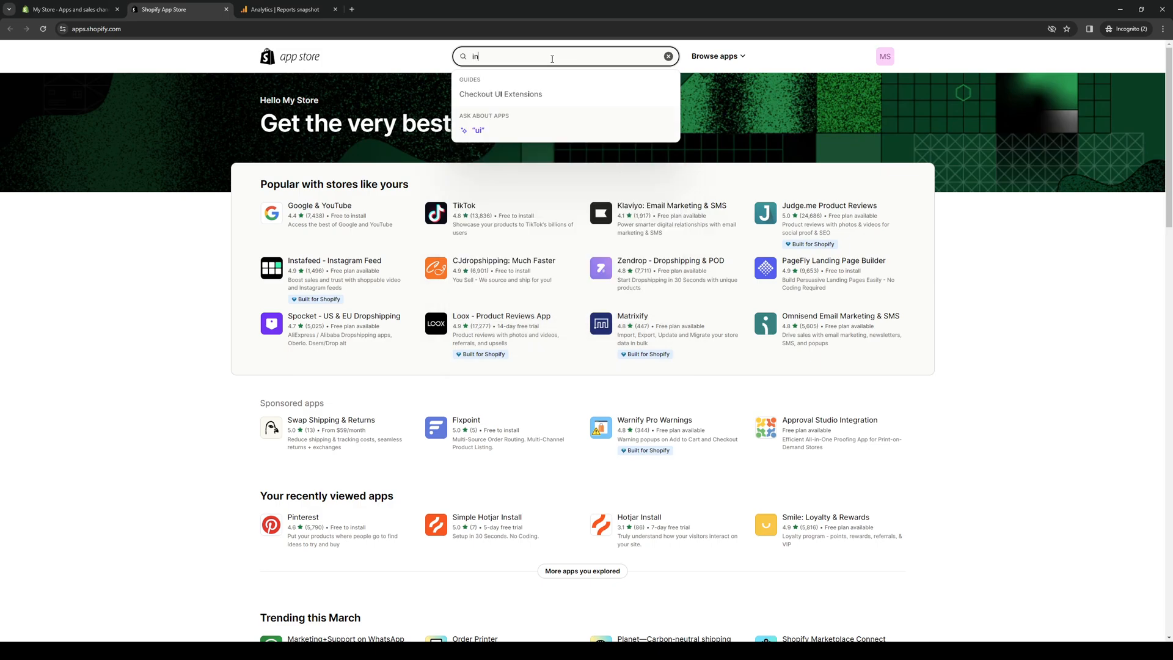
- Search the app store for 'infinite options', returning Infinite Options as the top result
{"action": "type", "text": "infinite options"}
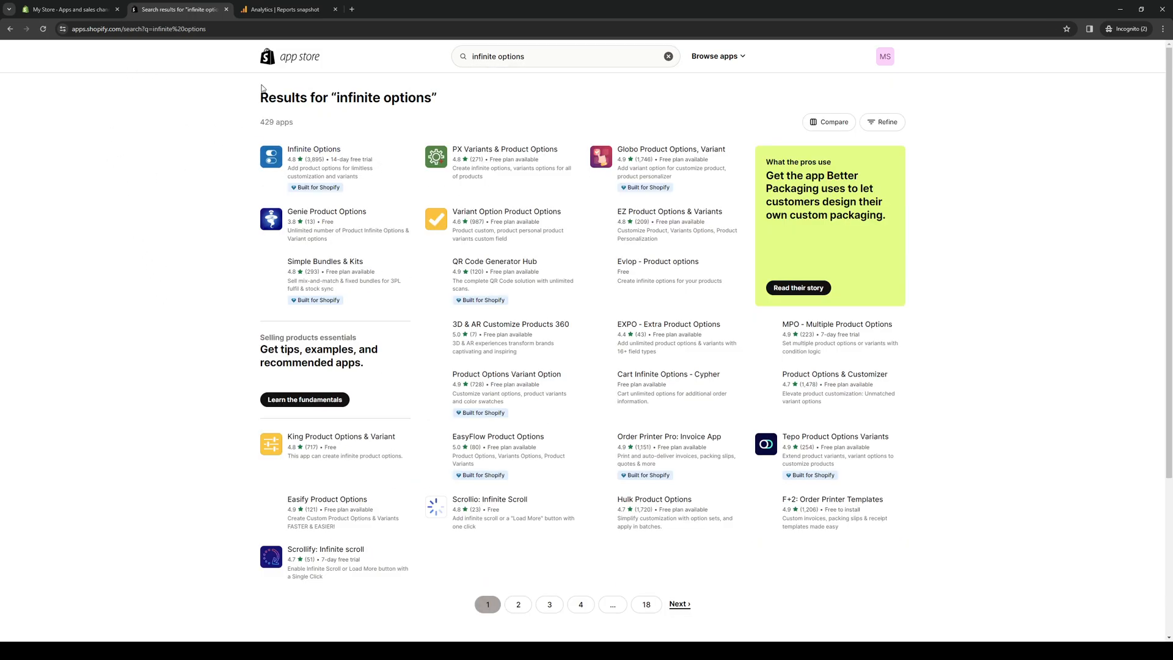
{"action": "mouse_move", "coordinate": [326, 158]}
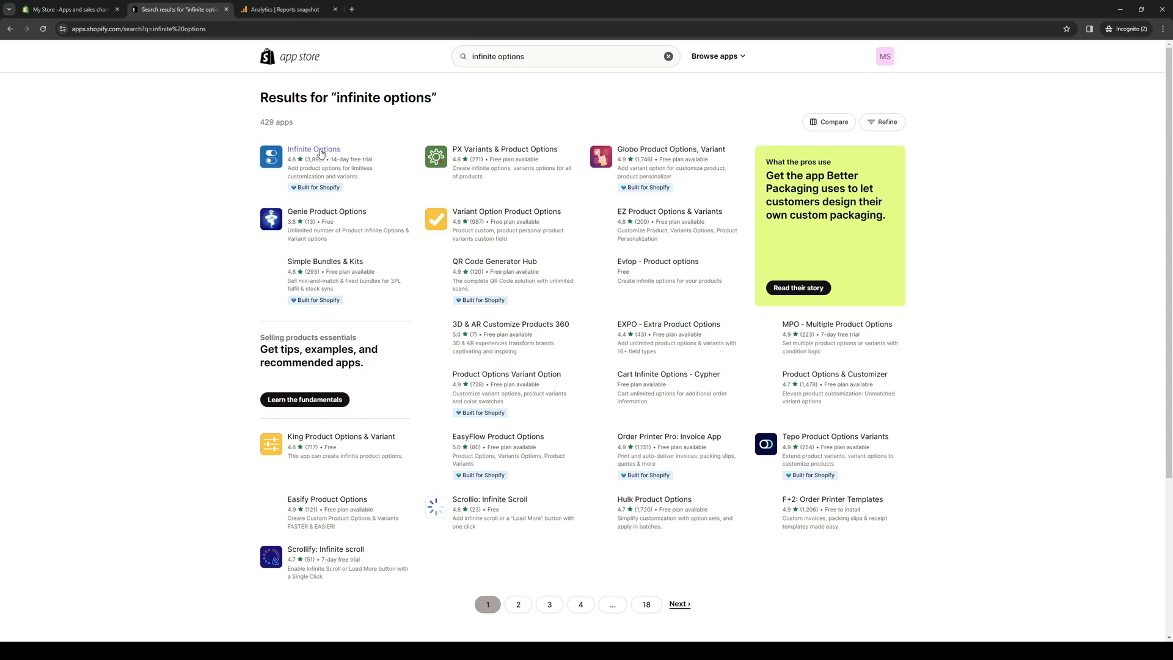
- Review the Infinite Options listing and its $12.99/month, 14-day-trial pricing, then begin installing it
{"action": "left_click", "coordinate": [314, 149]}
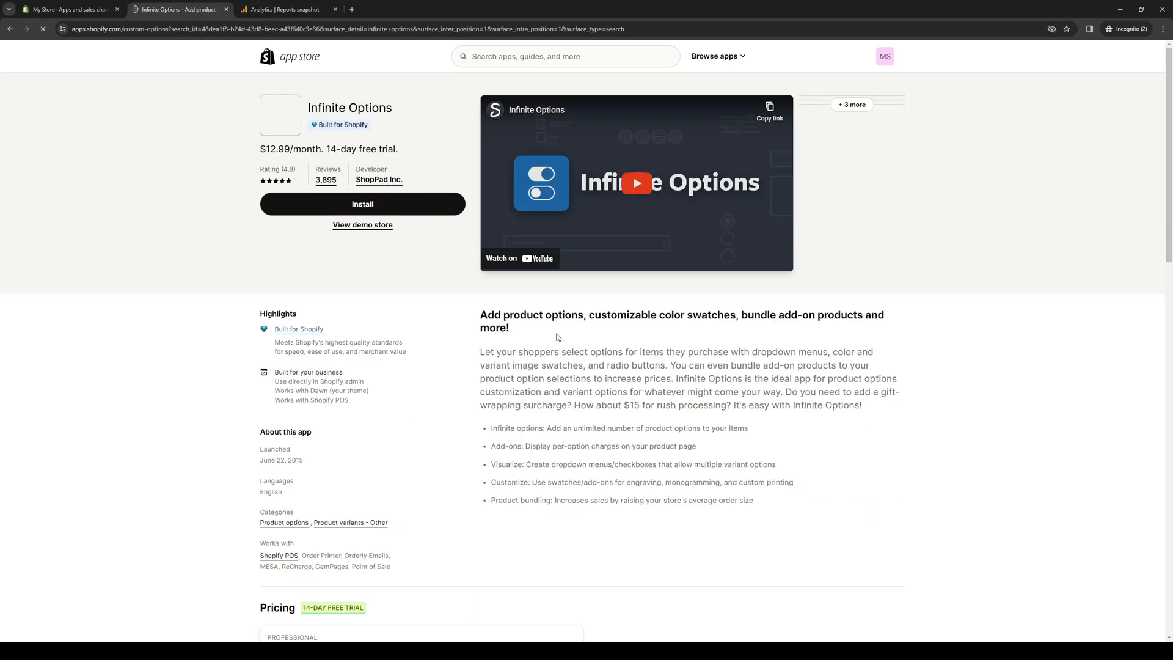
{"action": "scroll", "scroll_direction": "down", "scroll_amount": 3}
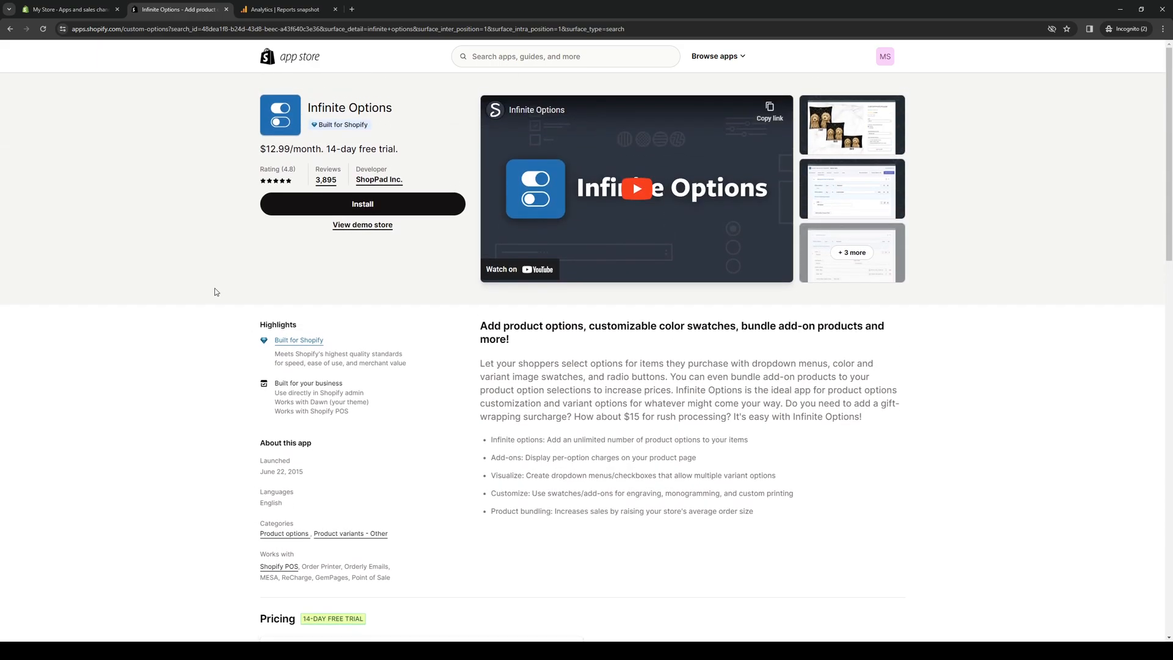
{"action": "mouse_move", "coordinate": [185, 293]}
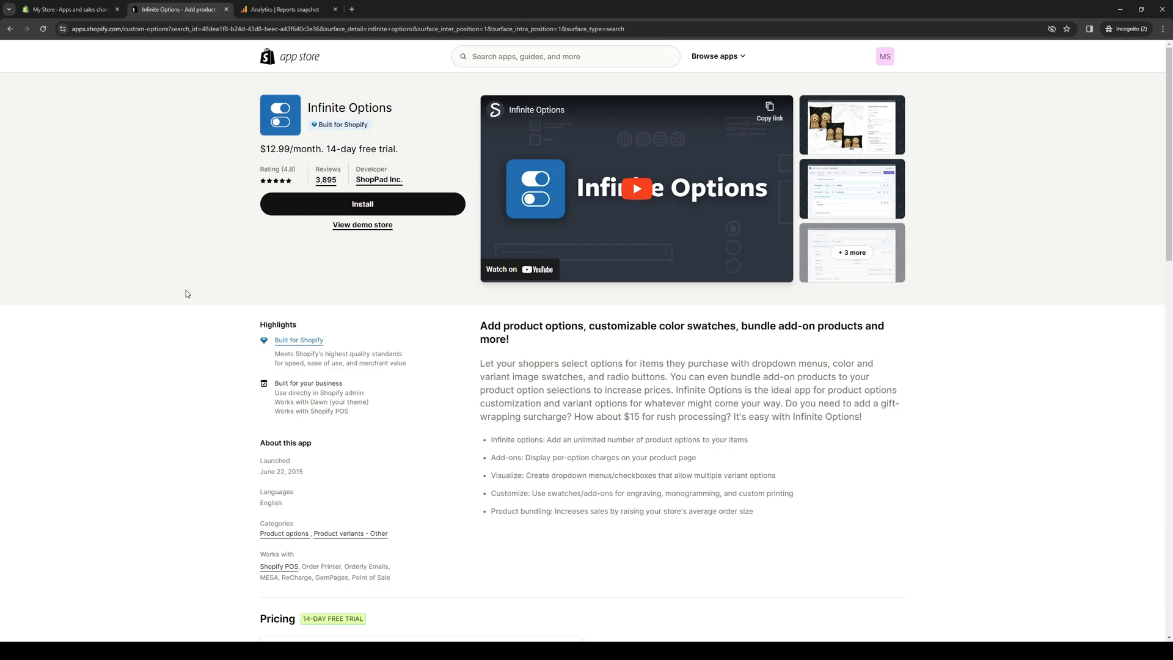
{"action": "scroll", "scroll_direction": "down", "scroll_amount": 3}
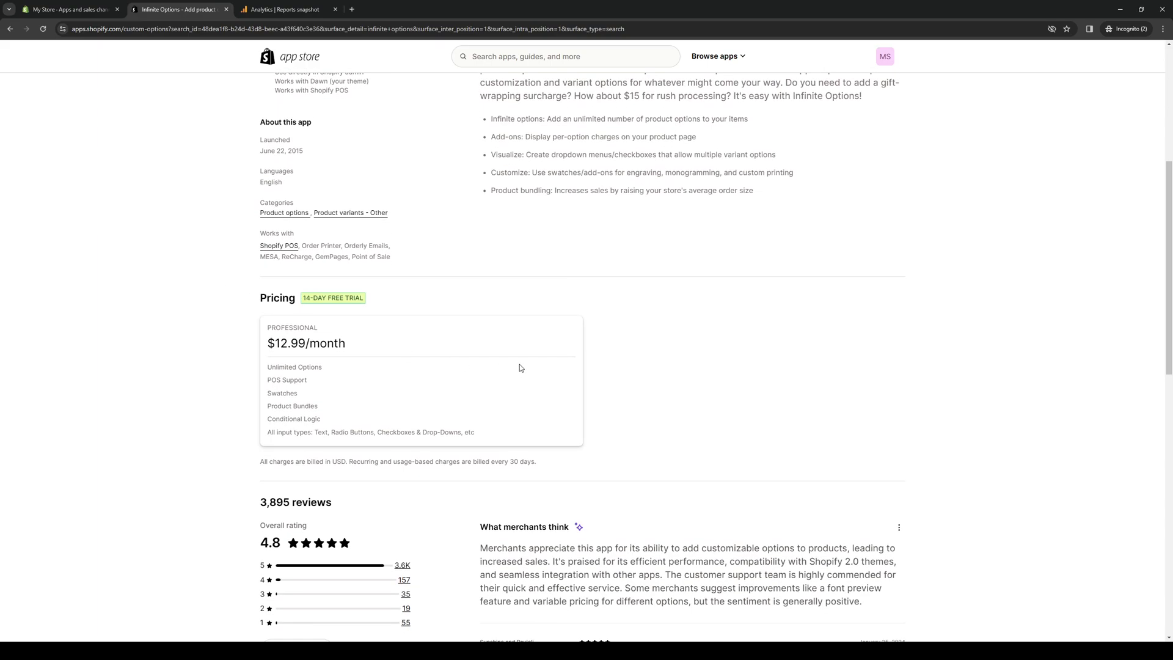
{"action": "mouse_move", "coordinate": [323, 309]}
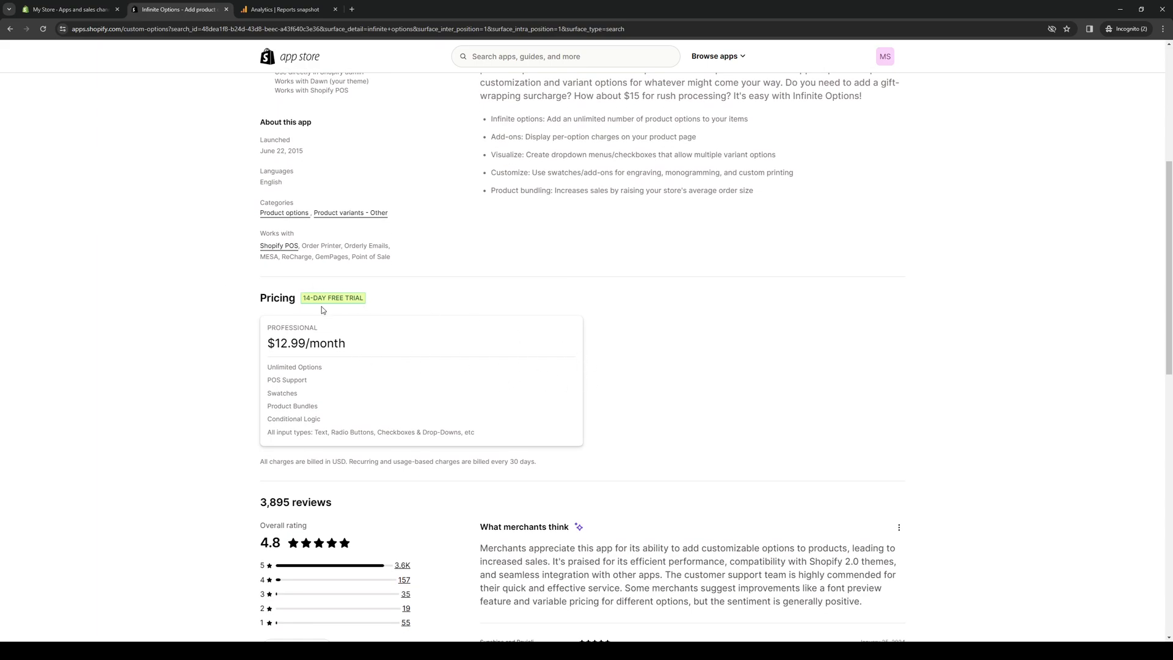
{"action": "mouse_move", "coordinate": [198, 300]}
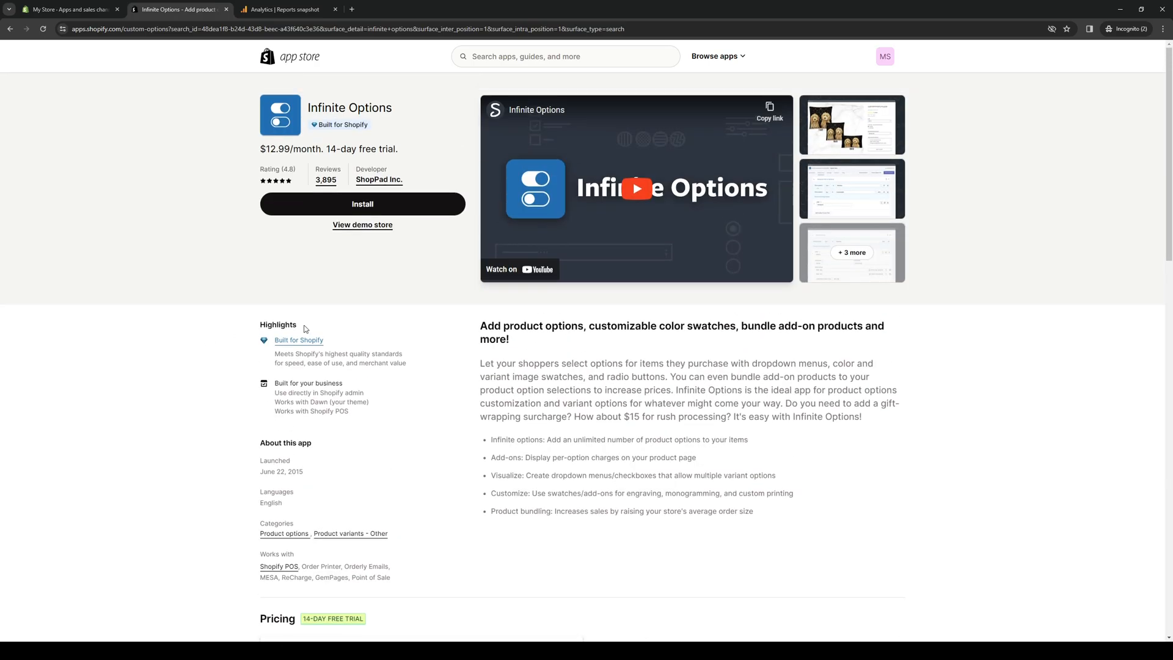
{"action": "left_click", "coordinate": [362, 204]}
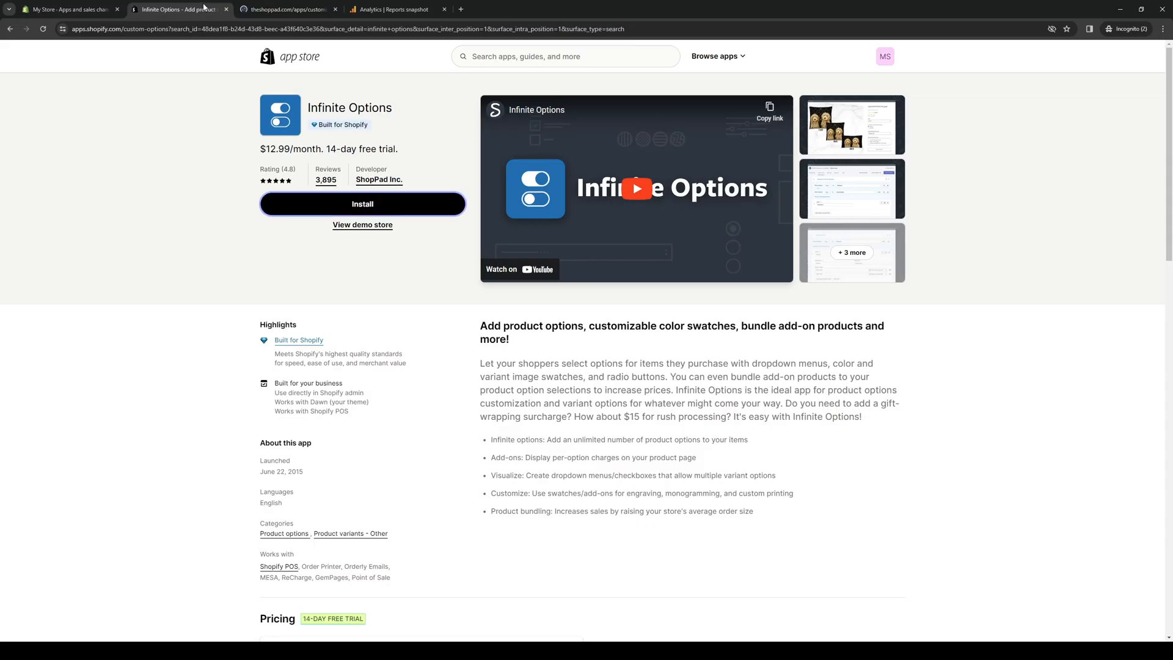
- Approve Infinite Options' requested store data access so installation continues to its ShopPad page
{"action": "left_click", "coordinate": [361, 204]}
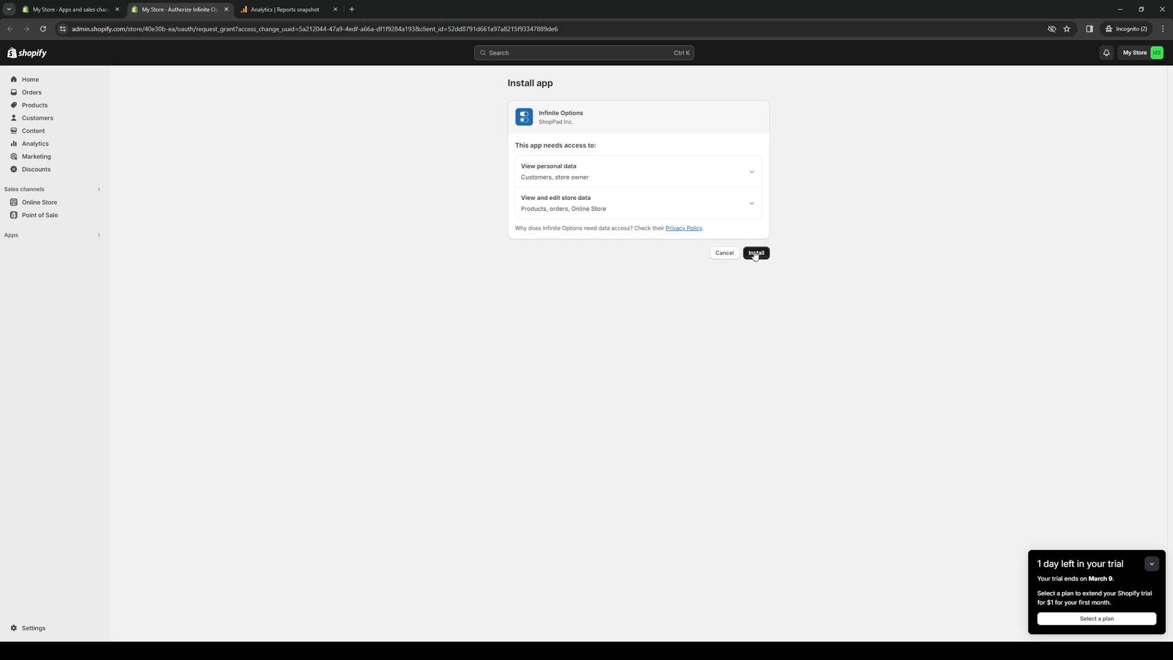
{"action": "left_click", "coordinate": [756, 253]}
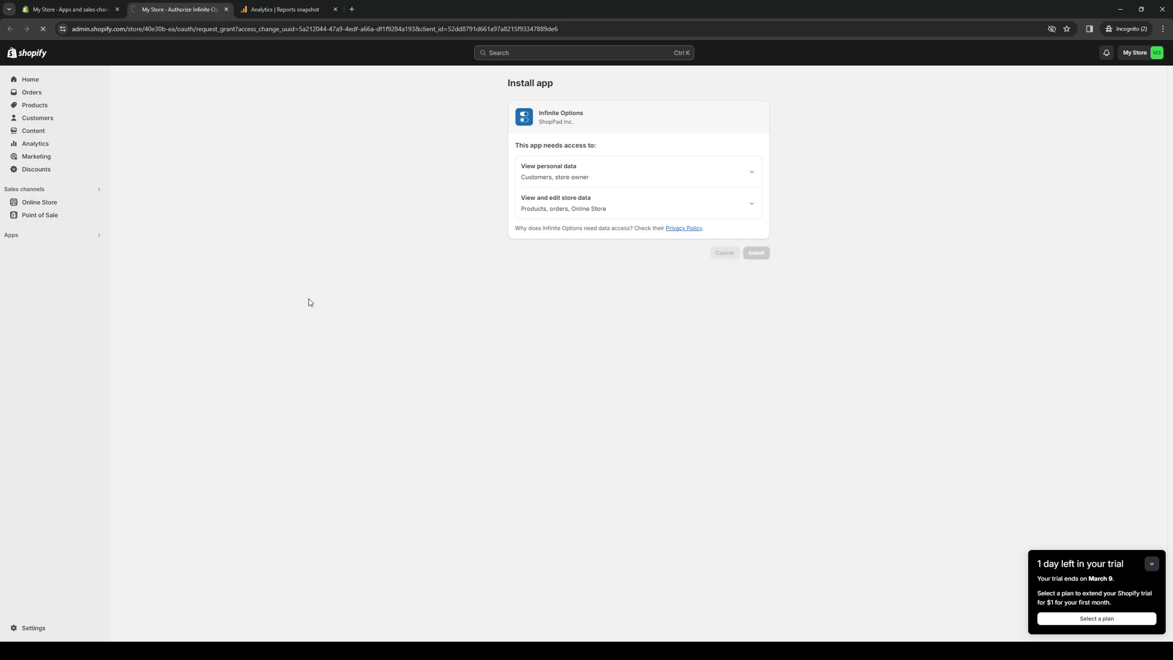
{"action": "left_click", "coordinate": [755, 253]}
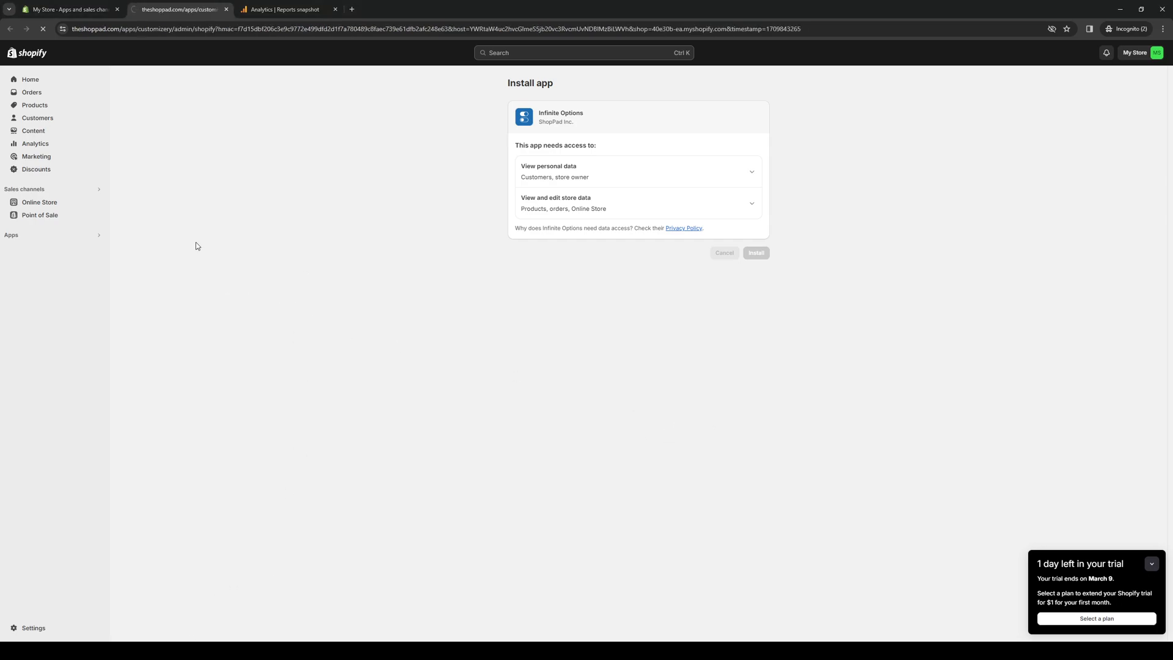
- Reach the approval page for the Professional plan at $12.99 every 30 days with a 14-day trial
{"action": "left_click", "coordinate": [755, 253]}
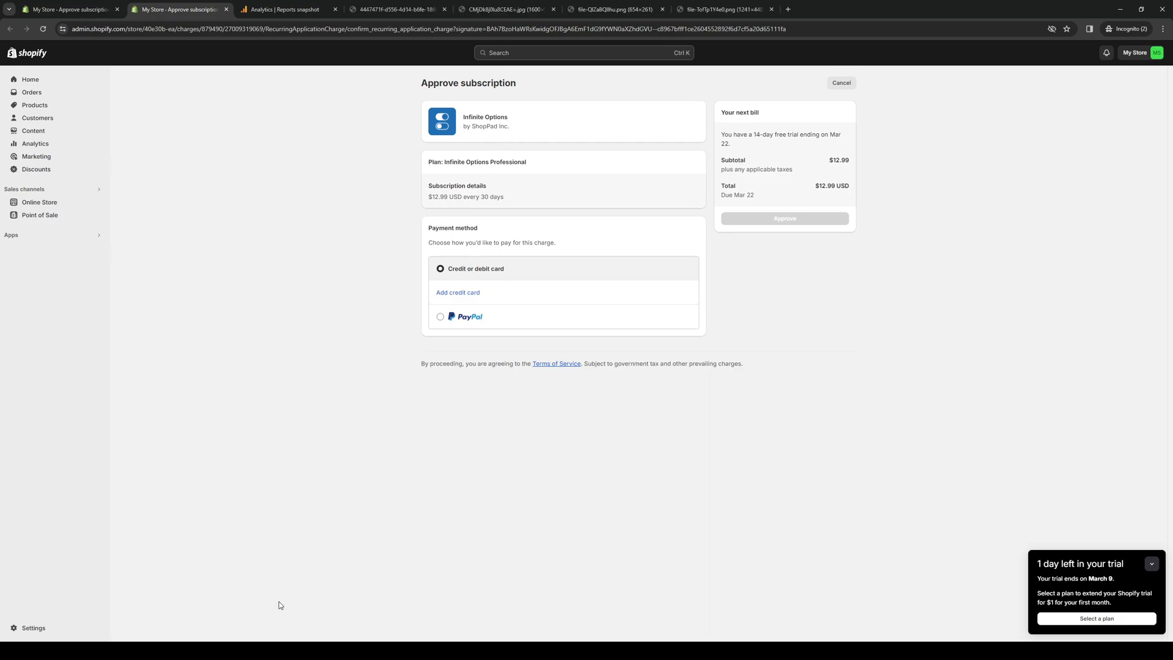
{"action": "mouse_move", "coordinate": [325, 252]}
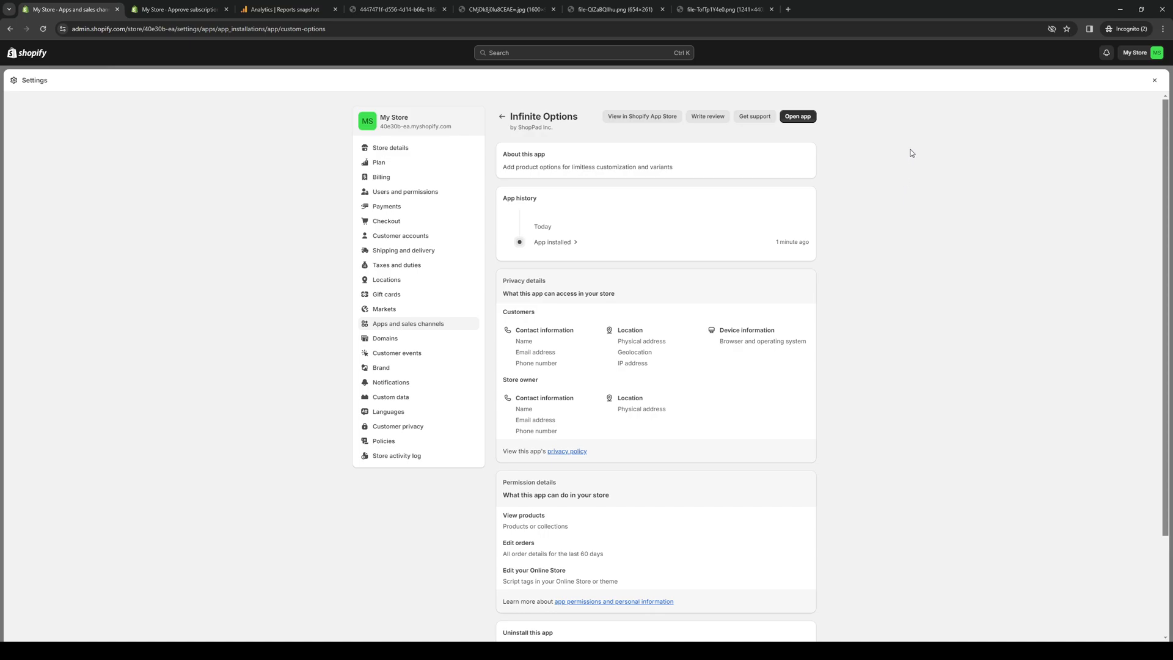
{"action": "mouse_move", "coordinate": [222, 209]}
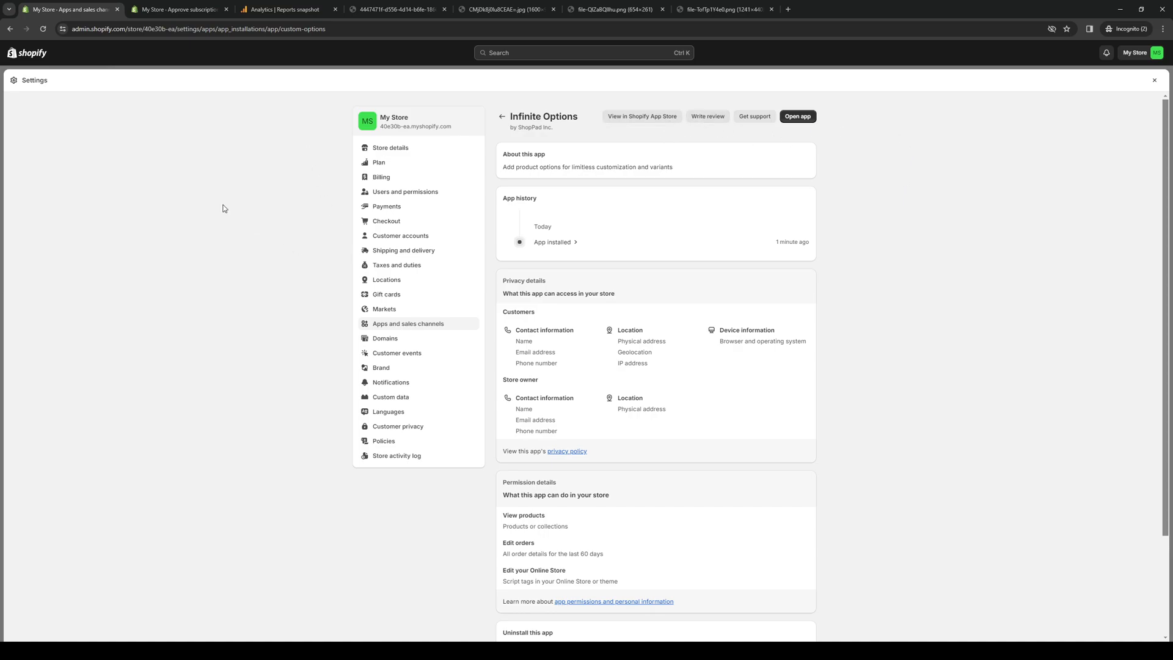
{"action": "mouse_move", "coordinate": [345, 45]}
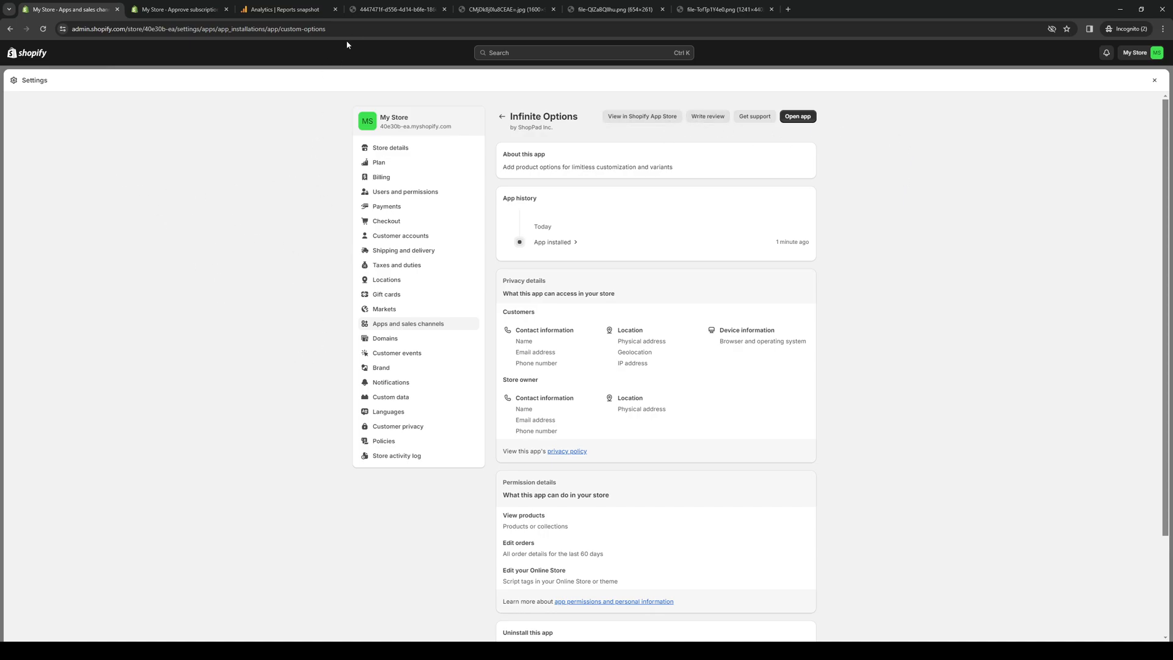
- Switch to the reference screenshot of the Infinite Options app dashboard
{"action": "left_click", "coordinate": [396, 8]}
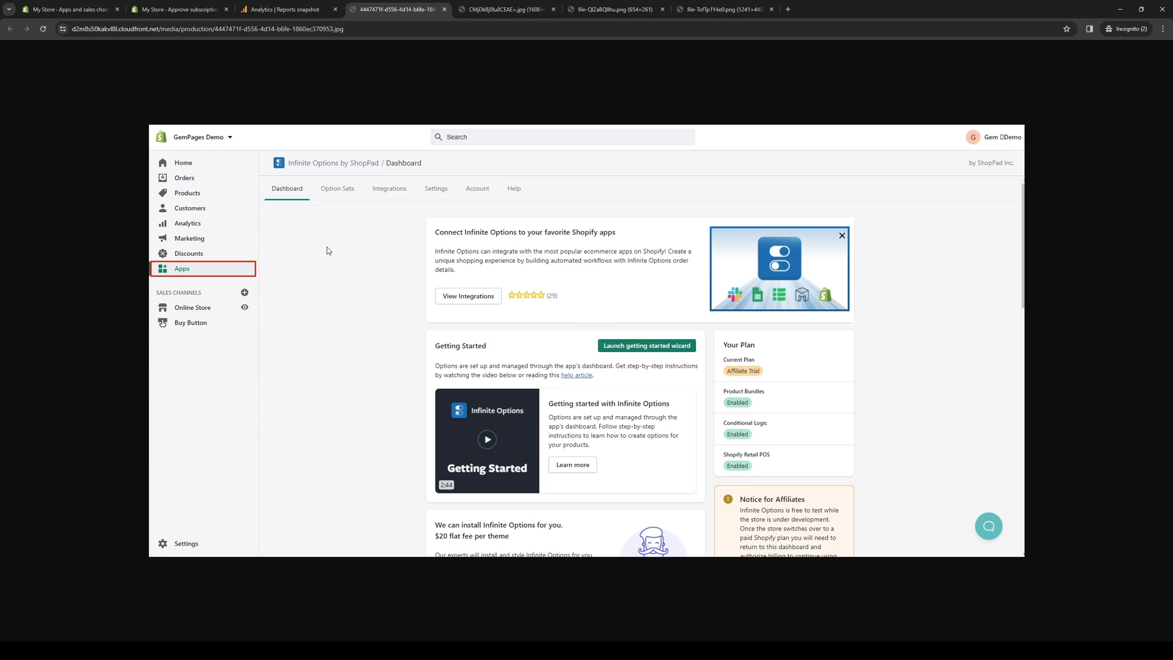
{"action": "mouse_move", "coordinate": [306, 218]}
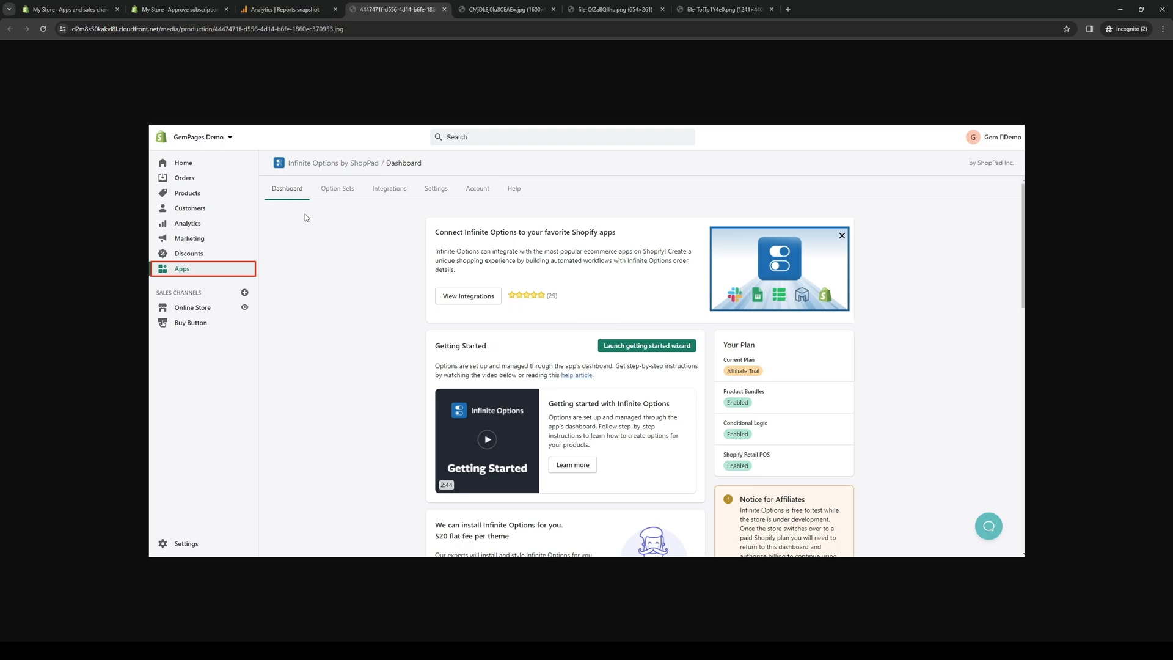
{"action": "mouse_move", "coordinate": [301, 246]}
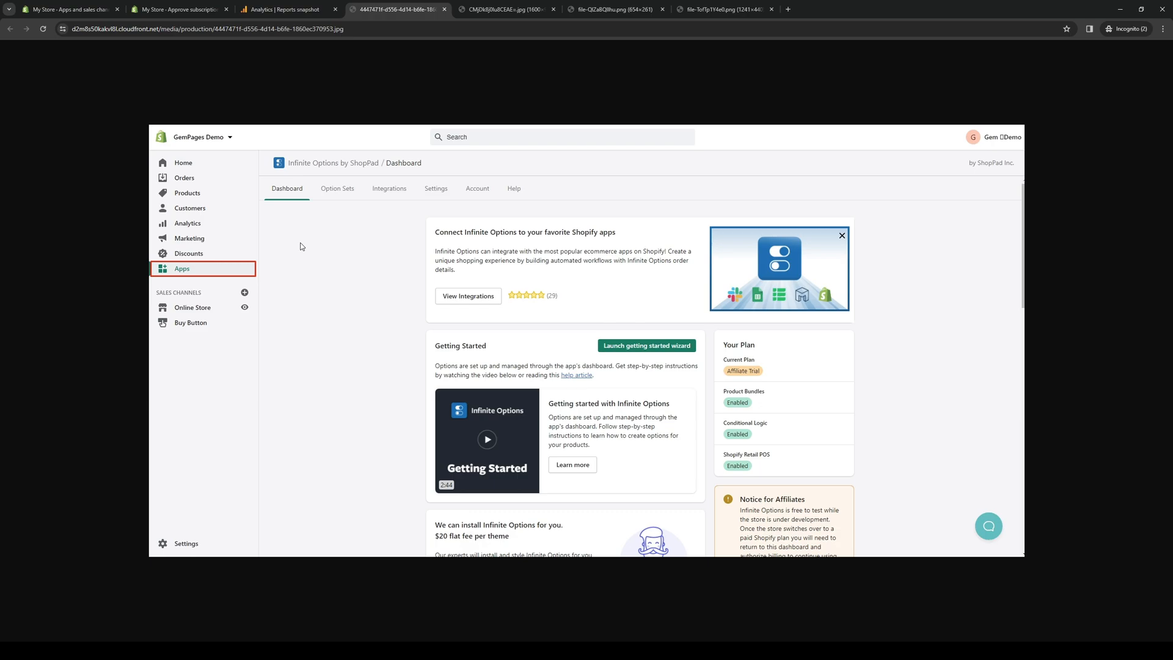
{"action": "mouse_move", "coordinate": [410, 226]}
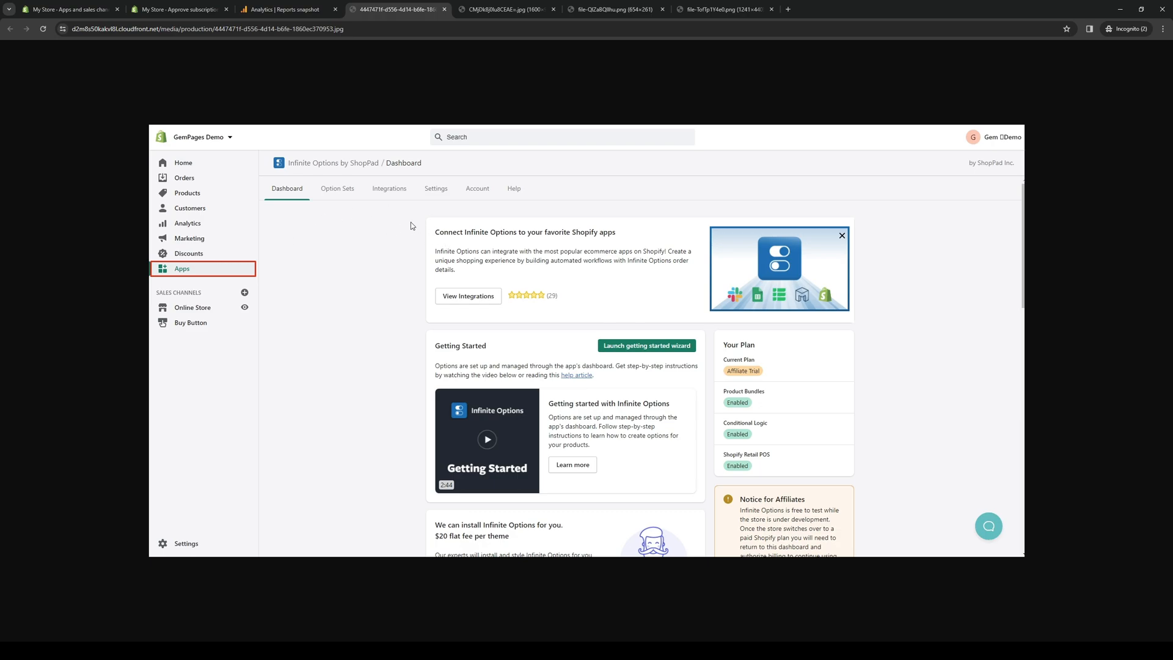
{"action": "mouse_move", "coordinate": [354, 277]}
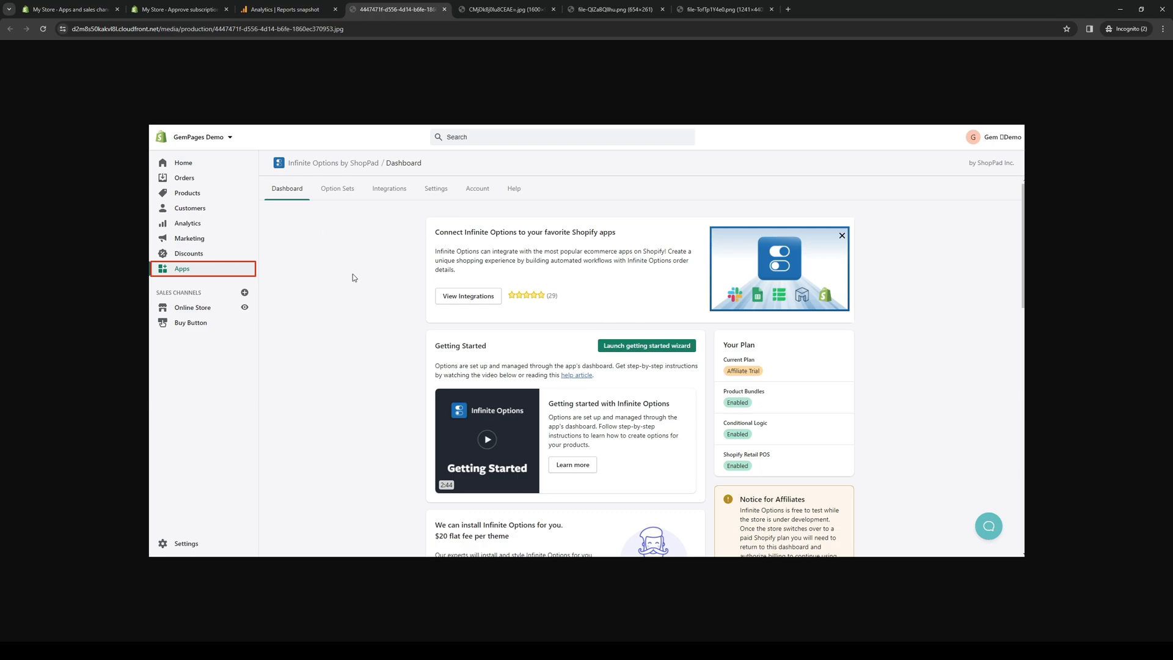
{"action": "mouse_move", "coordinate": [441, 198]}
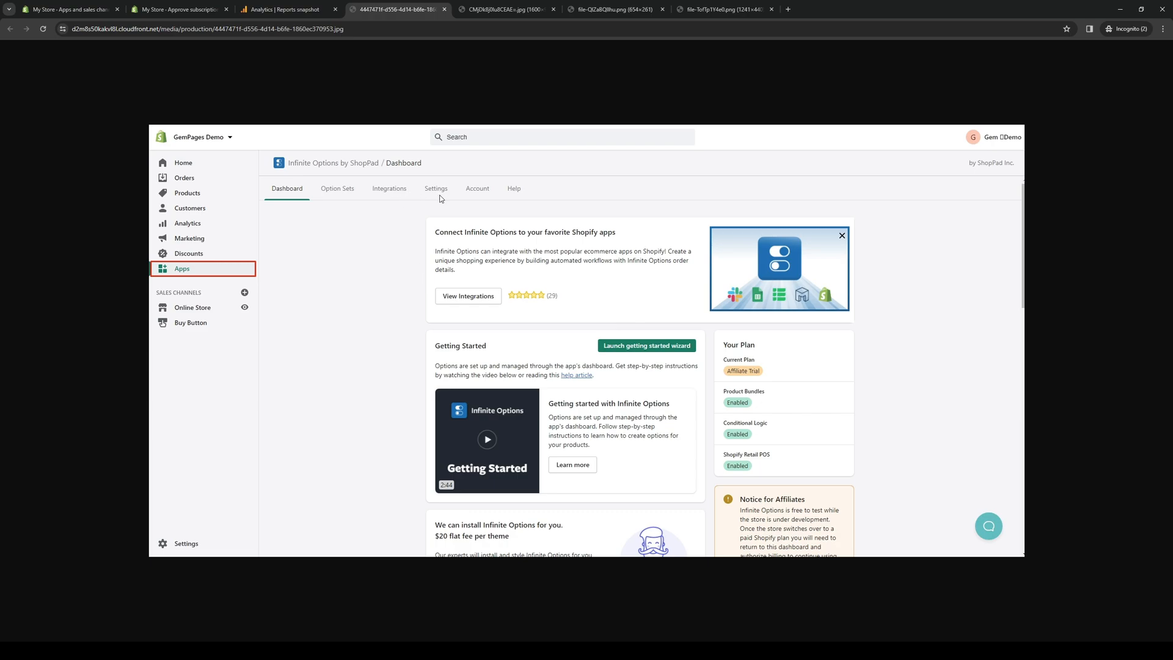
{"action": "mouse_move", "coordinate": [718, 339]}
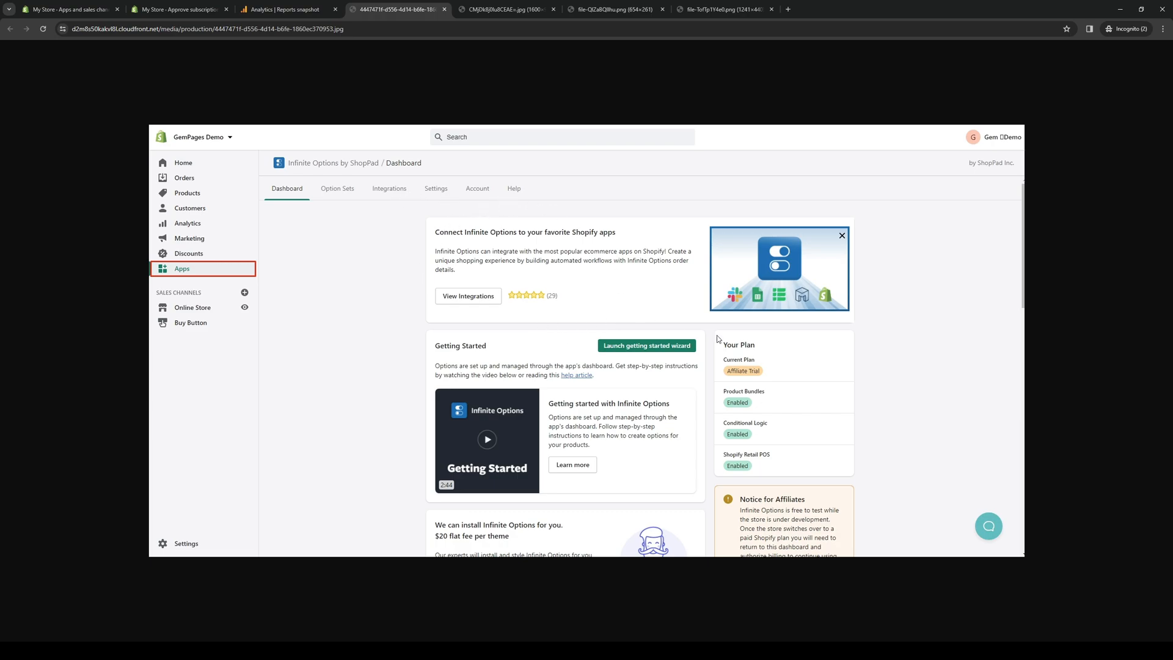
{"action": "mouse_move", "coordinate": [127, 627]}
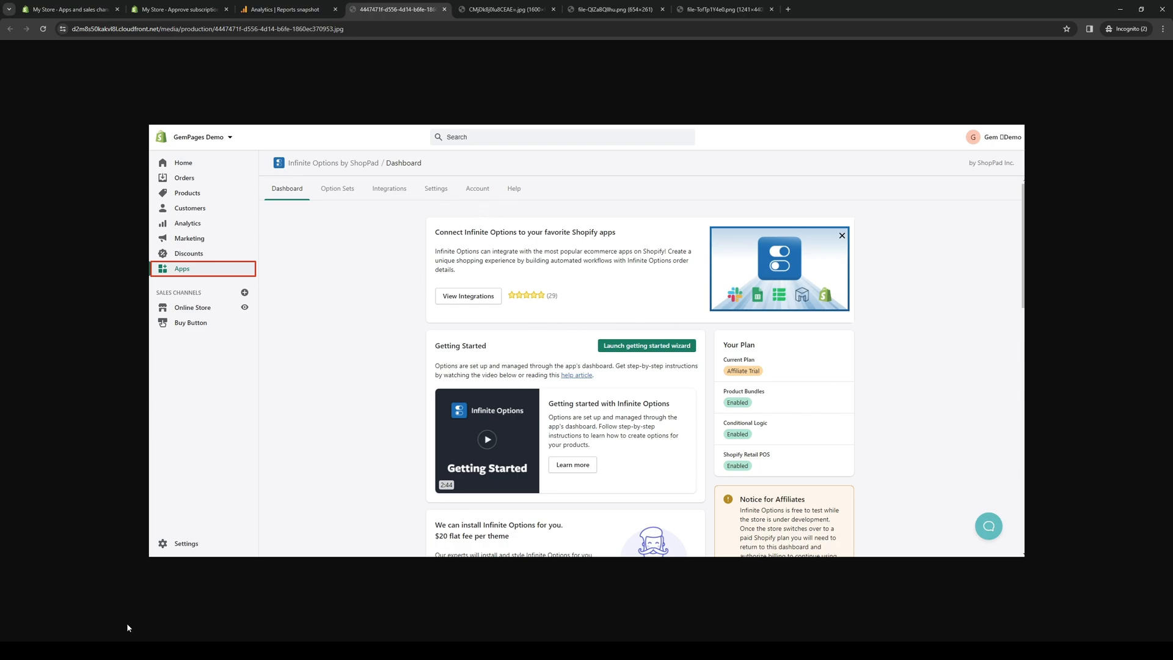
{"action": "mouse_move", "coordinate": [270, 484]}
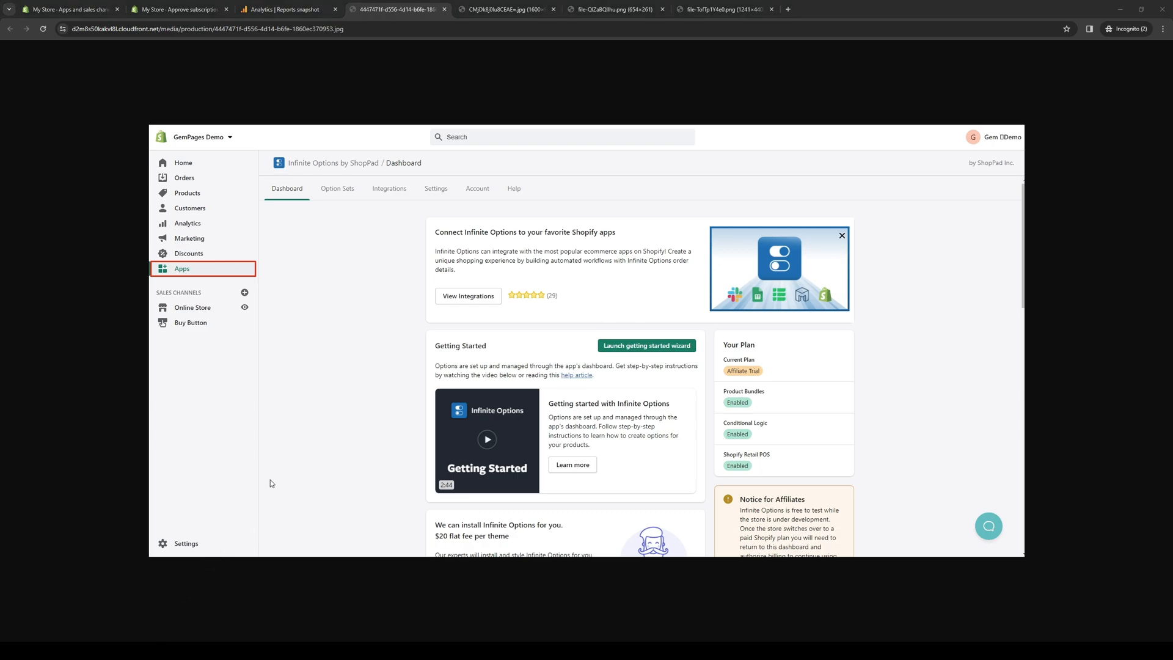
{"action": "mouse_move", "coordinate": [338, 358]}
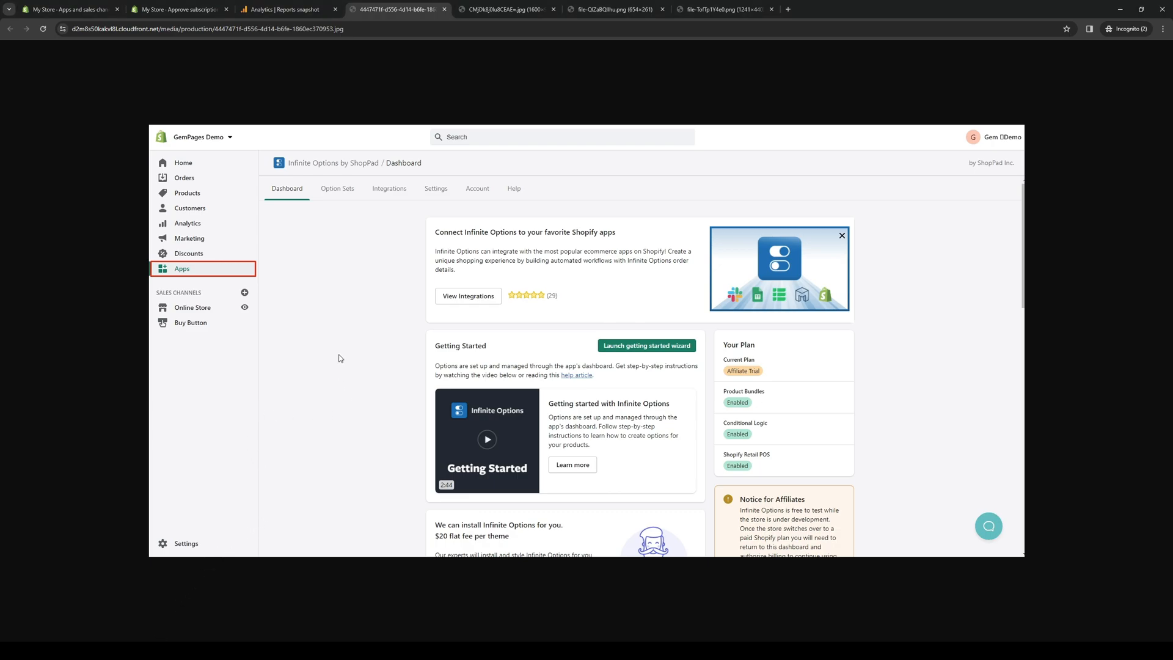
{"action": "mouse_move", "coordinate": [333, 291]}
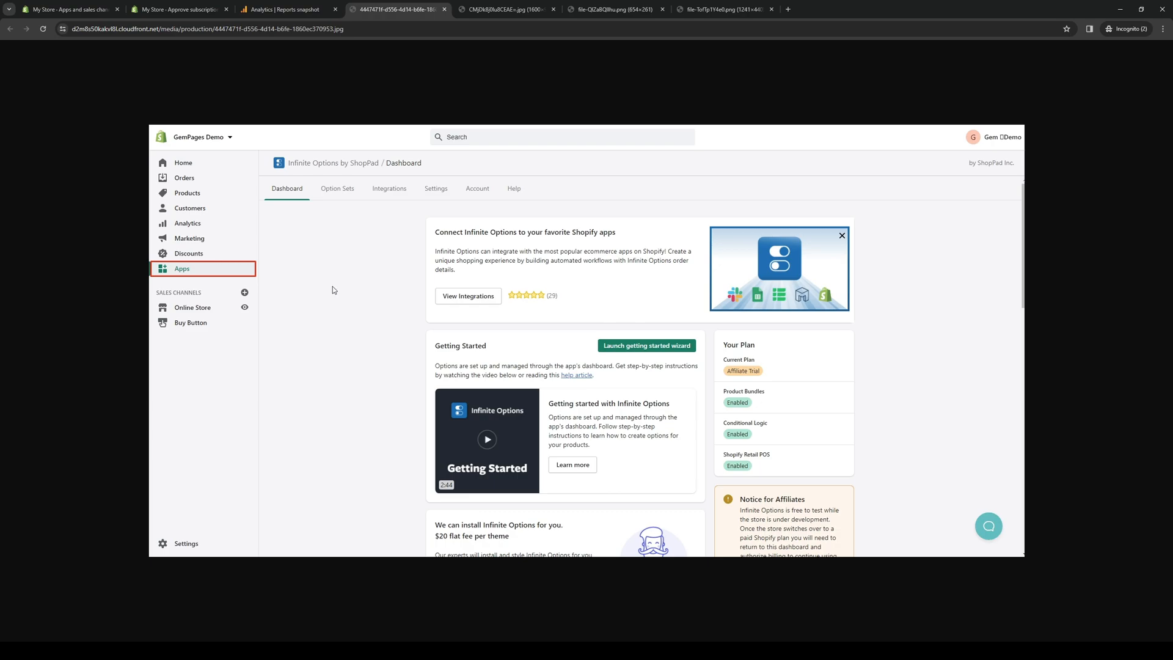
- Show the Charm Bracelets option-set screenshot with its Charms checkbox values
{"action": "left_click", "coordinate": [507, 9]}
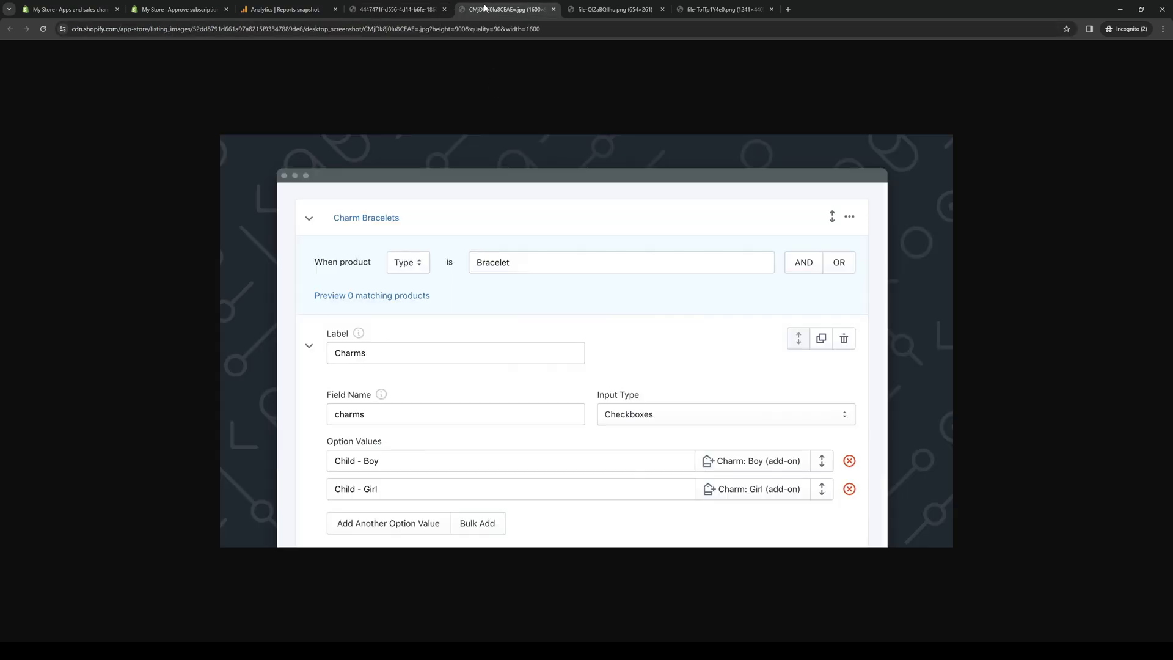
{"action": "mouse_move", "coordinate": [588, 406]}
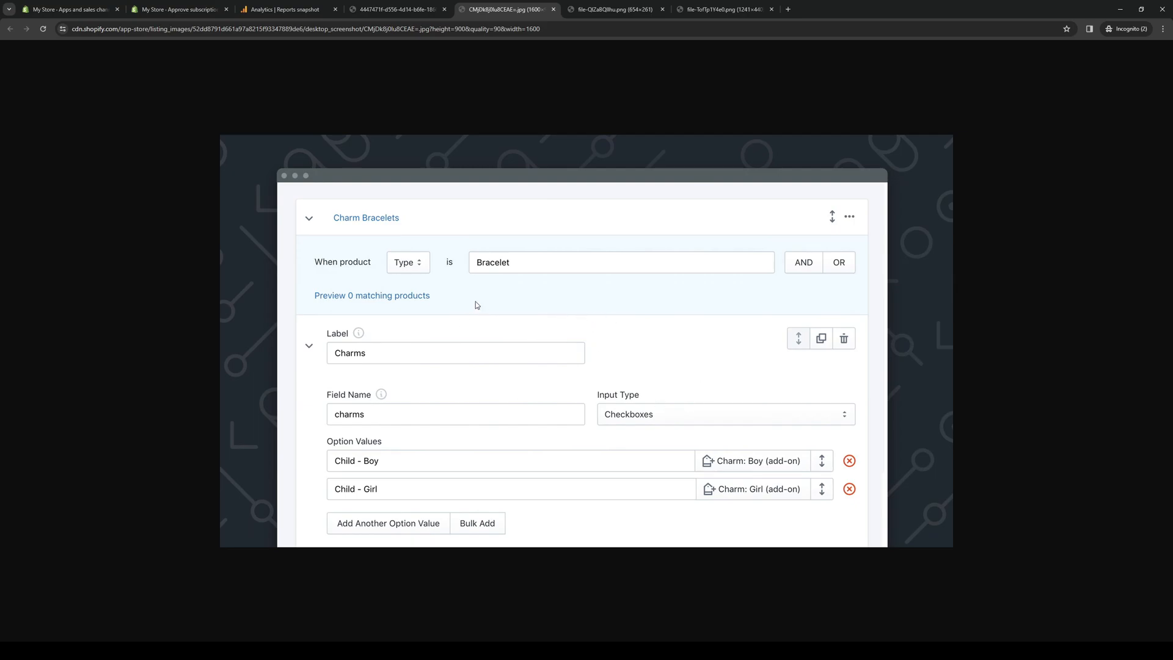
{"action": "mouse_move", "coordinate": [731, 252]}
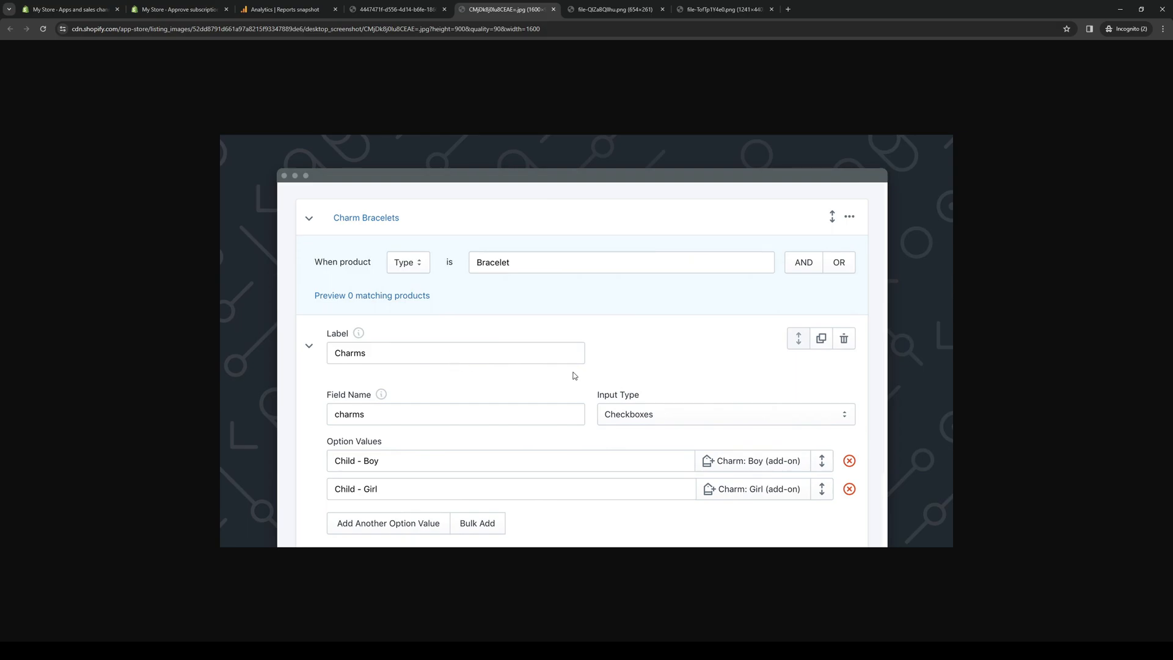
{"action": "mouse_move", "coordinate": [380, 498]}
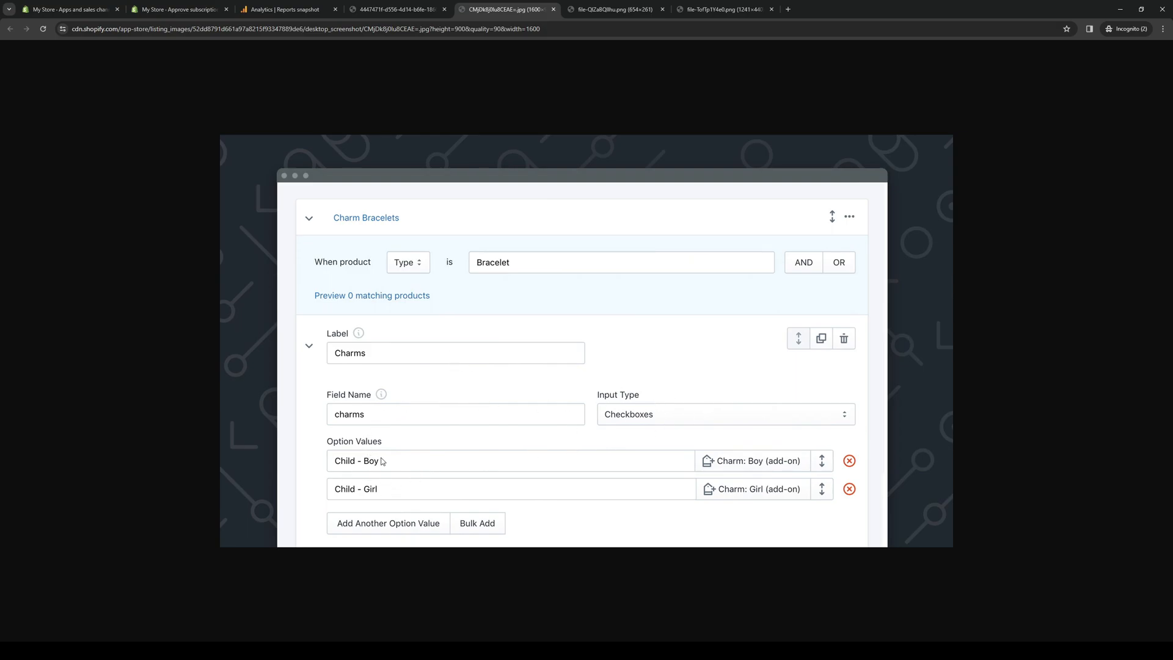
{"action": "mouse_move", "coordinate": [389, 467]}
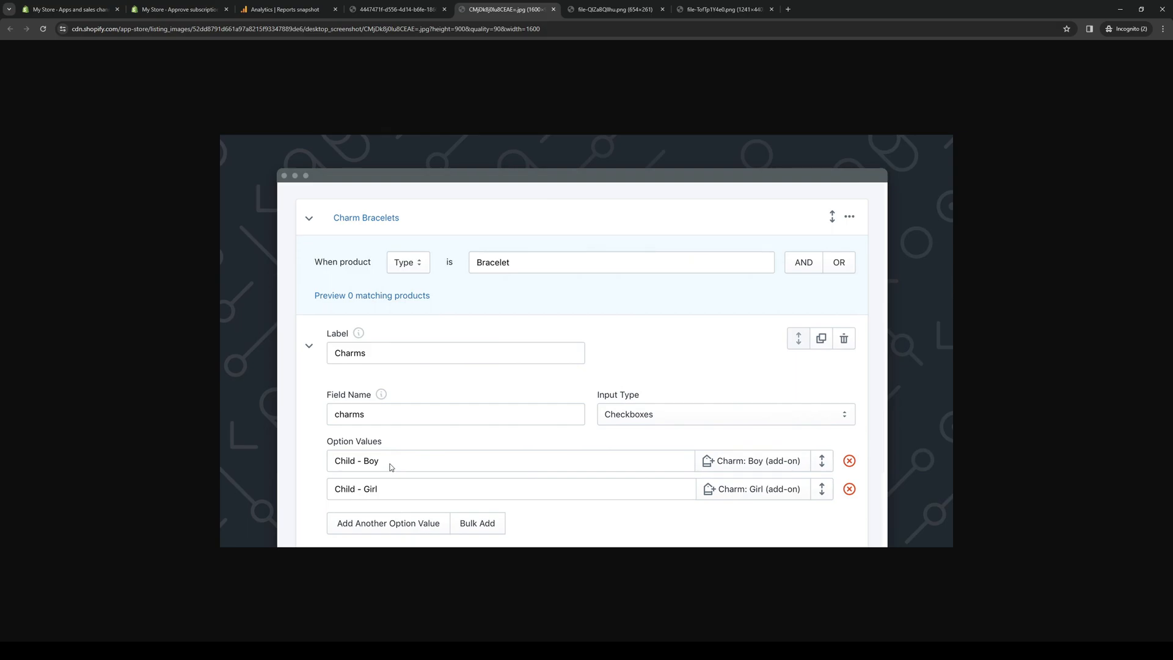
{"action": "mouse_move", "coordinate": [382, 469]}
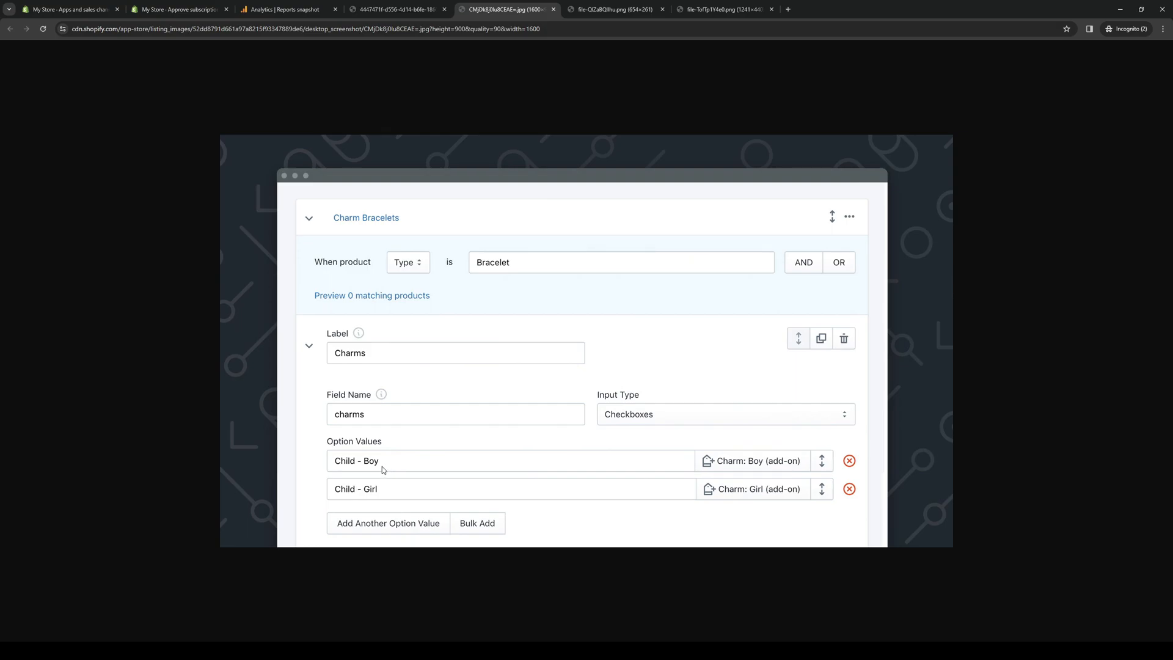
{"action": "mouse_move", "coordinate": [561, 605]}
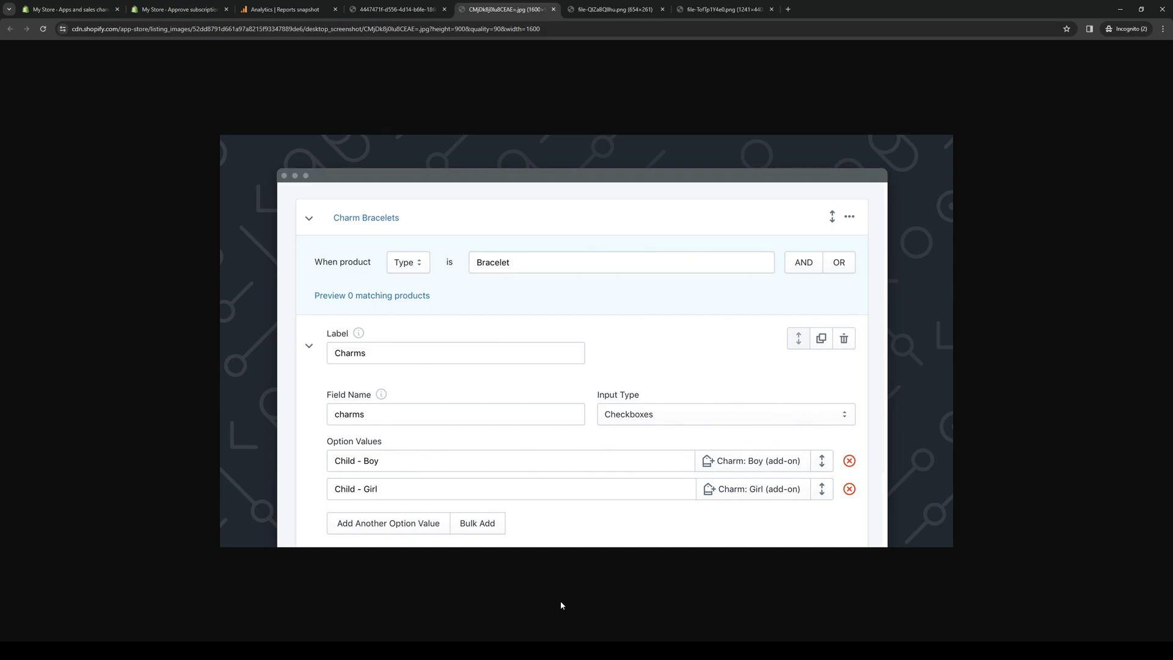
- Review the example order screenshot, then return to the Infinite Options dashboard screenshot
{"action": "left_click", "coordinate": [614, 9]}
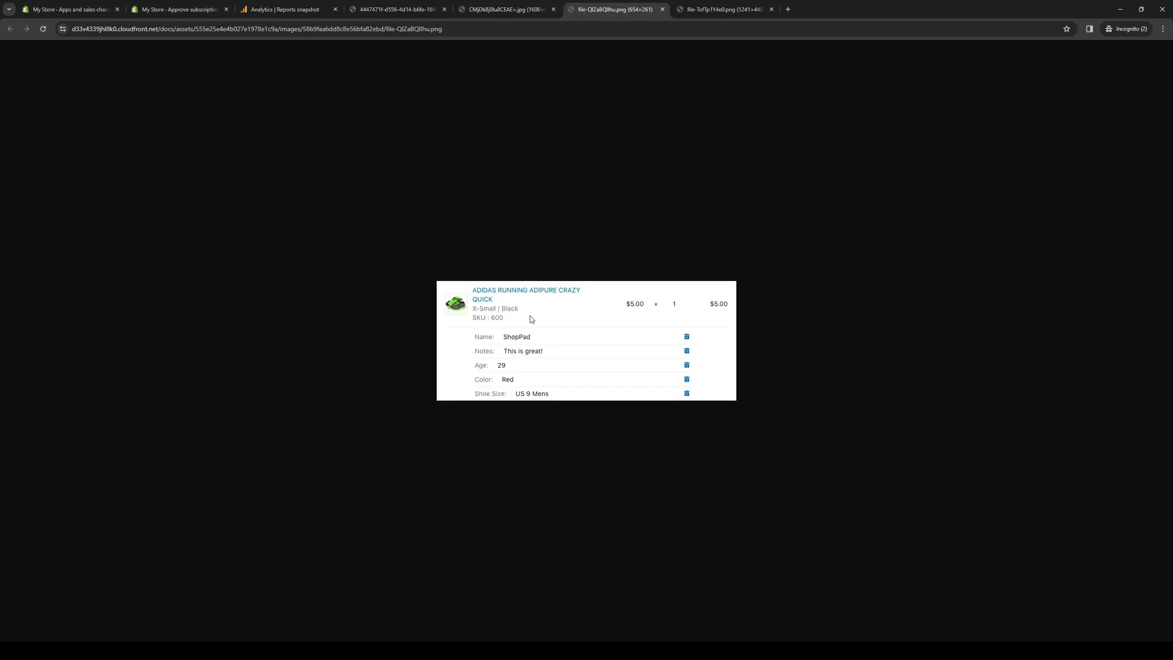
{"action": "mouse_move", "coordinate": [770, 102]}
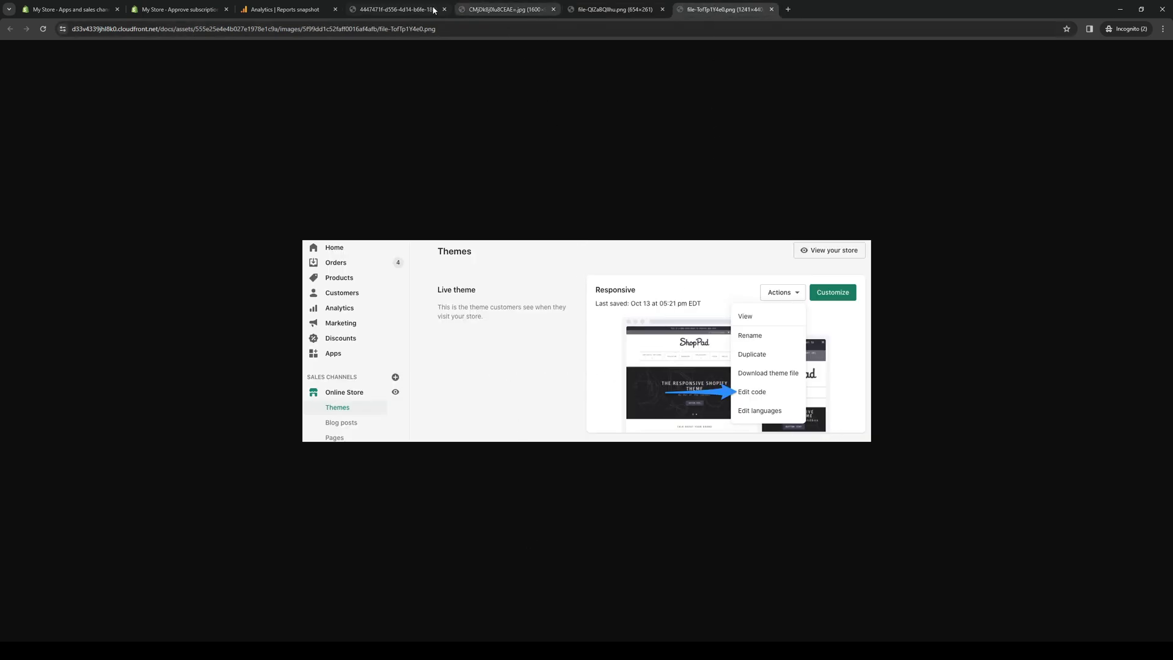
{"action": "left_click", "coordinate": [396, 8]}
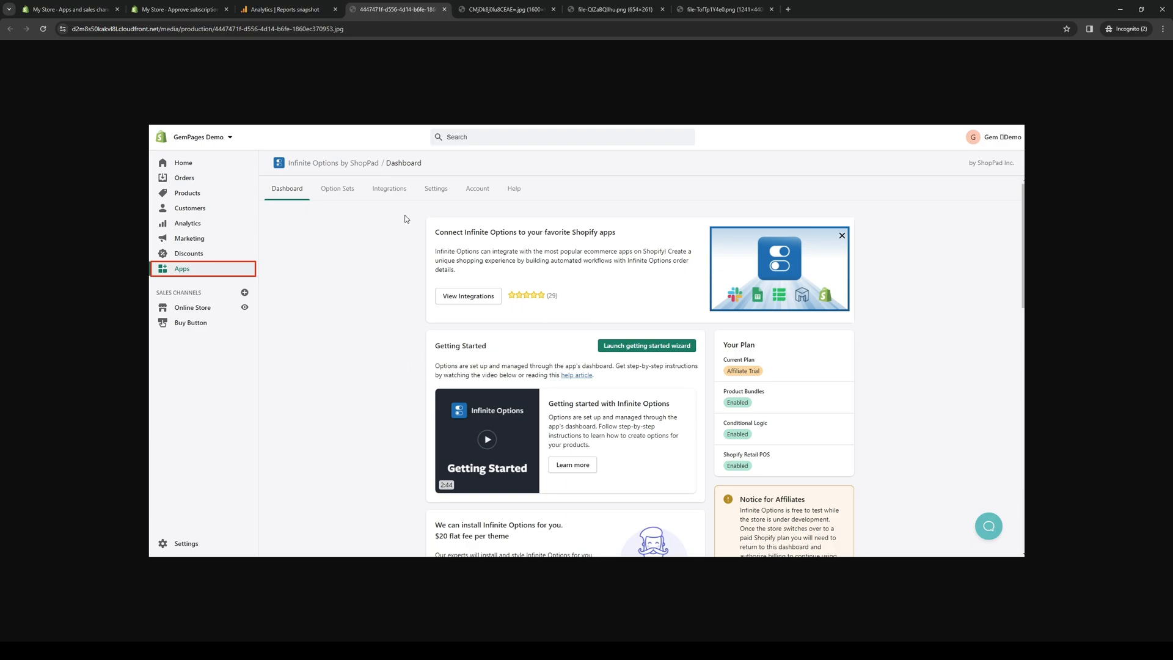
{"action": "mouse_move", "coordinate": [329, 172]}
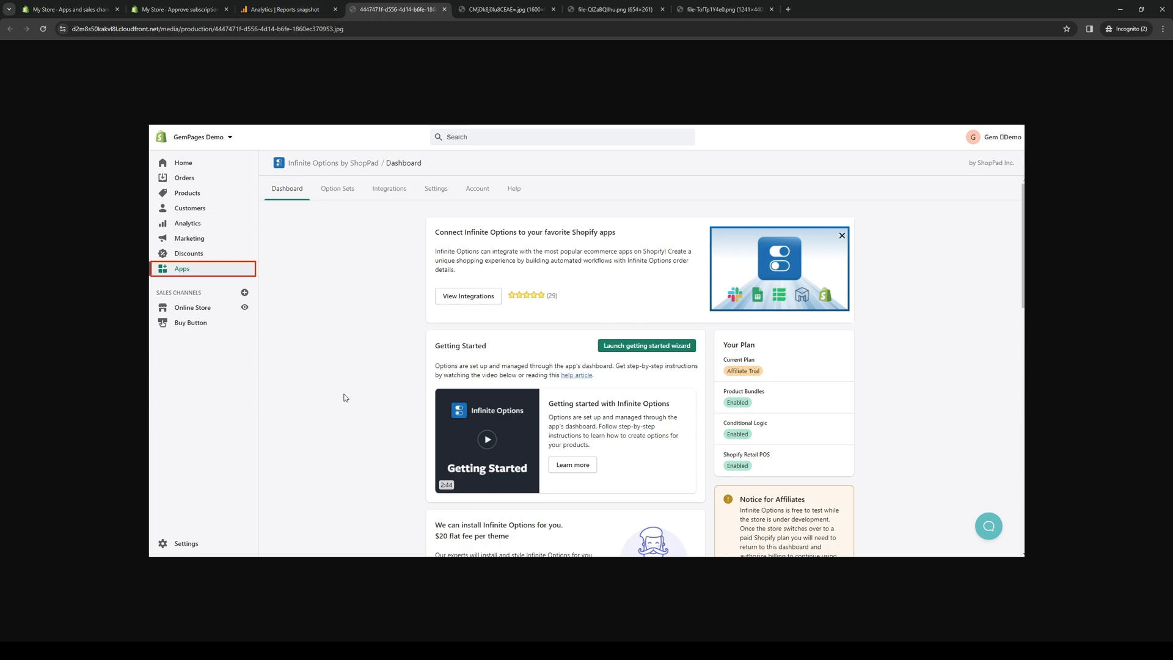
{"action": "mouse_move", "coordinate": [362, 418]}
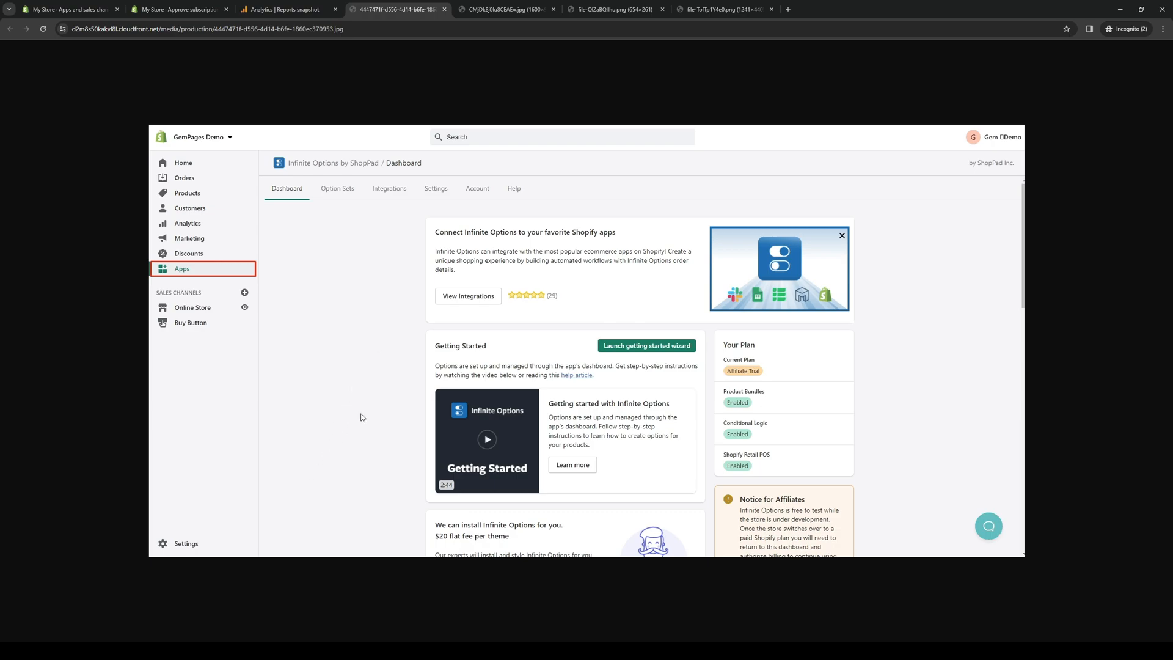
{"action": "mouse_move", "coordinate": [387, 358]}
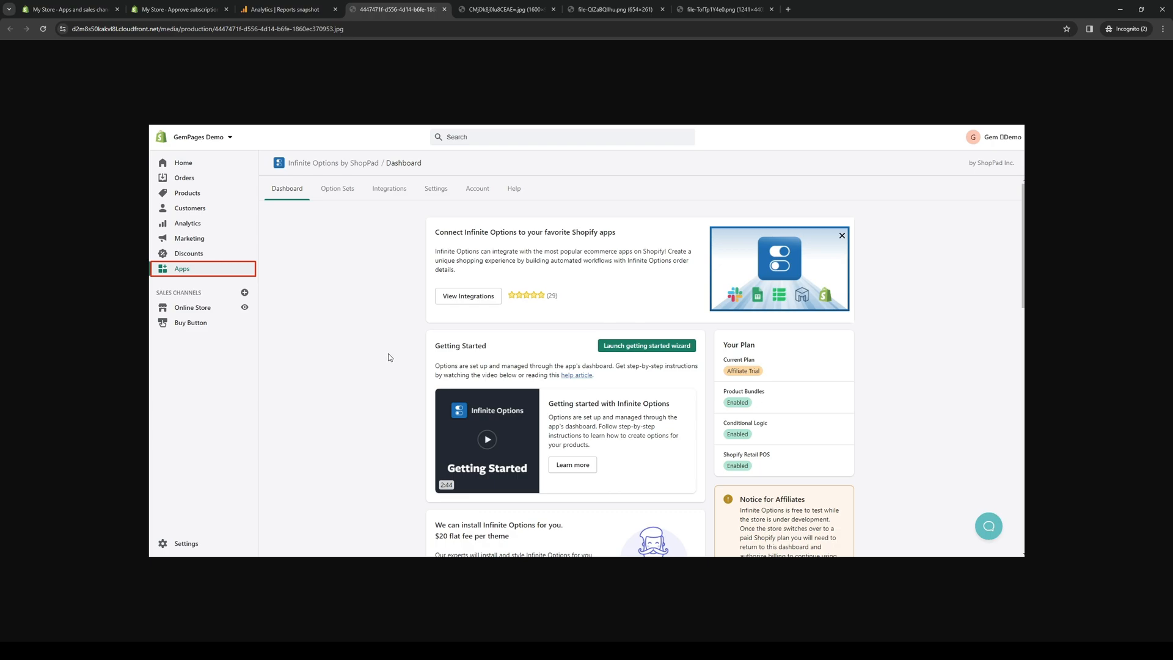
{"action": "mouse_move", "coordinate": [487, 264]}
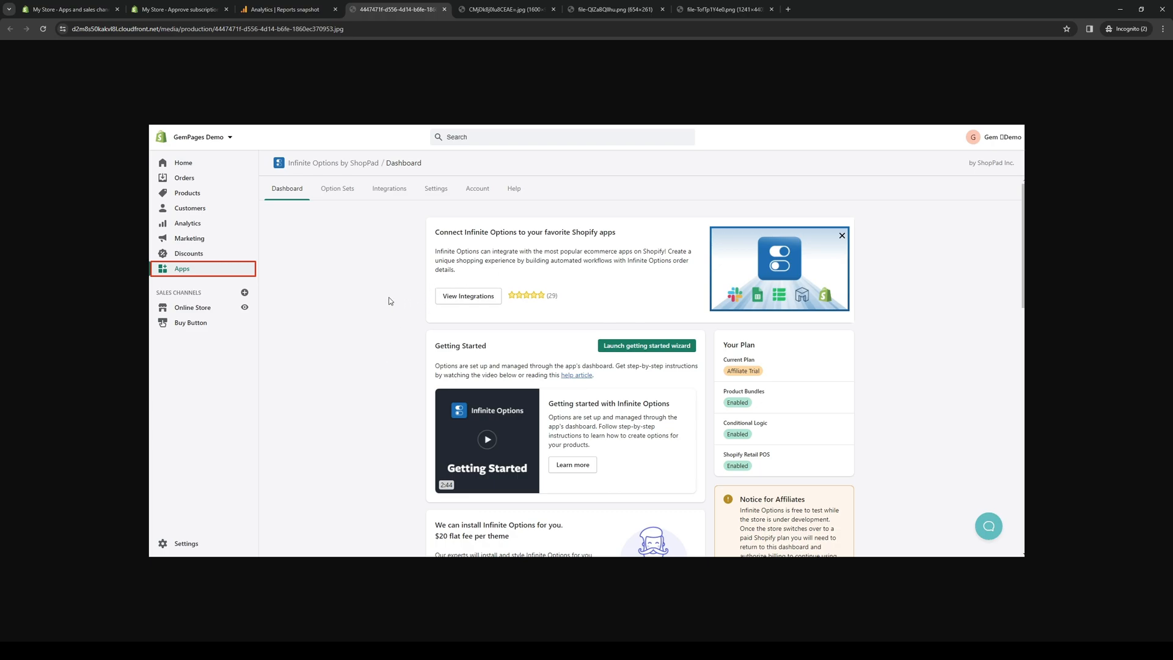
{"action": "mouse_move", "coordinate": [348, 305]}
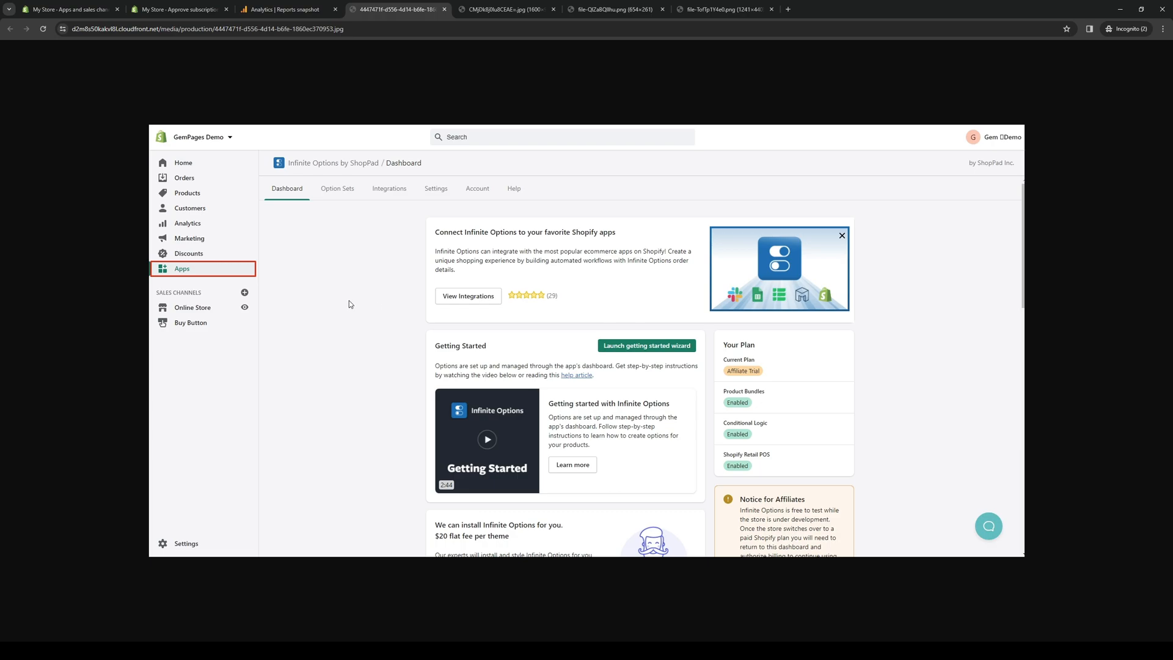
{"action": "mouse_move", "coordinate": [351, 302]}
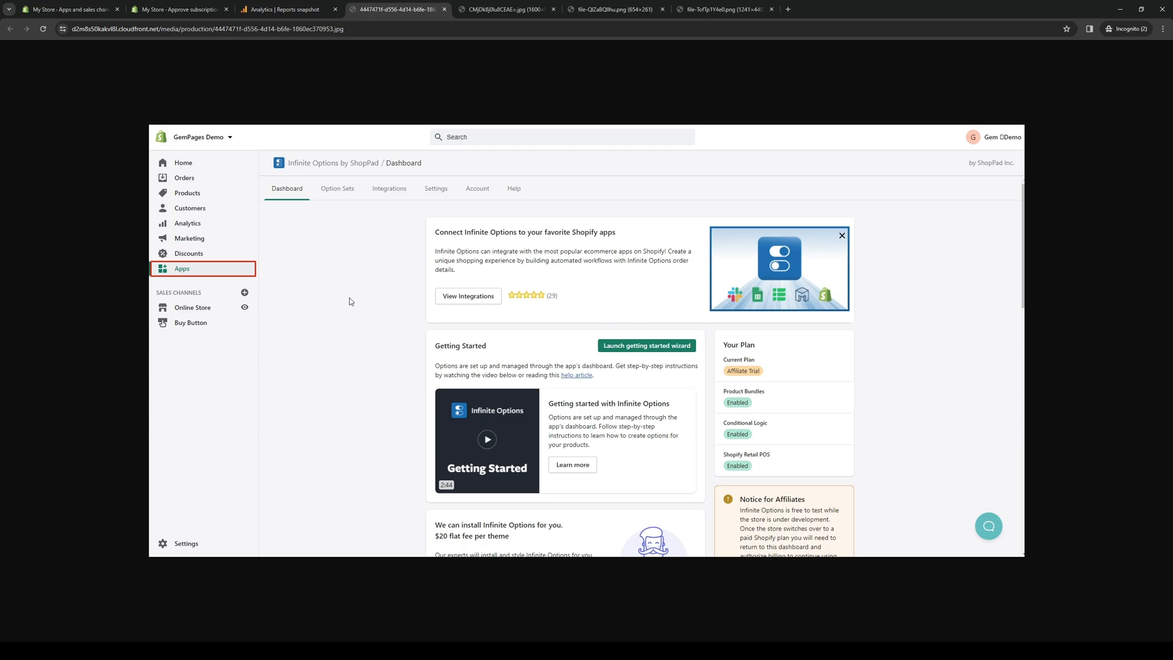
{"action": "mouse_move", "coordinate": [406, 317]}
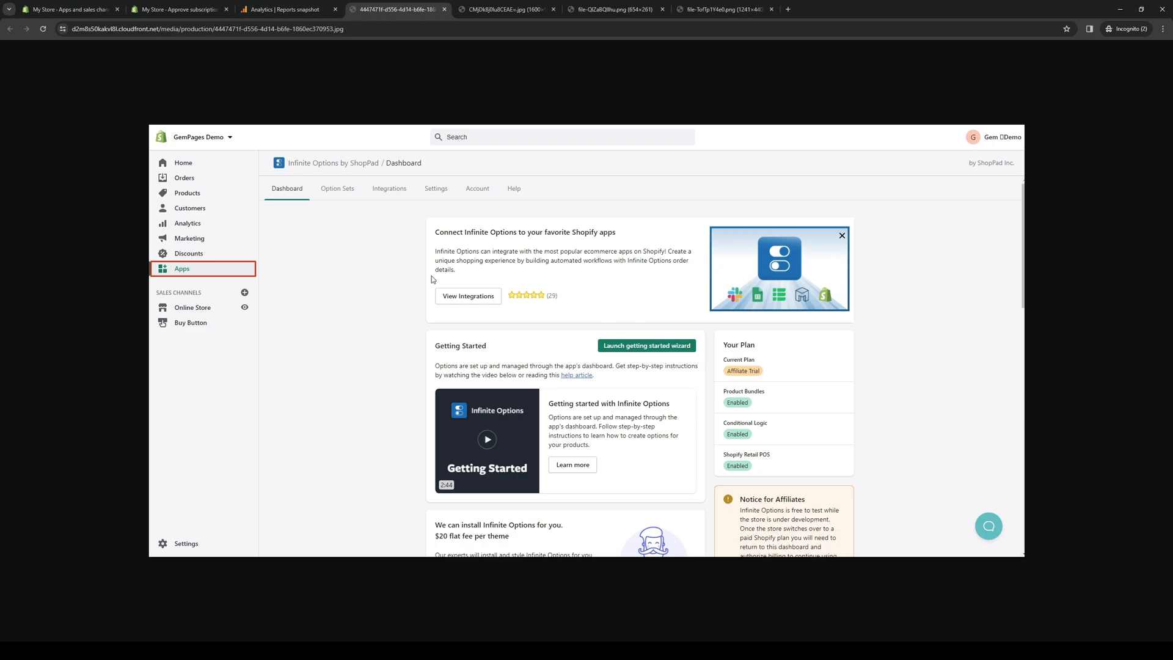
{"action": "mouse_move", "coordinate": [361, 296]}
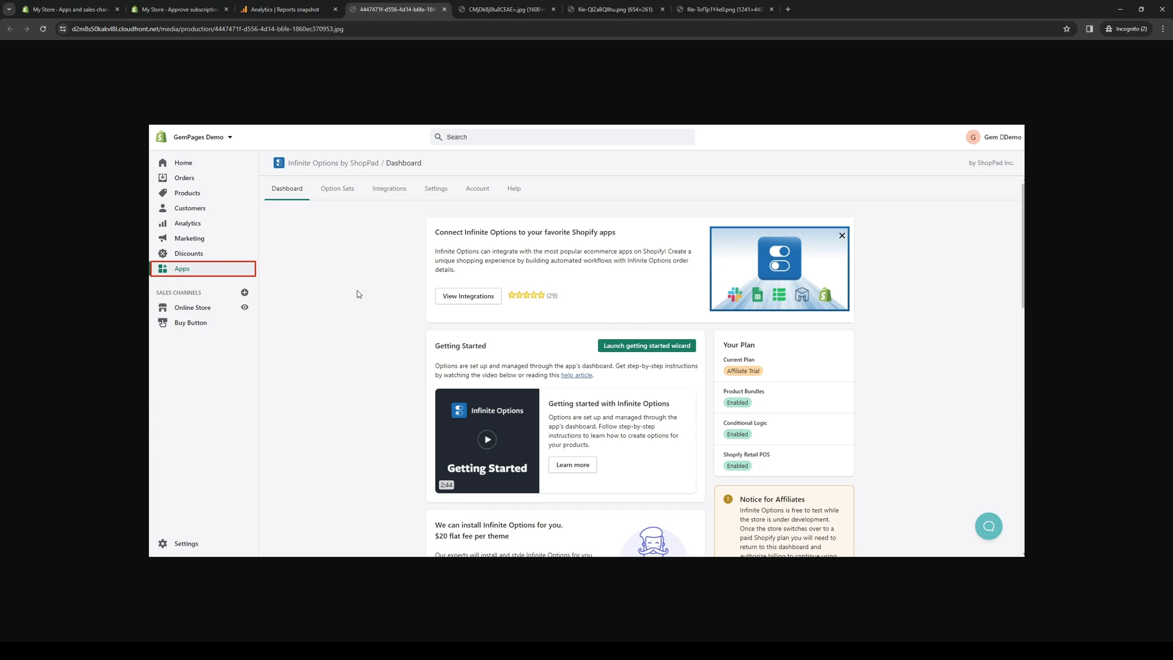
{"action": "mouse_move", "coordinate": [348, 290]}
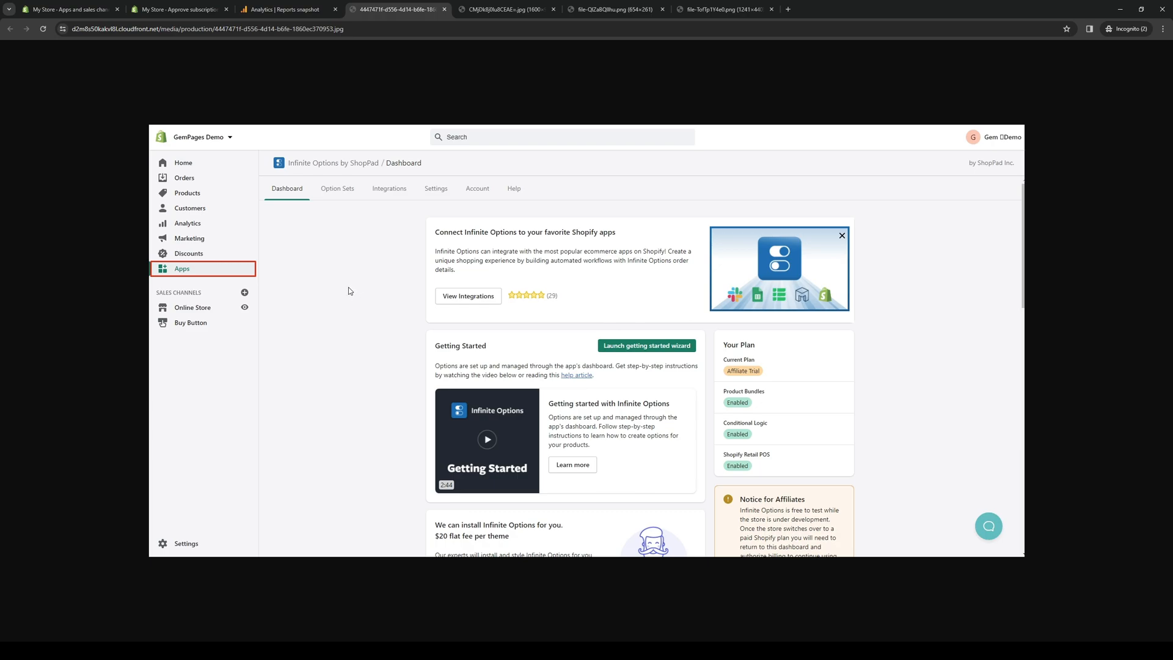
{"action": "mouse_move", "coordinate": [167, 616]}
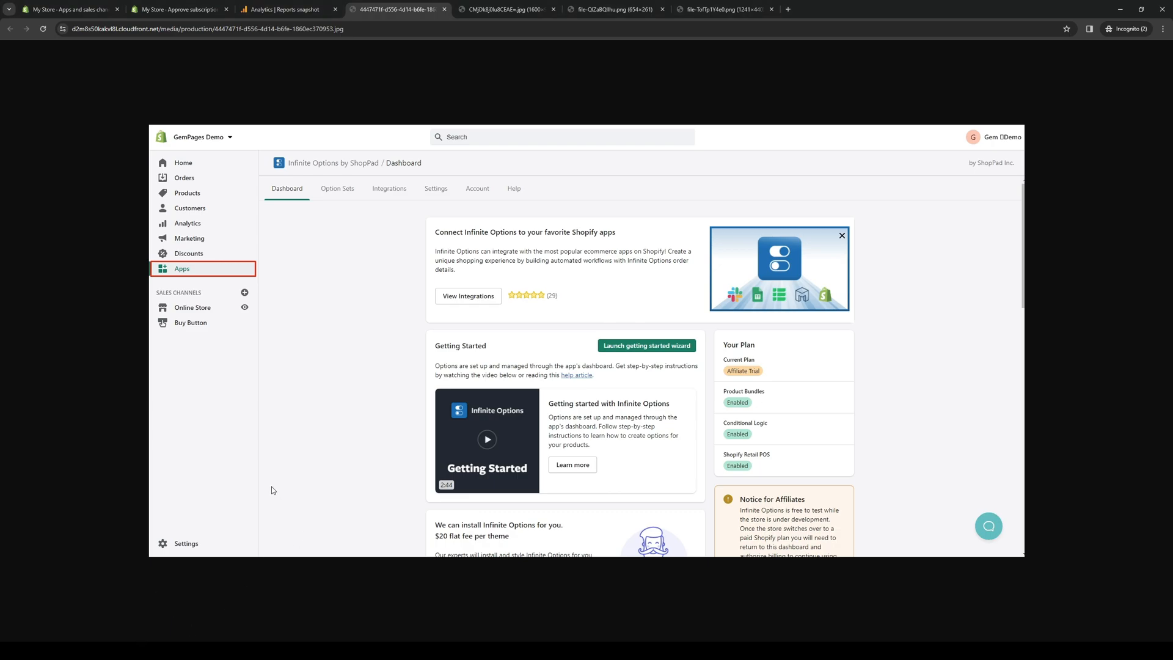
{"action": "mouse_move", "coordinate": [476, 103]}
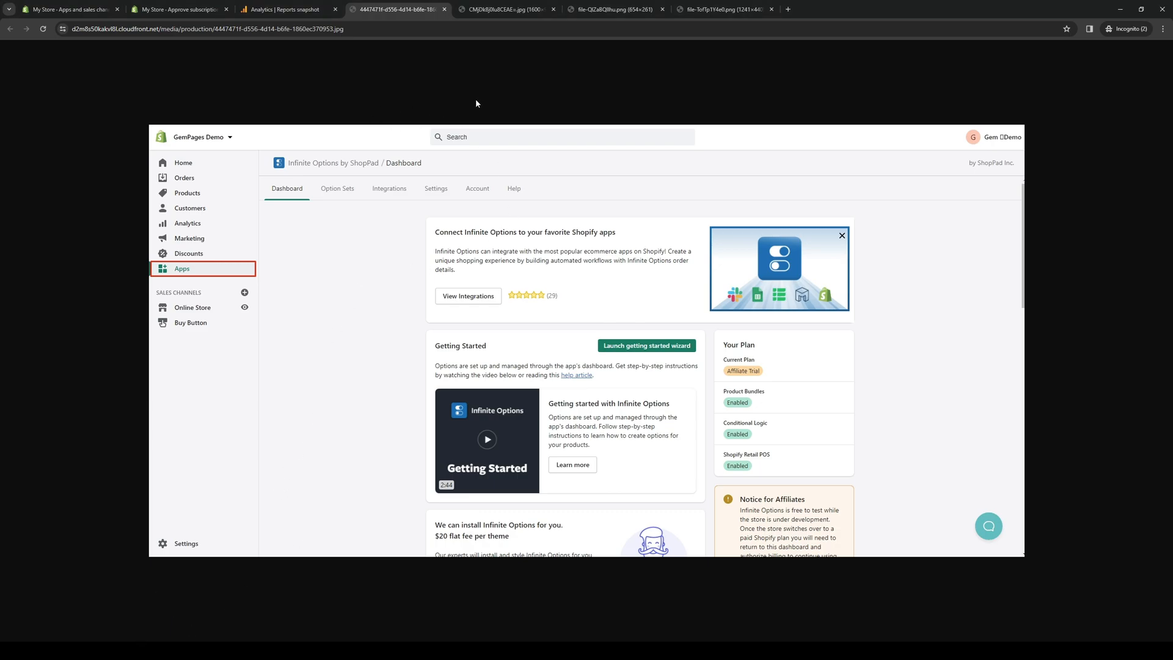
{"action": "mouse_move", "coordinate": [380, 352]}
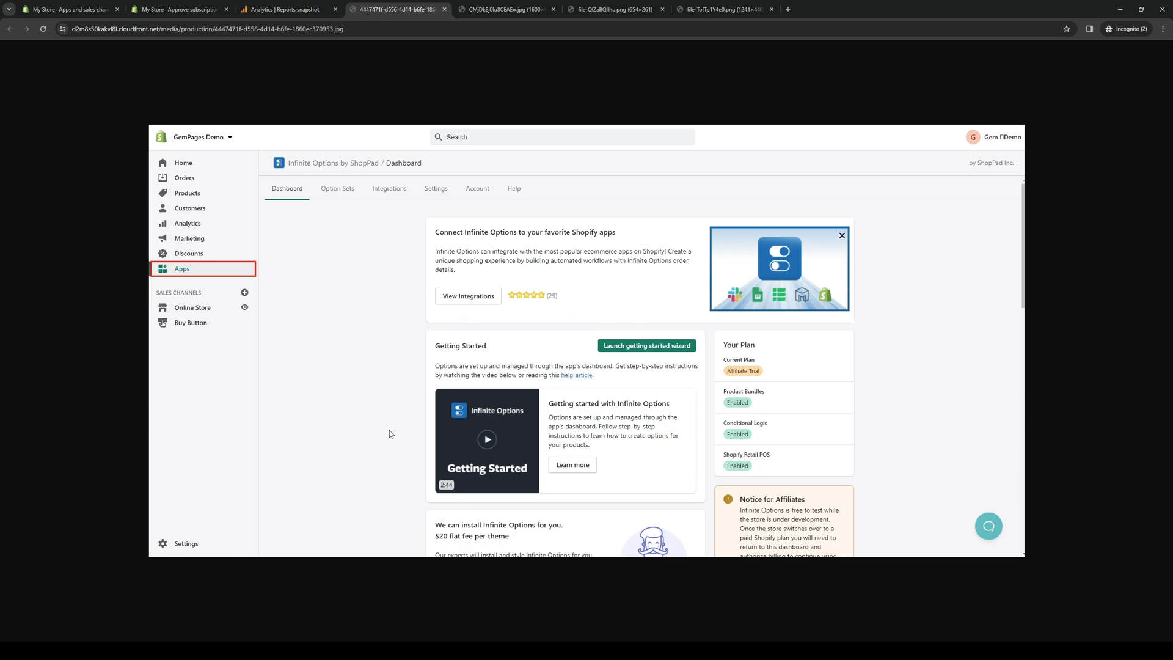
{"action": "mouse_move", "coordinate": [370, 295]}
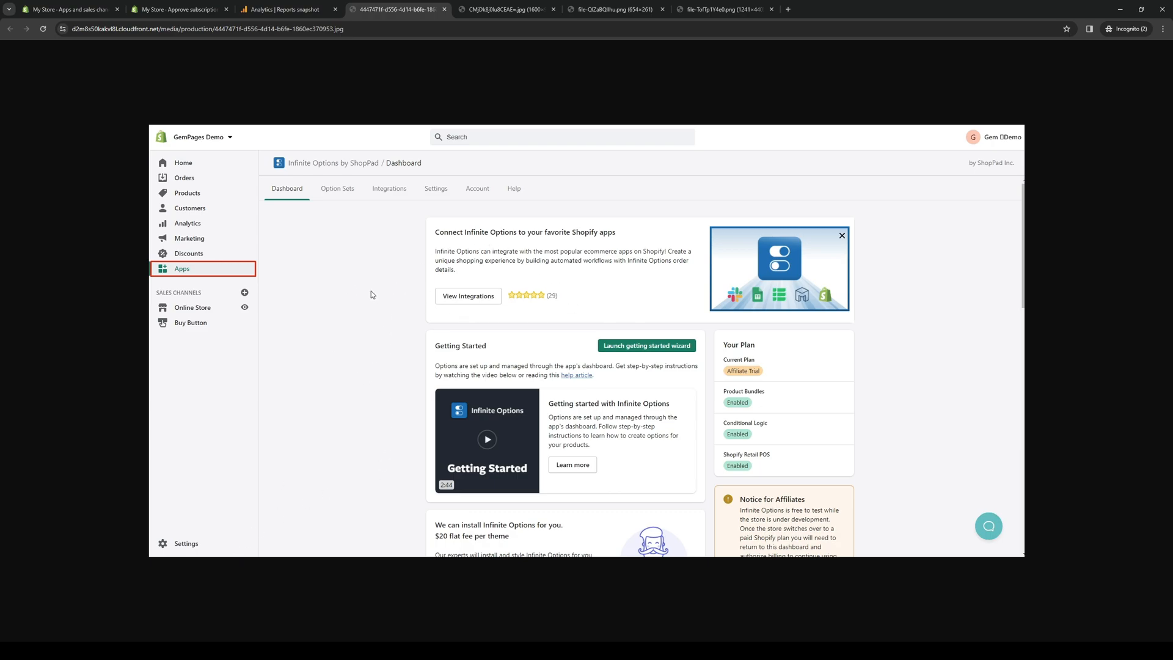
{"action": "mouse_move", "coordinate": [360, 330]}
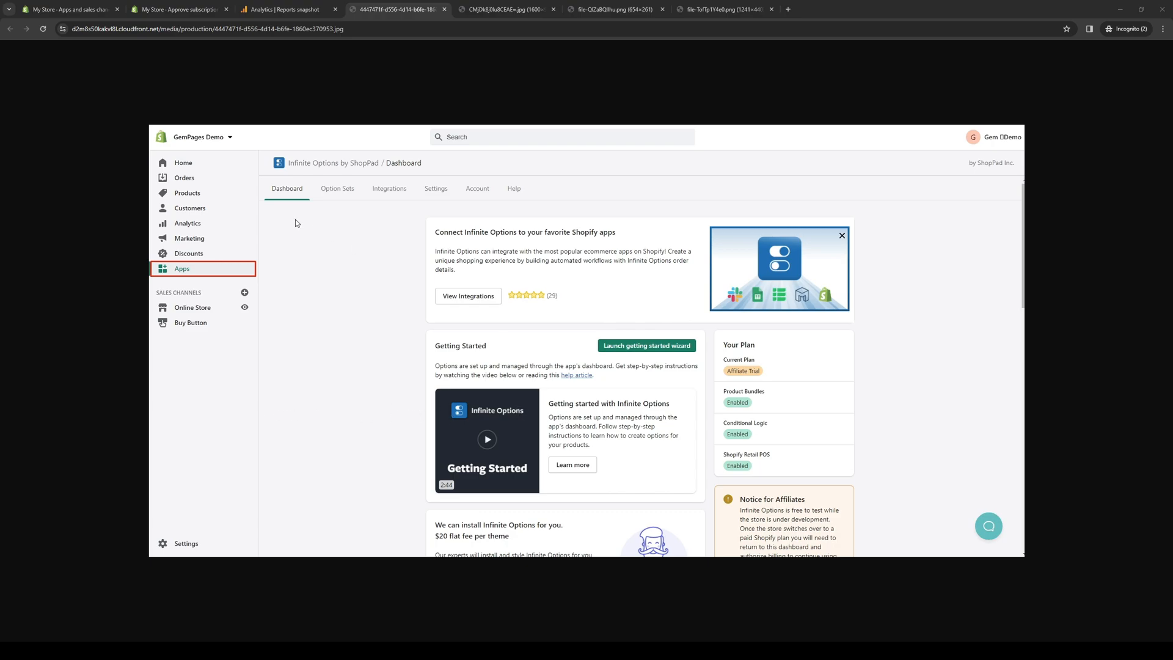
{"action": "mouse_move", "coordinate": [209, 422]}
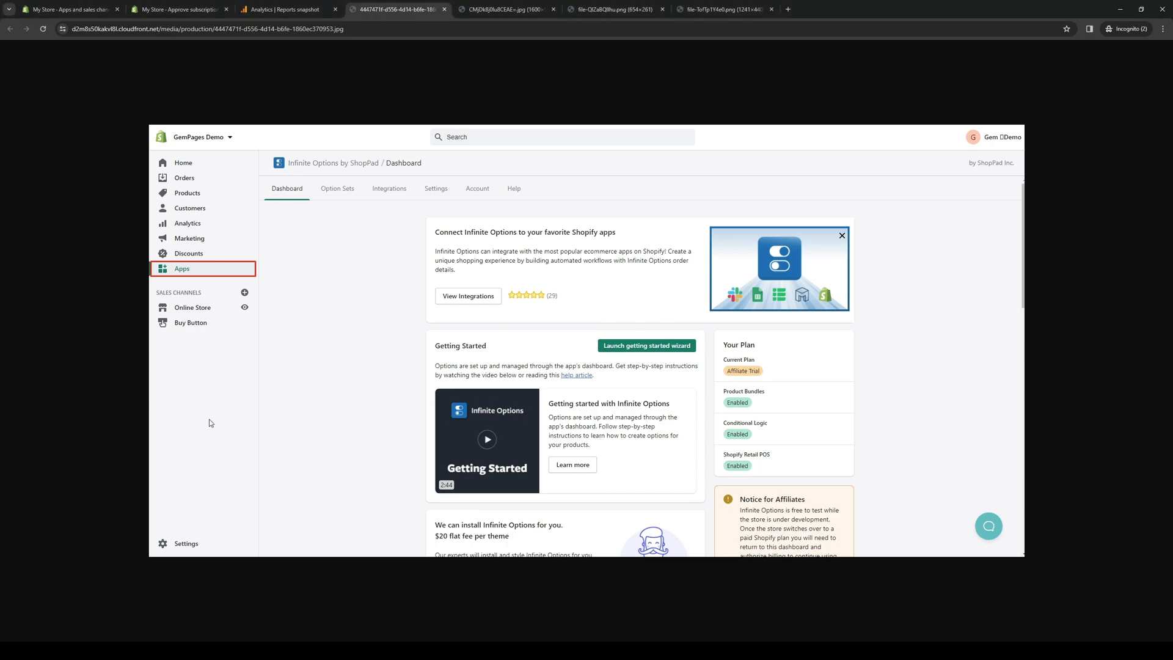
{"action": "mouse_move", "coordinate": [317, 461]}
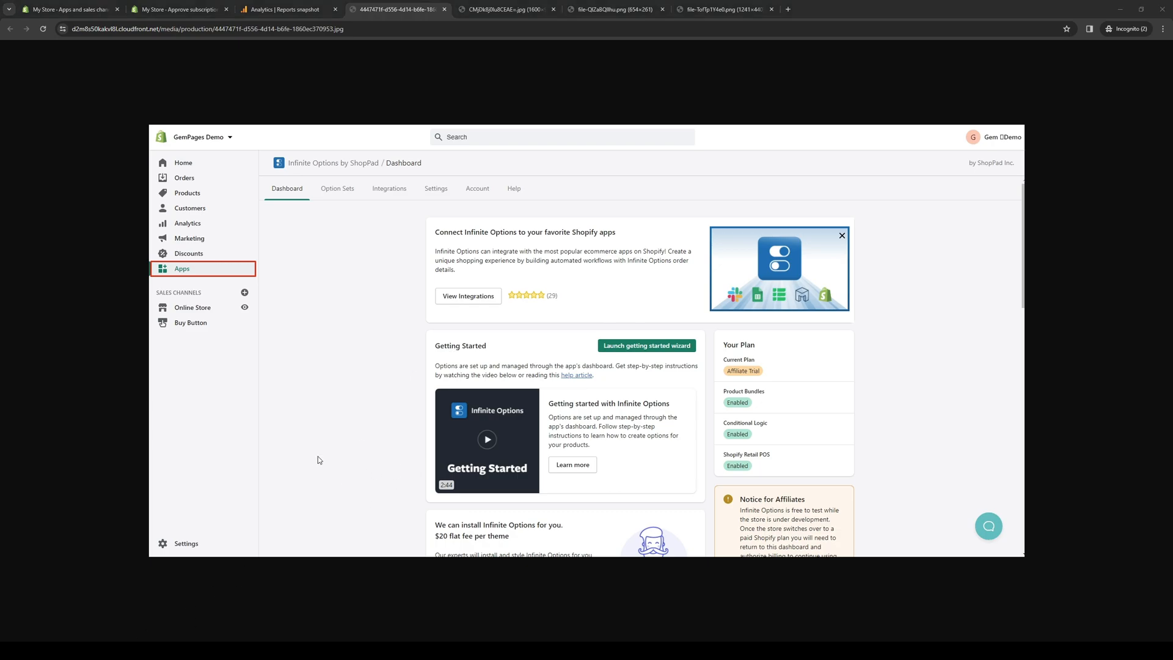
{"action": "mouse_move", "coordinate": [588, 432]}
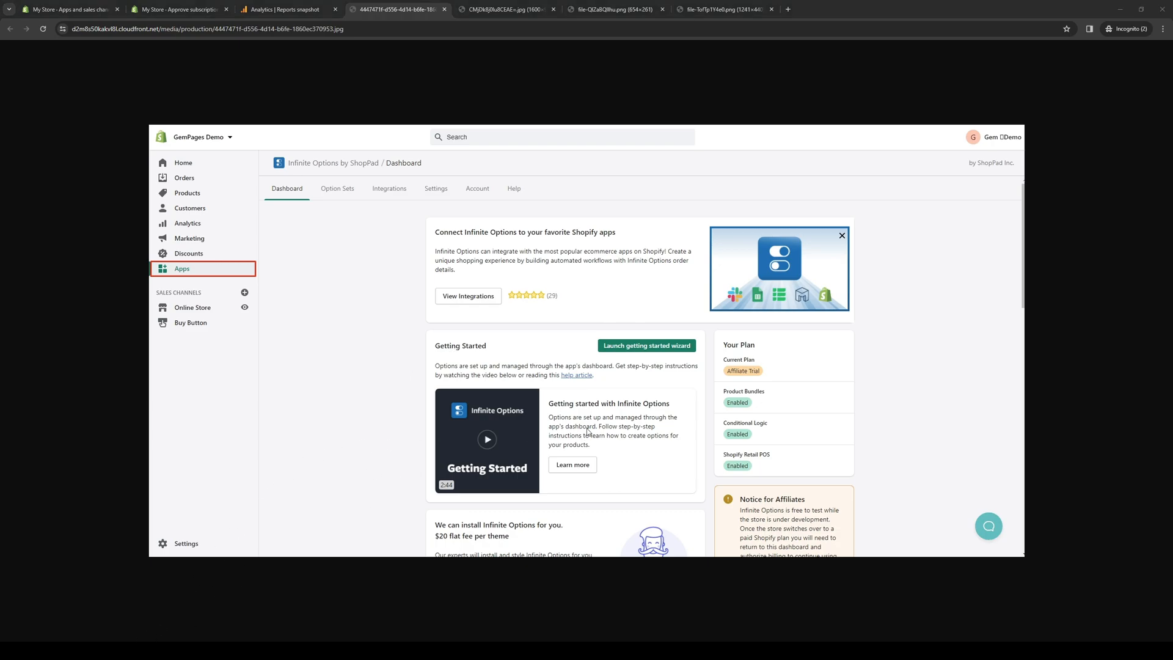
{"action": "mouse_move", "coordinate": [699, 438]}
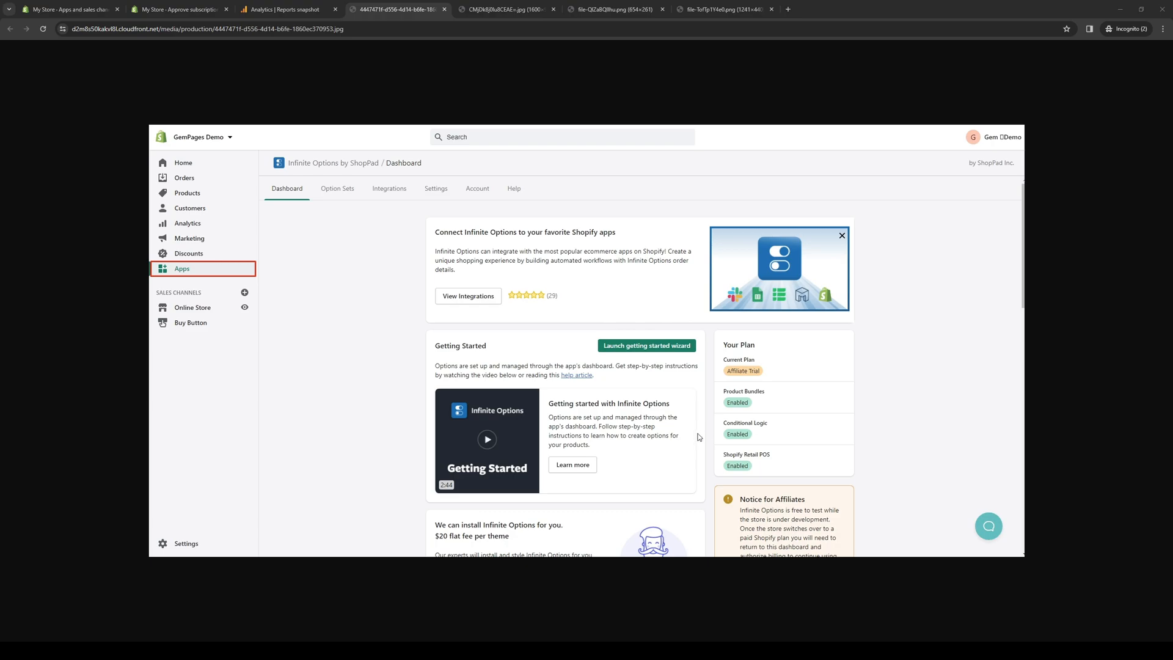